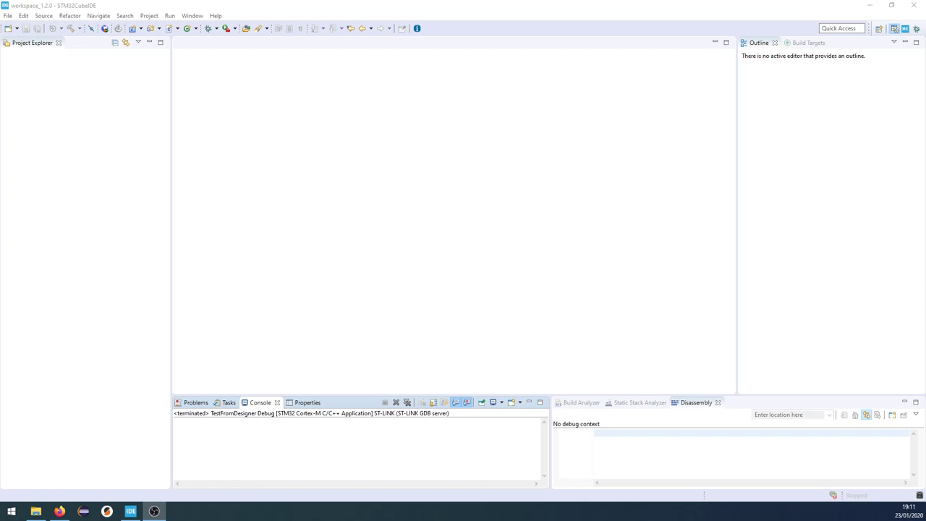
mouse_move(114, 159)
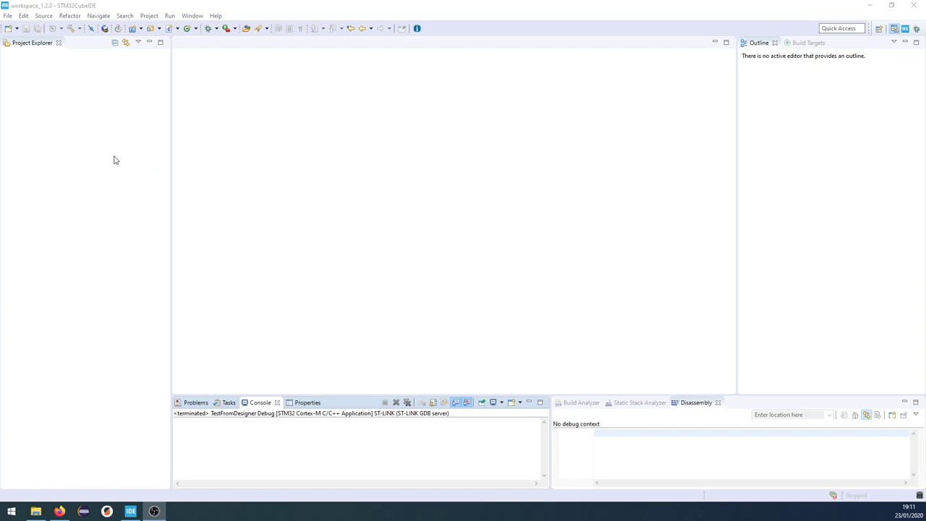
mouse_move(25, 34)
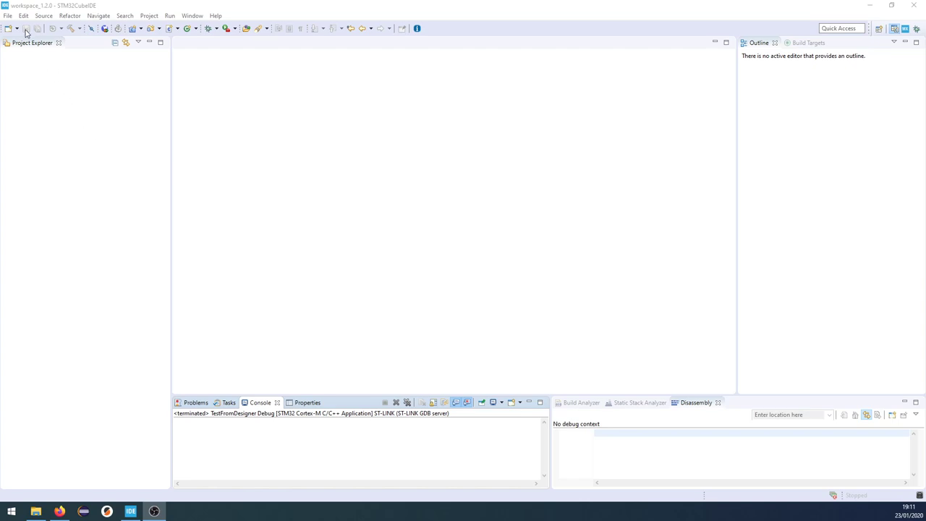
- Start a new STM32 project and select the 32F746GDISCOVERY board from the Board Selector
left_click(7, 15)
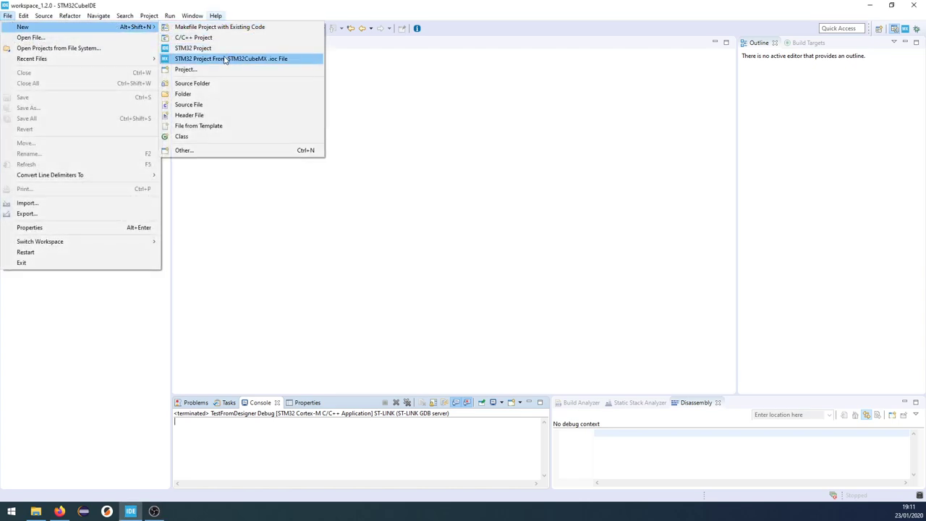
left_click(231, 58)
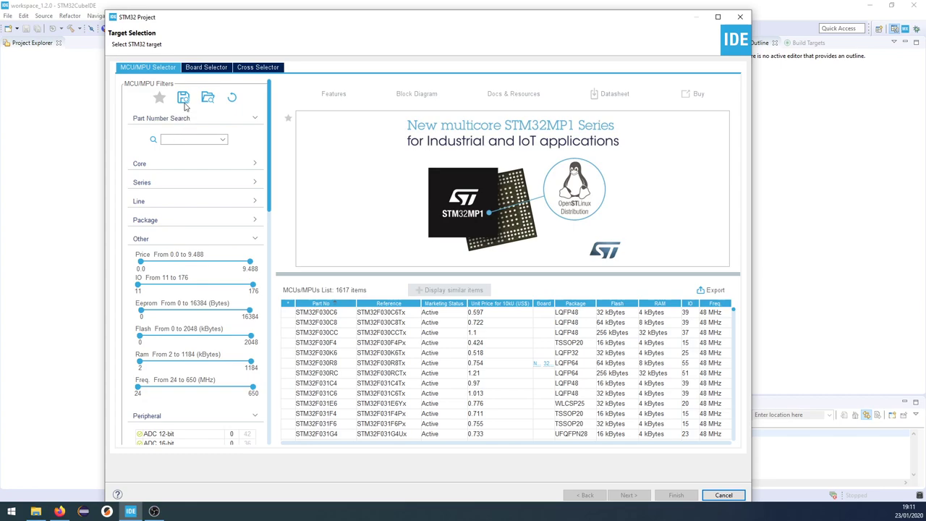
left_click(207, 67)
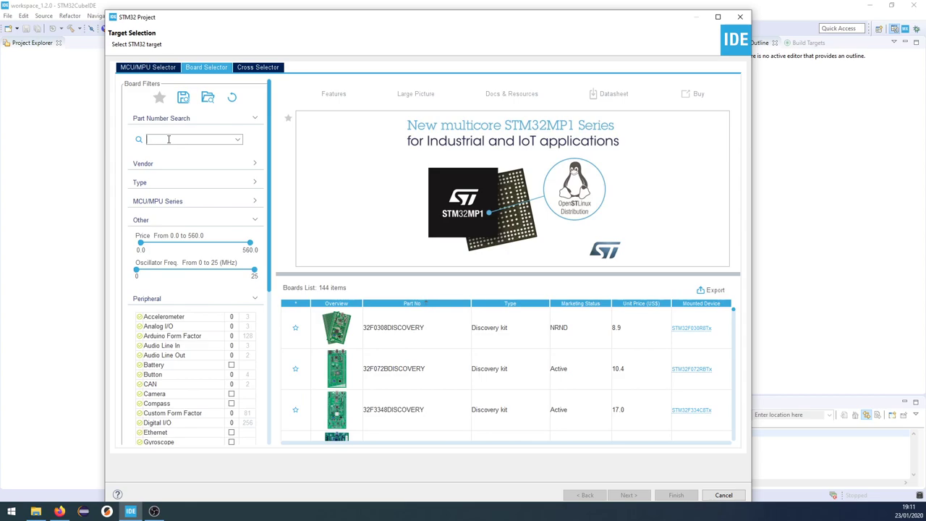
type("32F746GDISCOVERY")
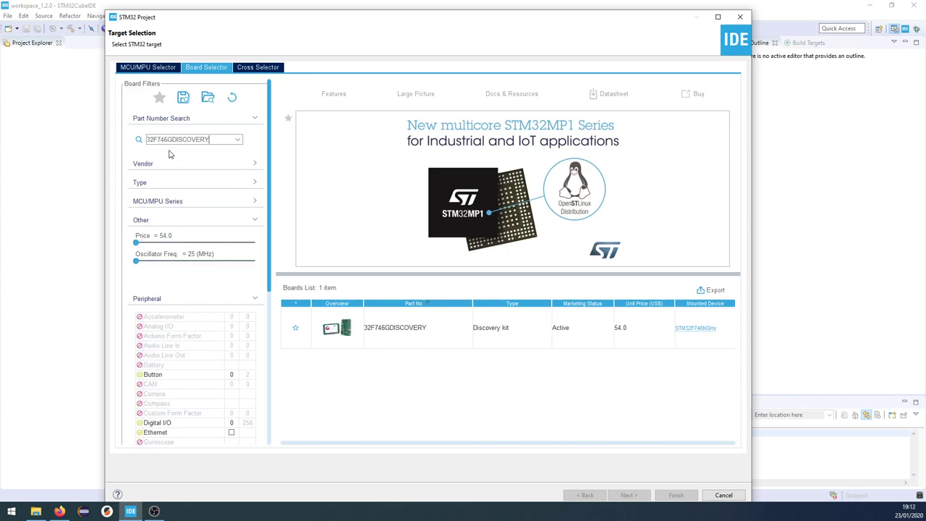
left_click(394, 327)
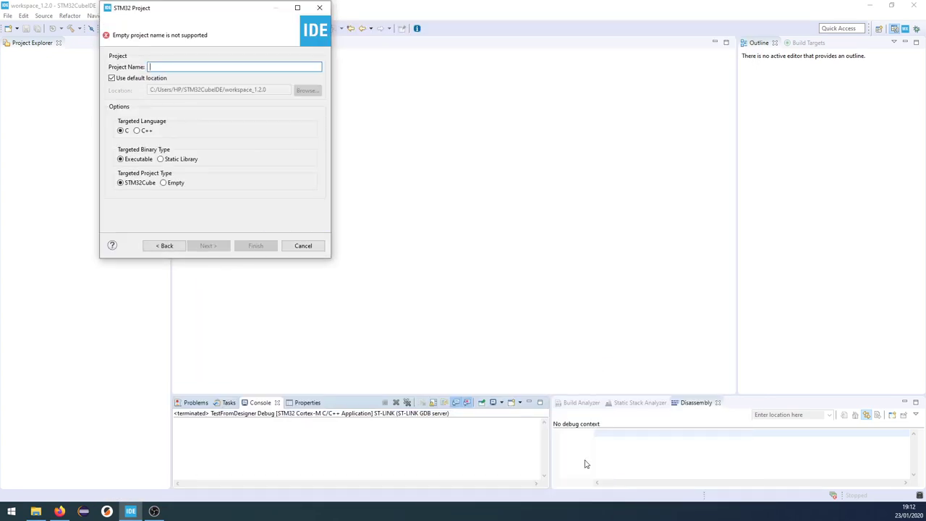
- Name the project TestFromIDE with C++ as targeted language and finish creation
type("TestFromIDE")
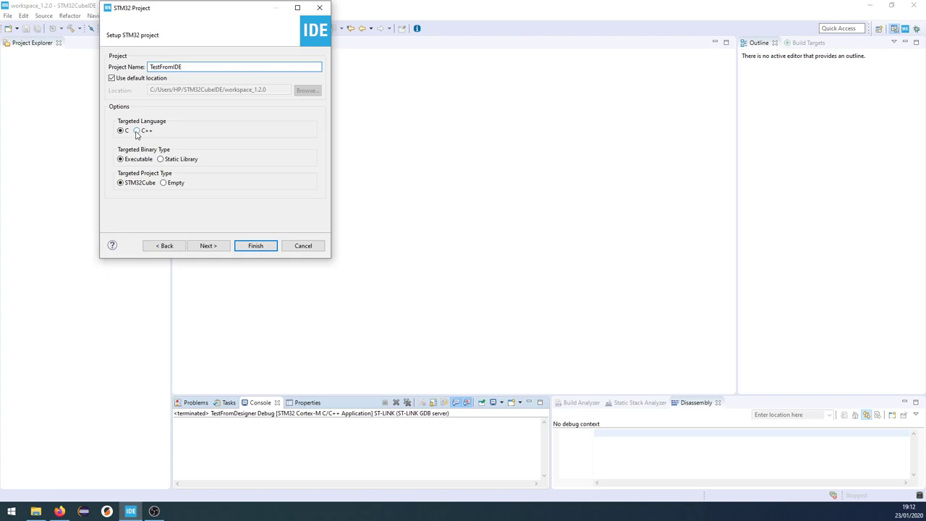
left_click(137, 130)
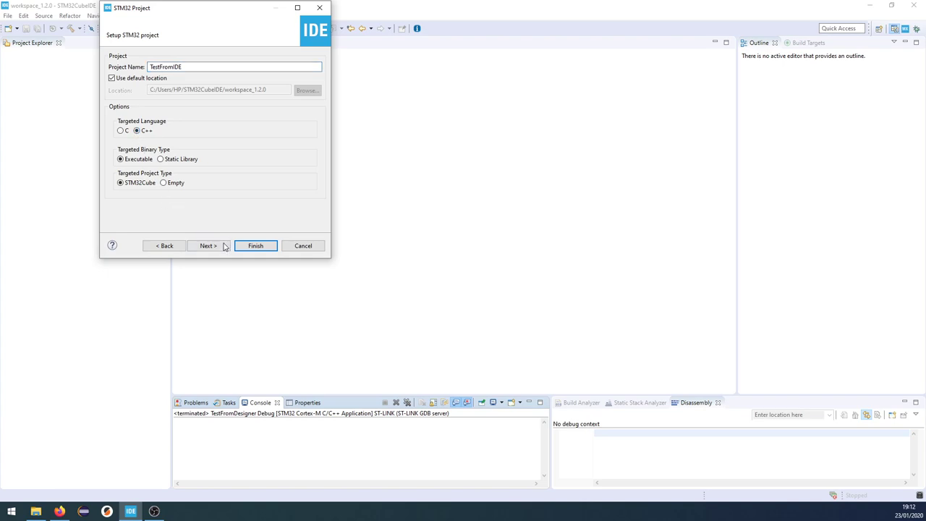
left_click(256, 245)
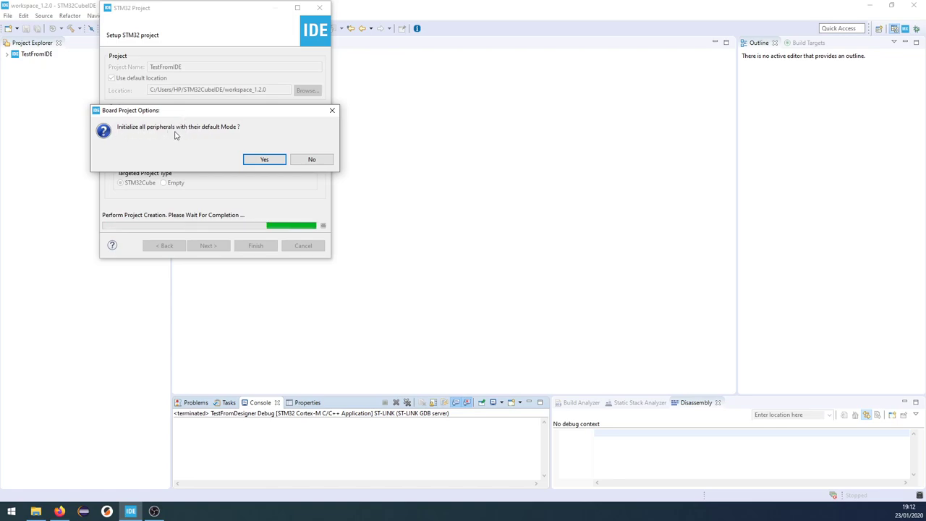
- Accept initializing all peripherals with their default modes so the .ioc pinout opens
left_click(263, 159)
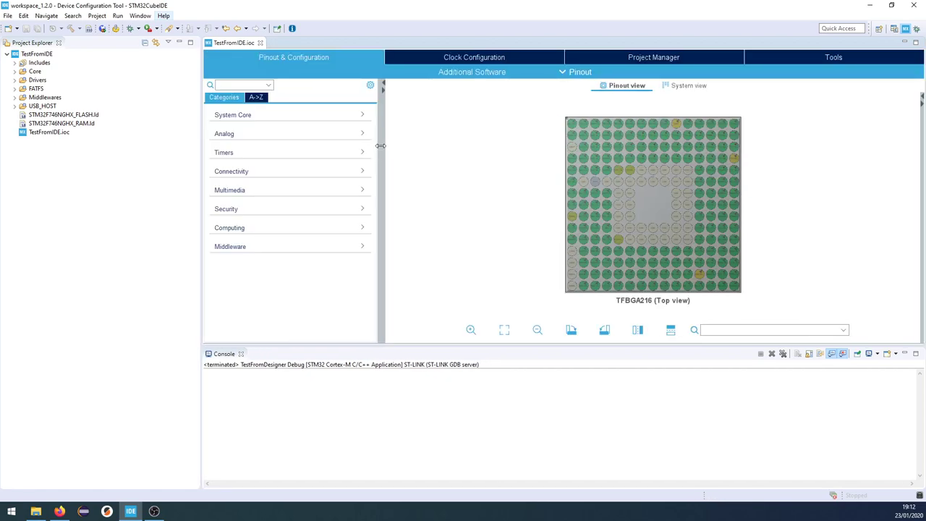
mouse_move(443, 131)
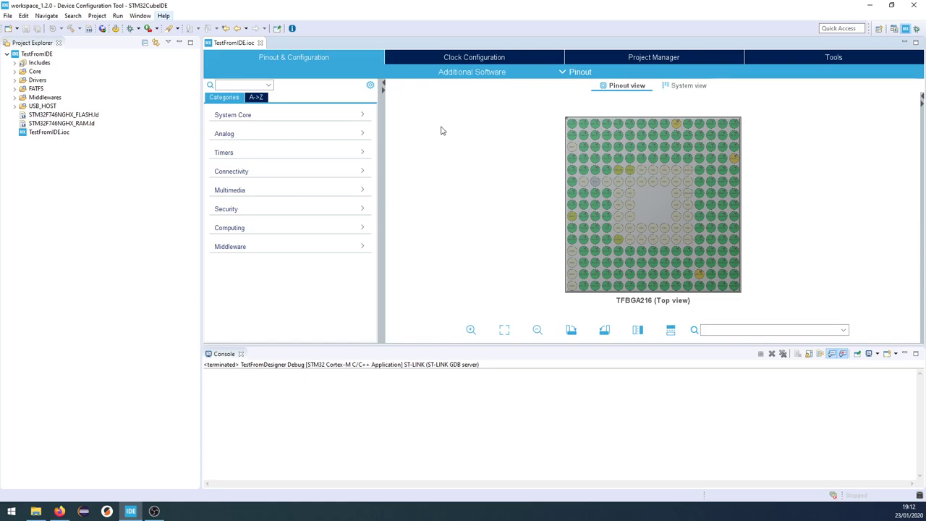
mouse_move(457, 122)
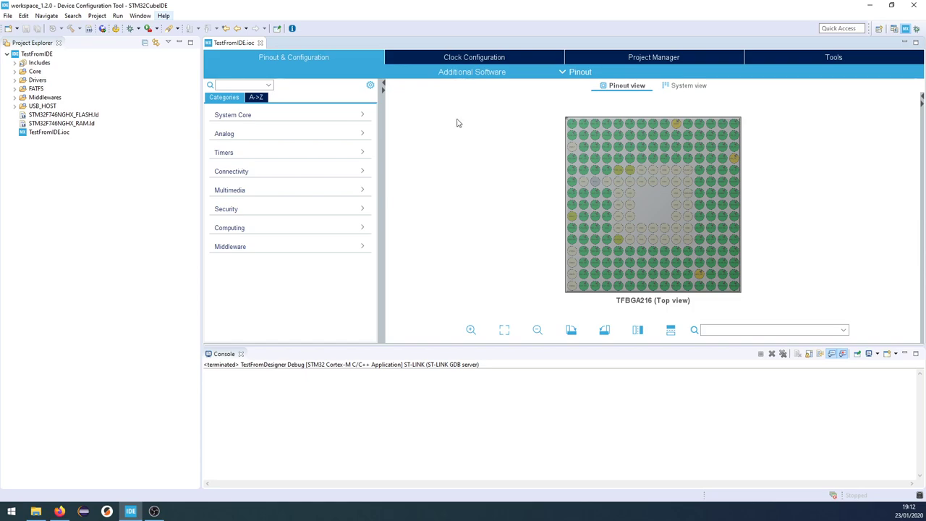
mouse_move(464, 139)
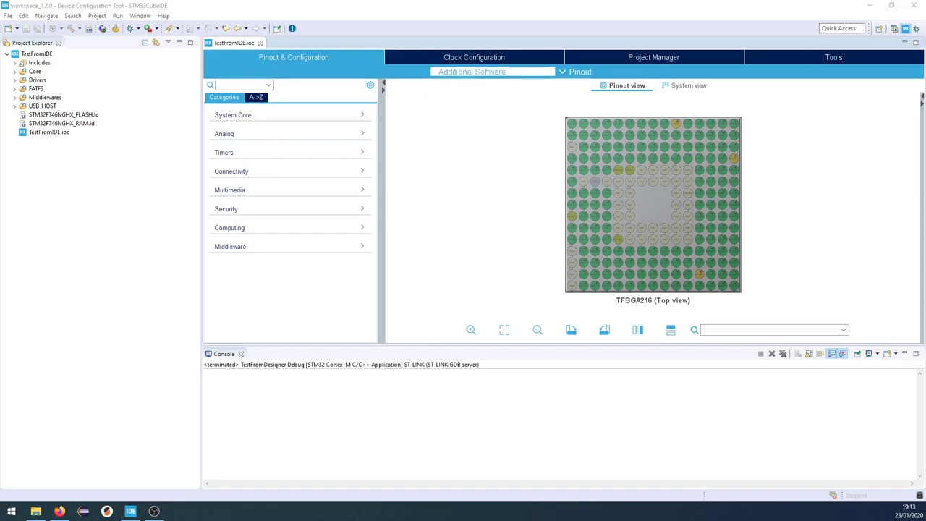
- Select TouchGFX Generator under X-CUBE-TOUCHGFX Graphics Application as additional software
left_click(470, 72)
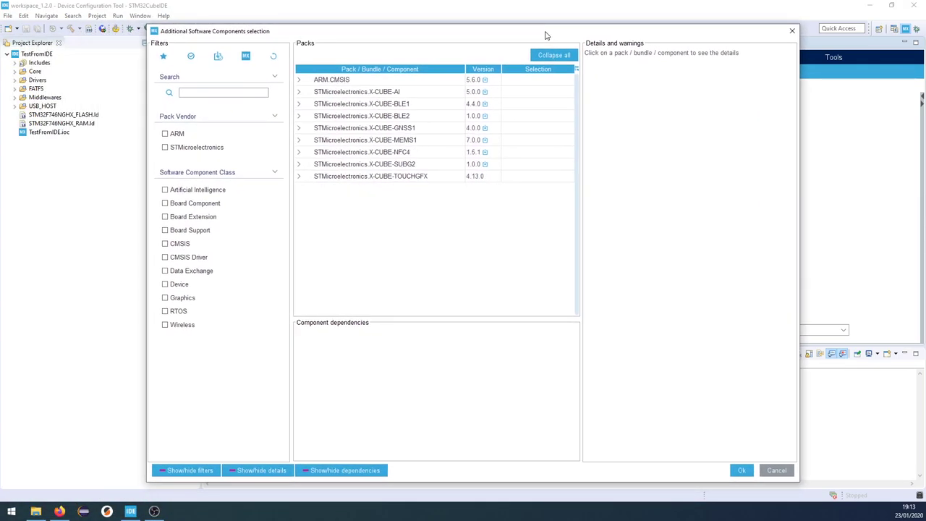
mouse_move(307, 168)
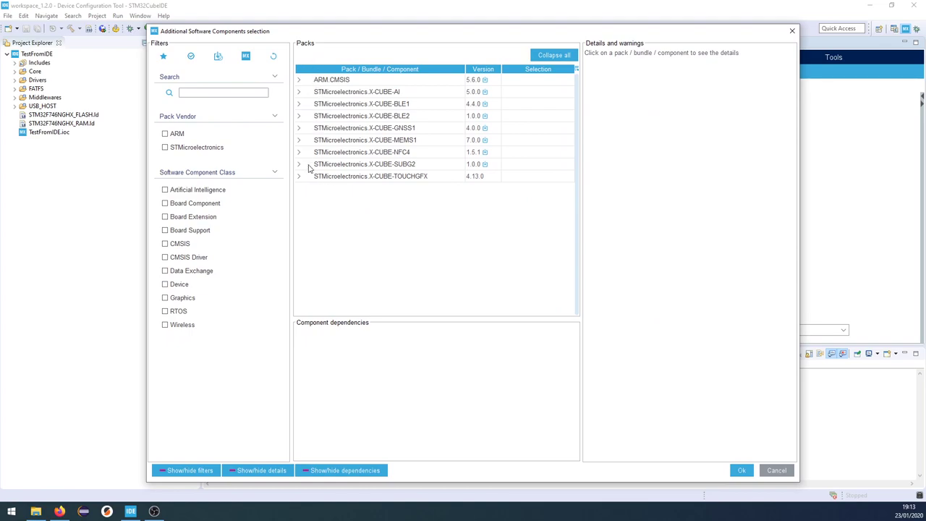
mouse_move(298, 180)
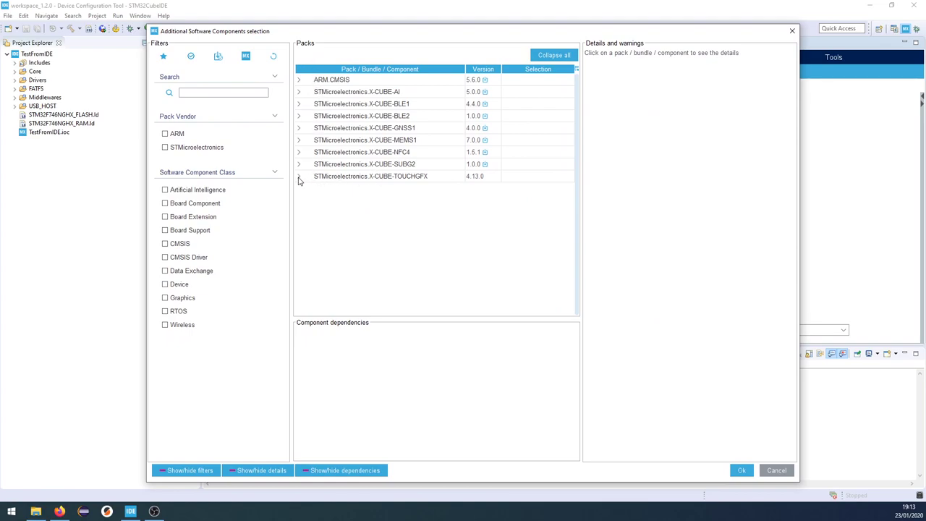
left_click(298, 176)
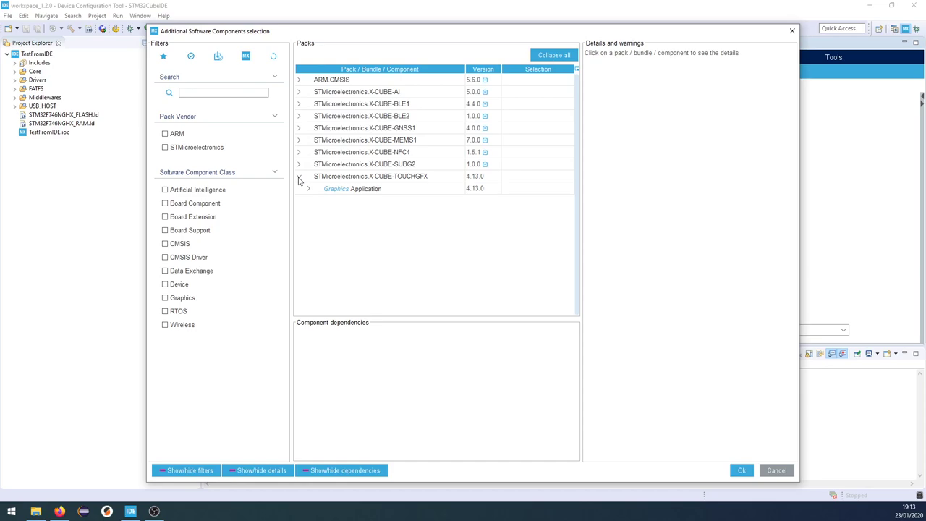
left_click(299, 176)
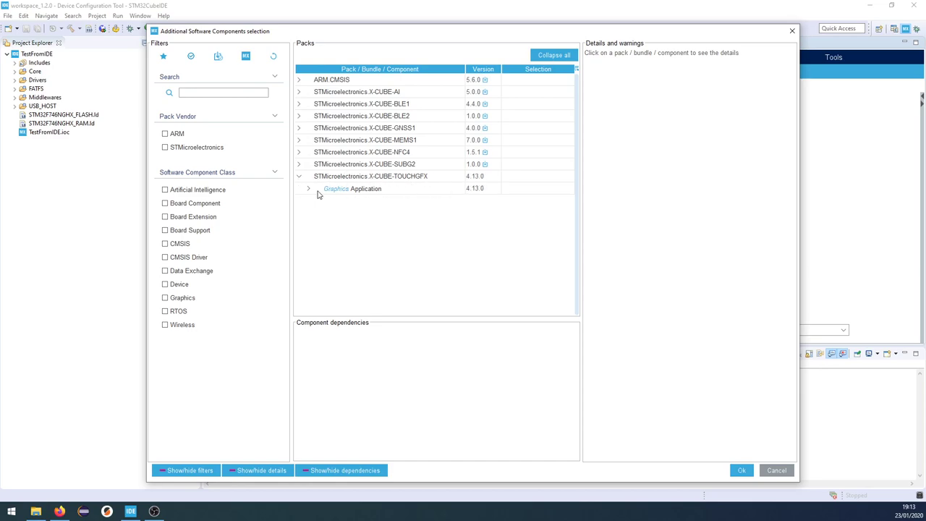
left_click(308, 188)
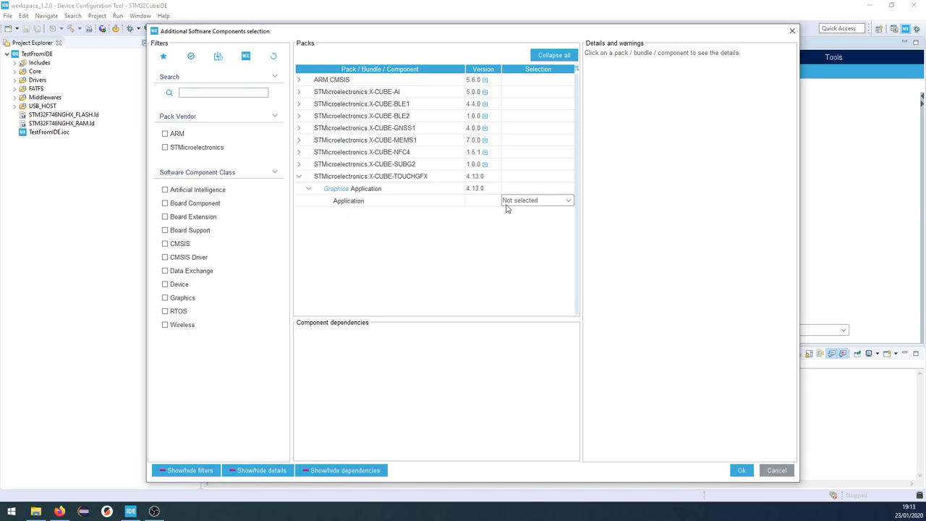
left_click(536, 201)
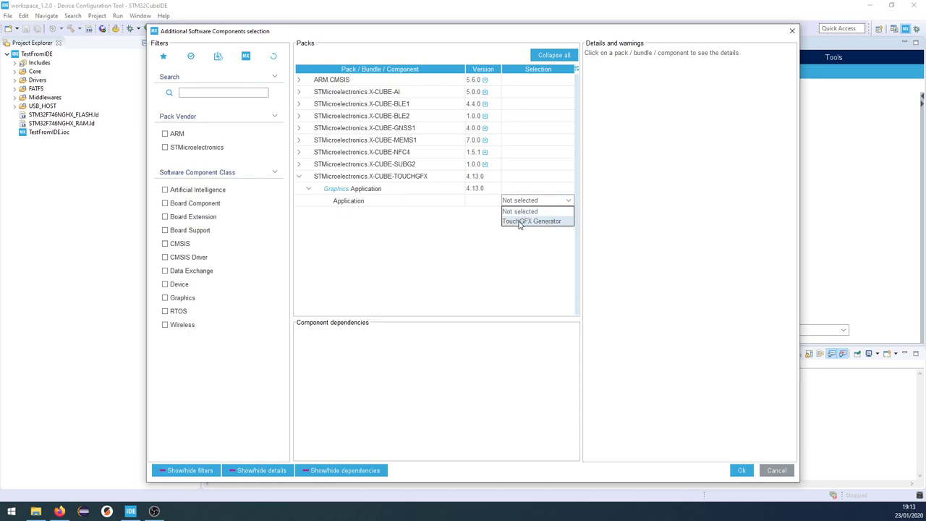
left_click(531, 221)
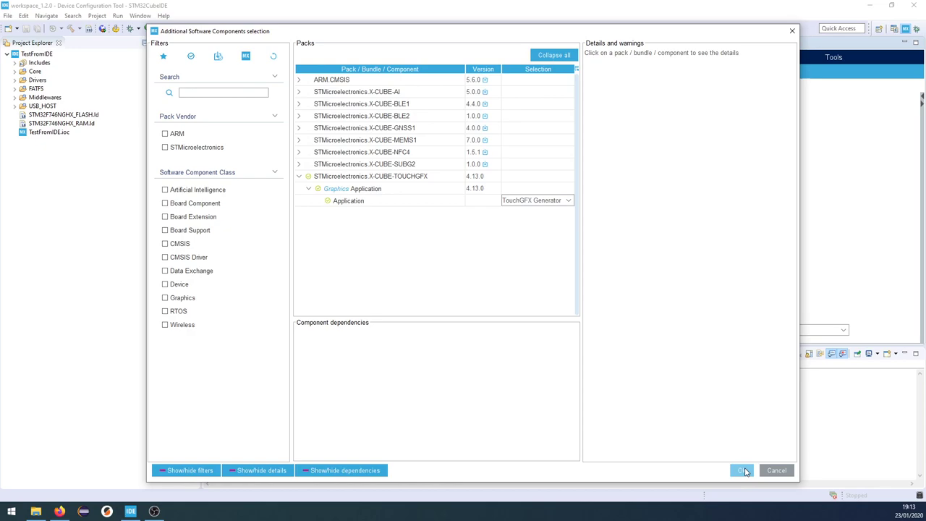
left_click(742, 471)
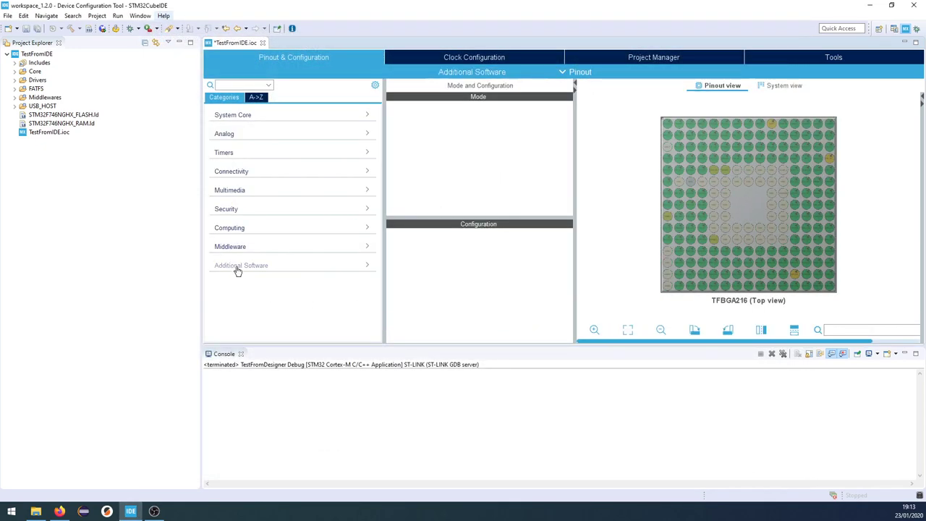
mouse_move(256, 273)
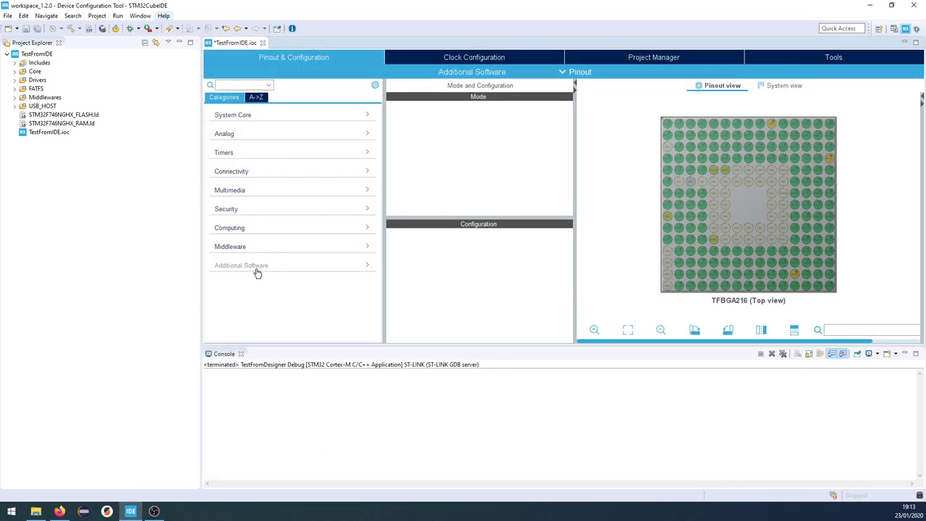
- Set the ETH peripheral under Connectivity to Disable
left_click(241, 265)
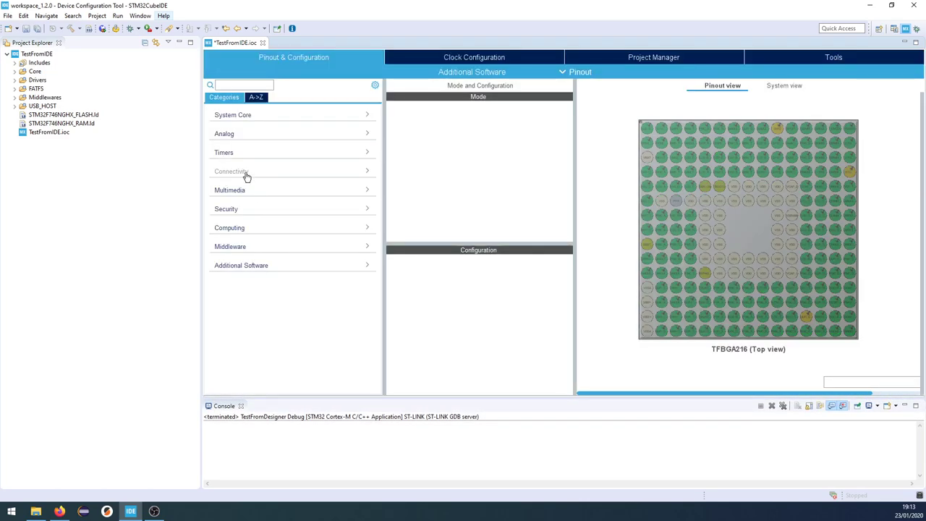
left_click(231, 171)
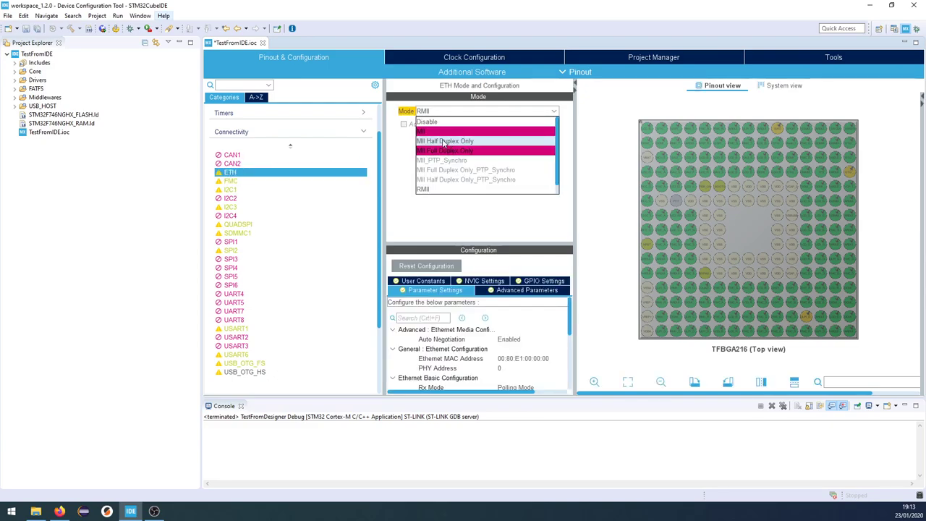
left_click(427, 122)
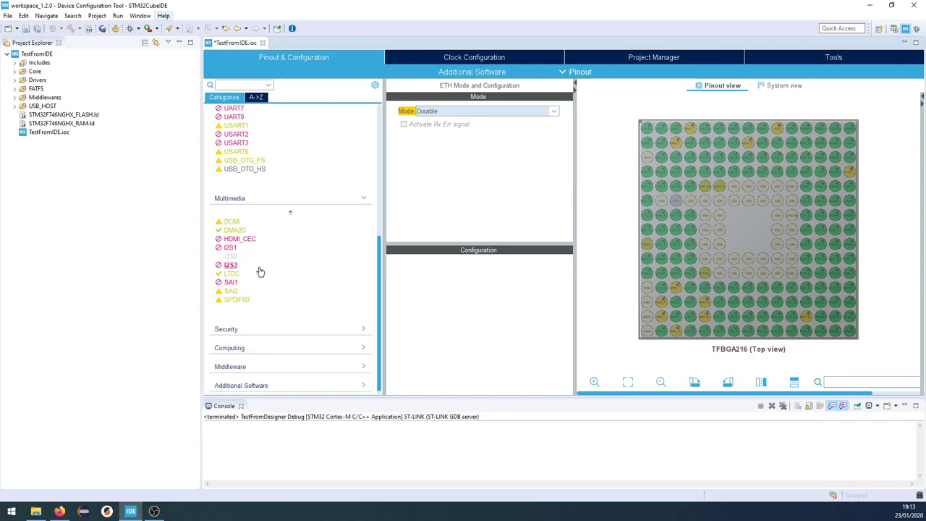
- Set LTDC layer 0 to RGB888 pixel format with blending factors Alpha constant
left_click(233, 274)
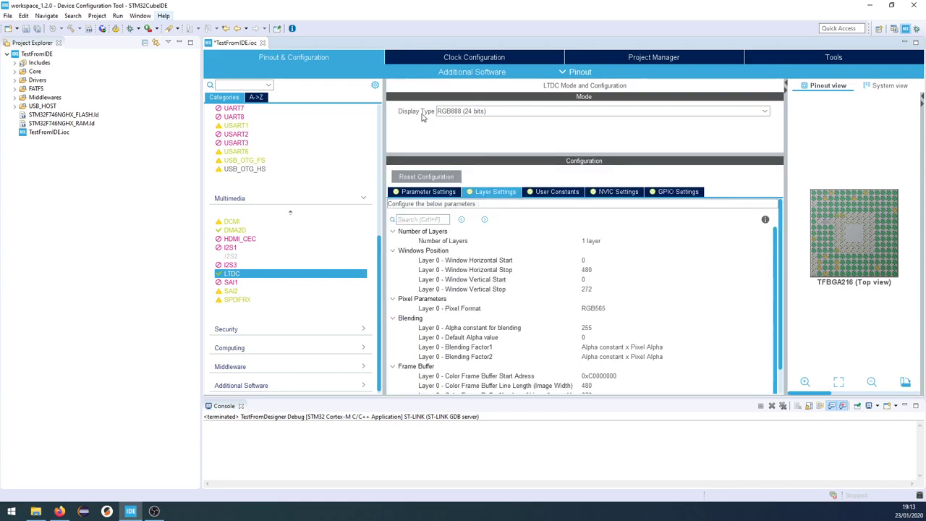
mouse_move(476, 116)
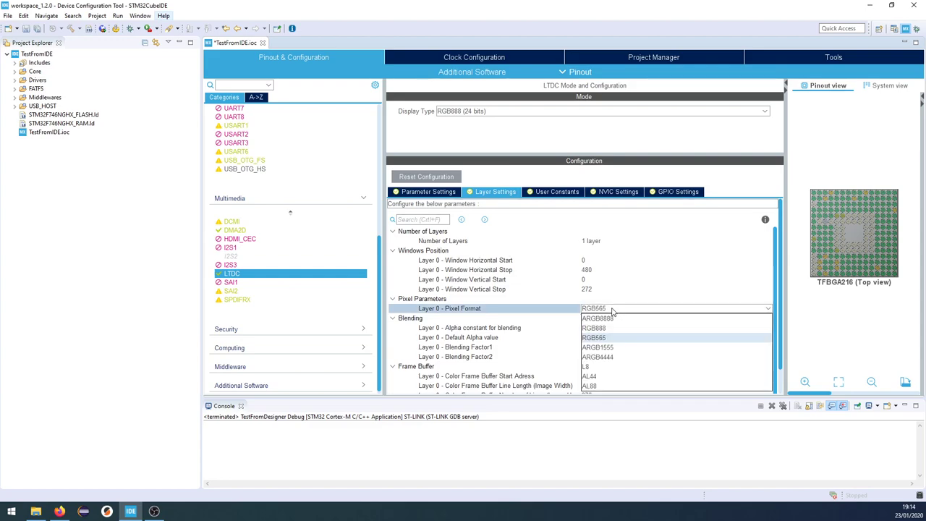
mouse_move(611, 328)
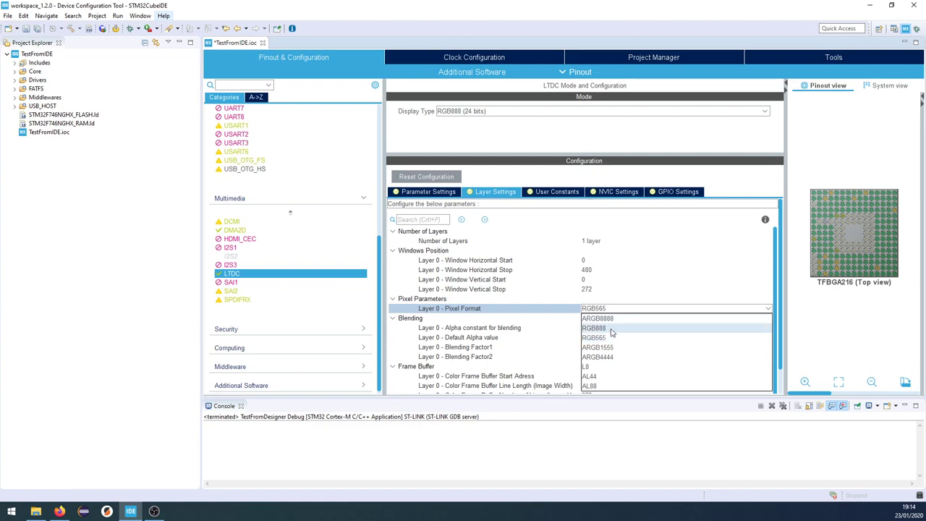
left_click(594, 328)
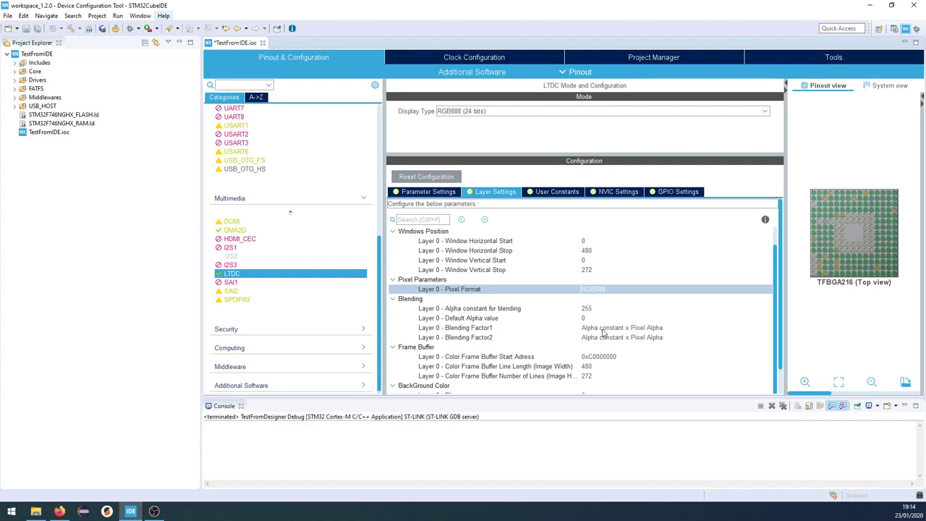
left_click(673, 327)
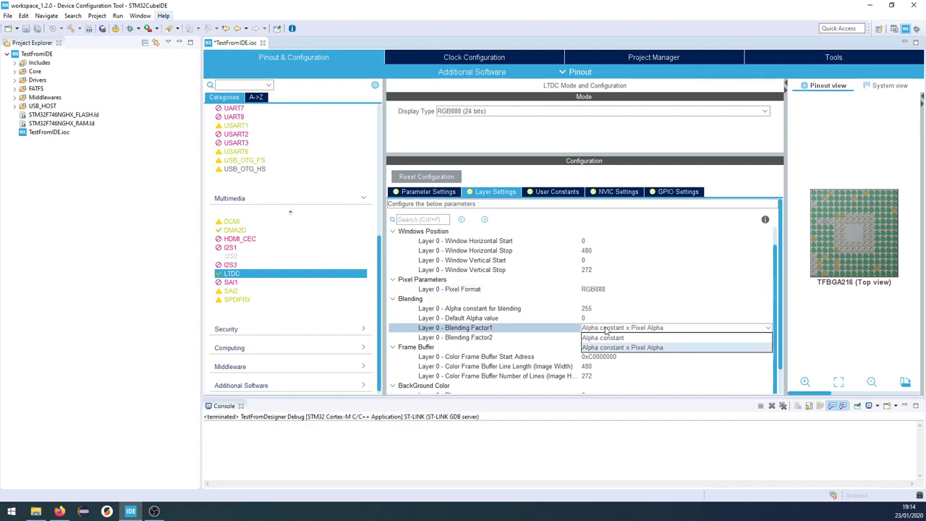
left_click(676, 338)
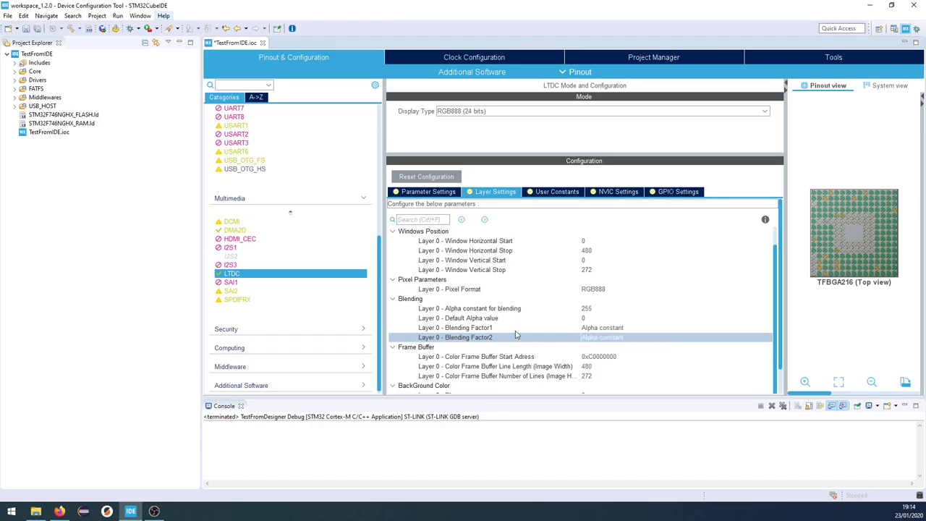
mouse_move(523, 364)
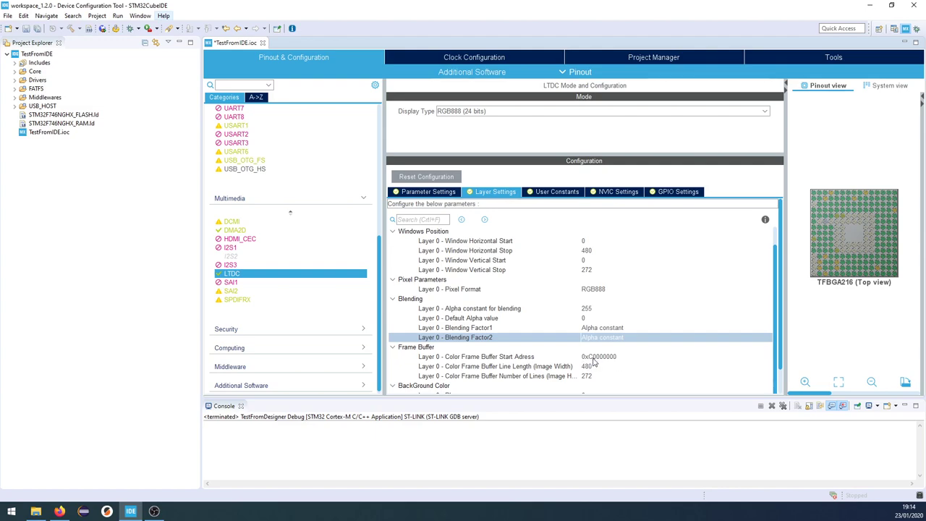
mouse_move(624, 365)
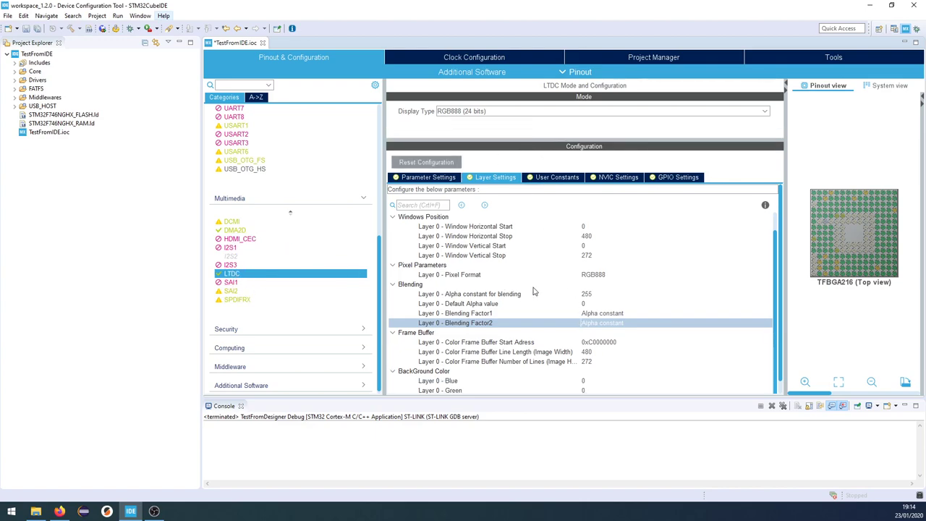
mouse_move(285, 212)
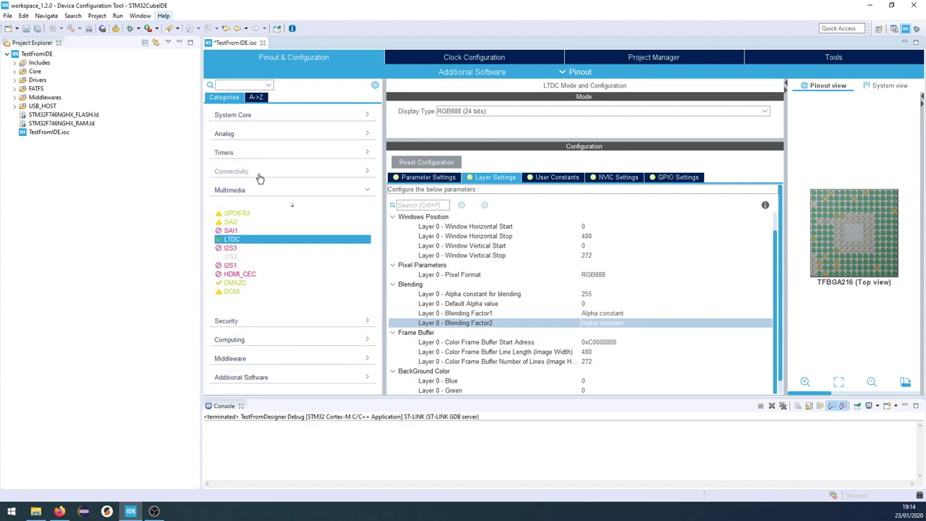
left_click(229, 190)
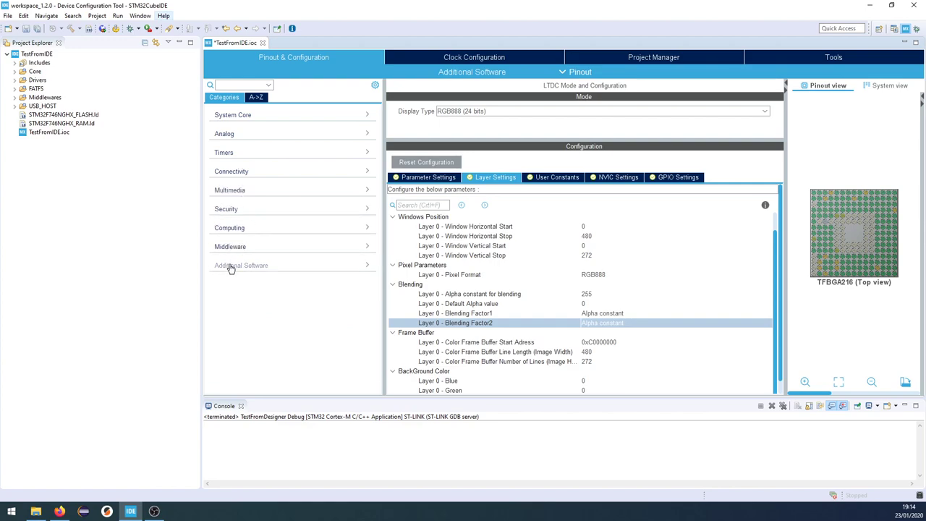
- Enable the X-CUBE-TOUCHGFX Graphics Application with the Parallel RGB (LTDC) interface
left_click(241, 264)
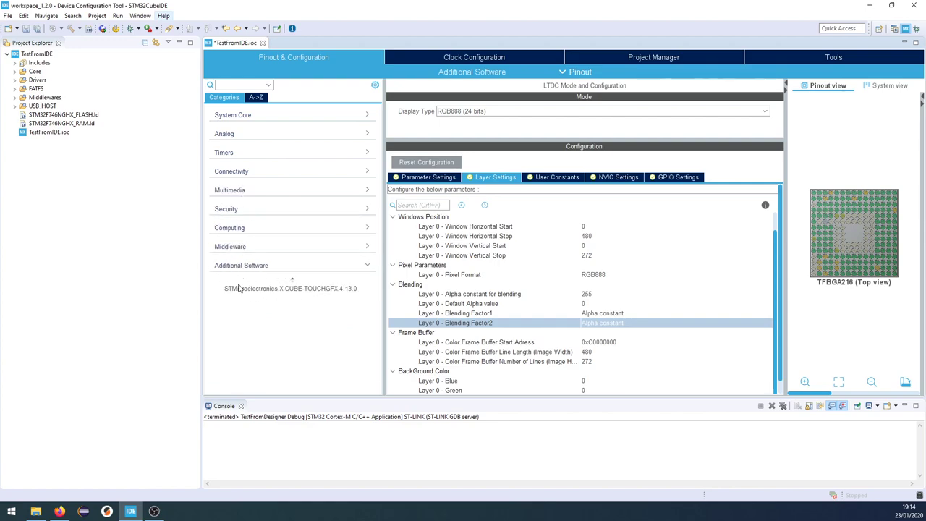
left_click(290, 288)
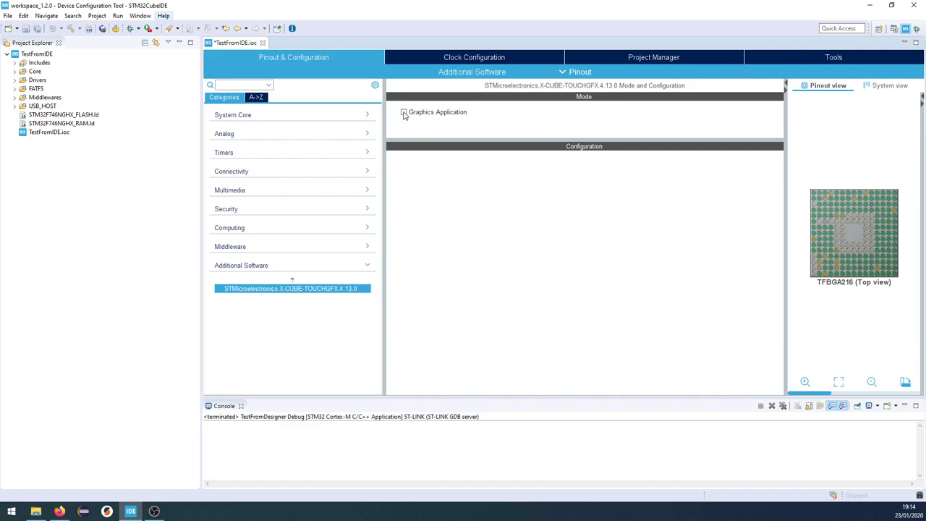
left_click(404, 112)
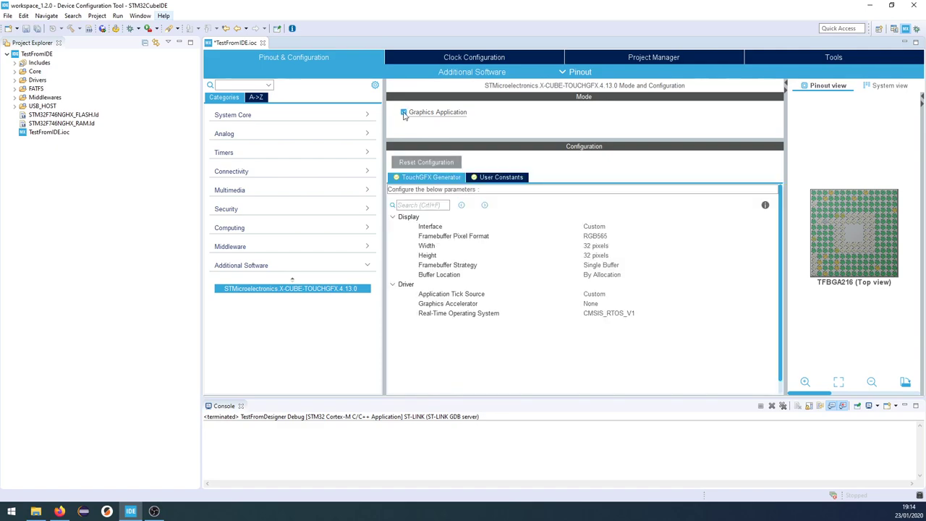
left_click(403, 112)
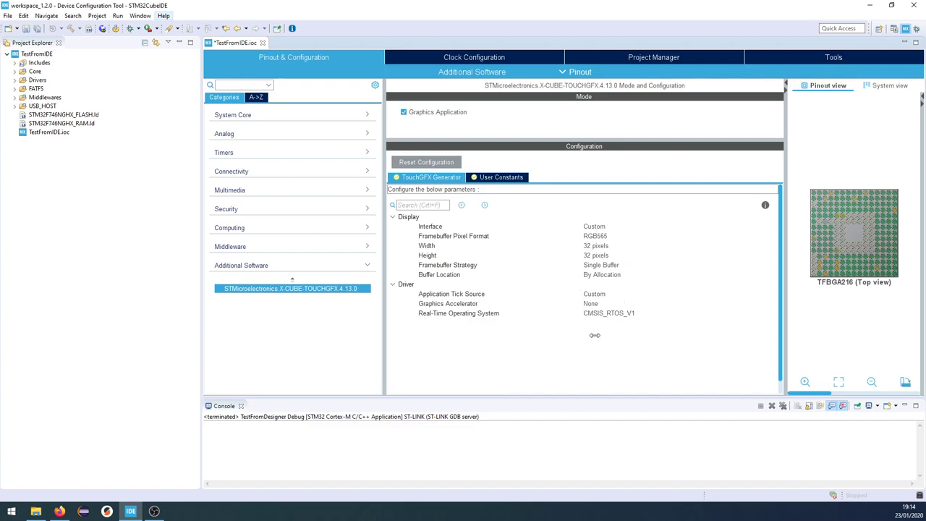
mouse_move(602, 230)
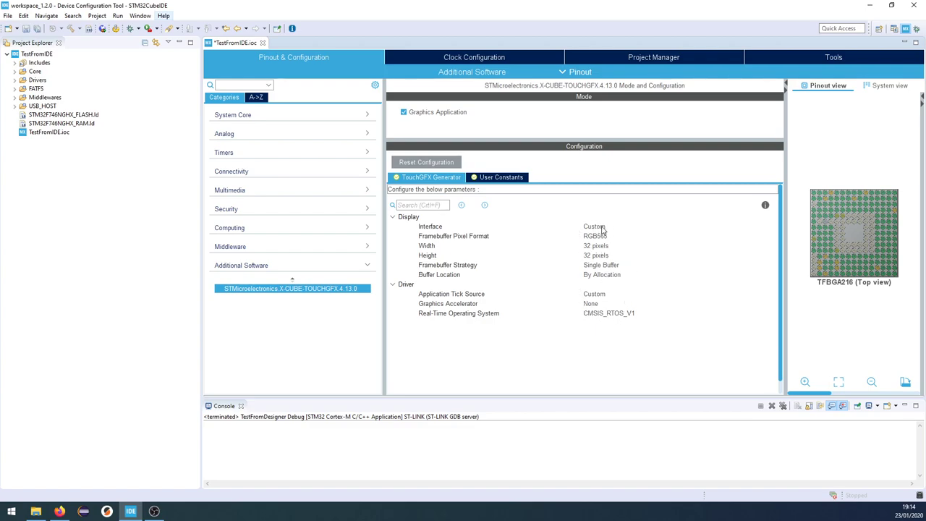
left_click(677, 227)
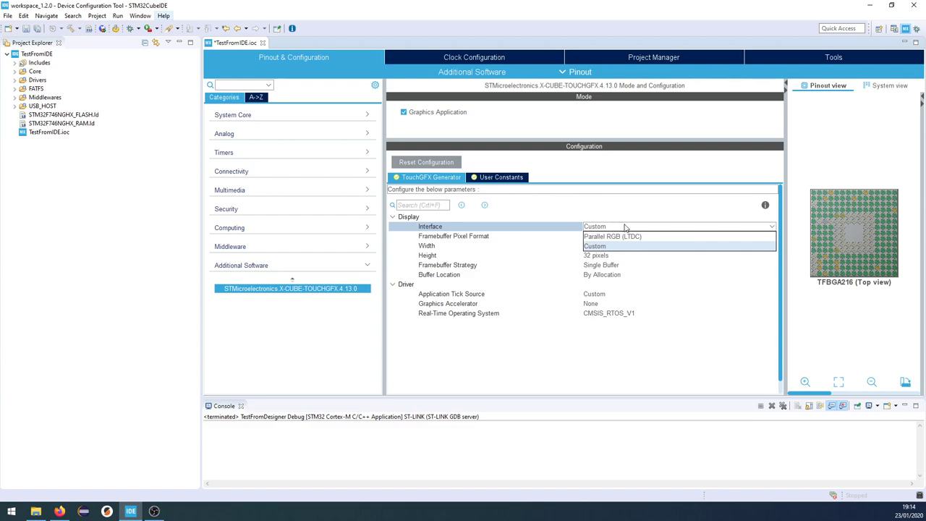
mouse_move(612, 237)
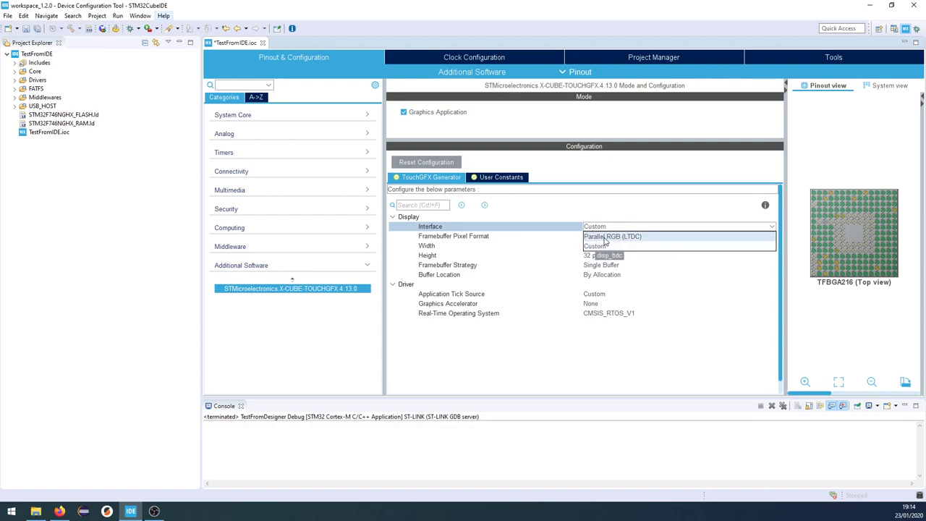
mouse_move(635, 241)
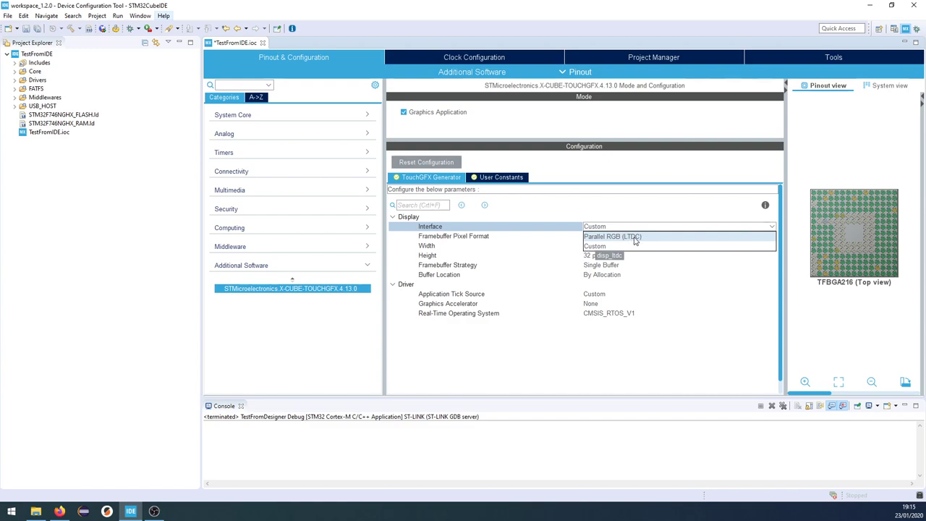
left_click(611, 237)
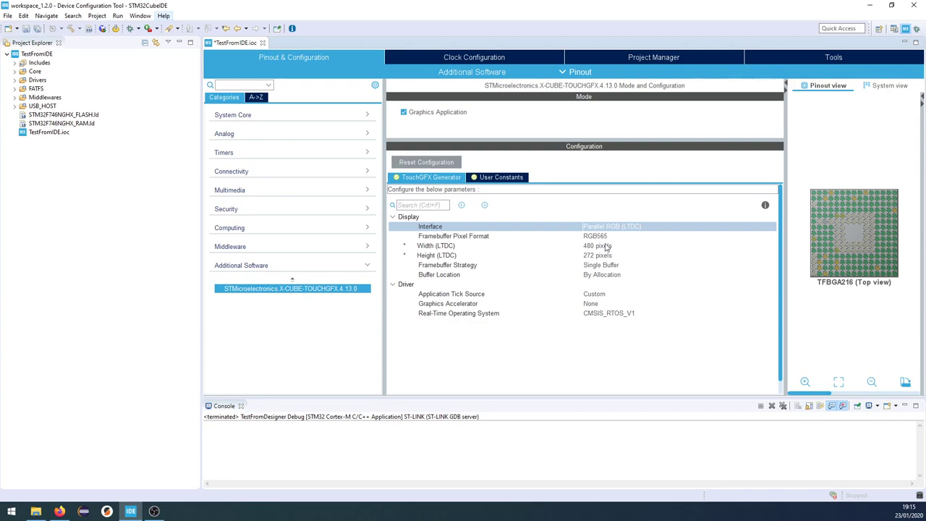
mouse_move(593, 251)
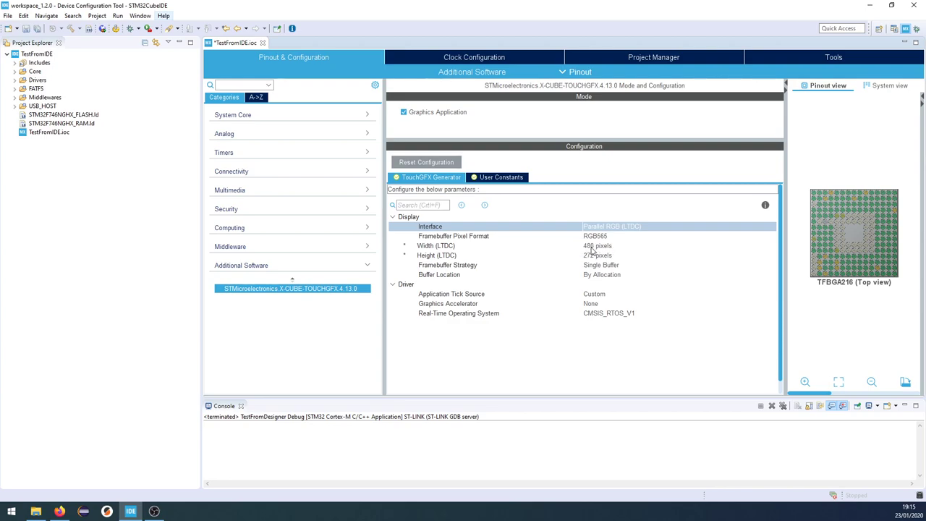
mouse_move(620, 237)
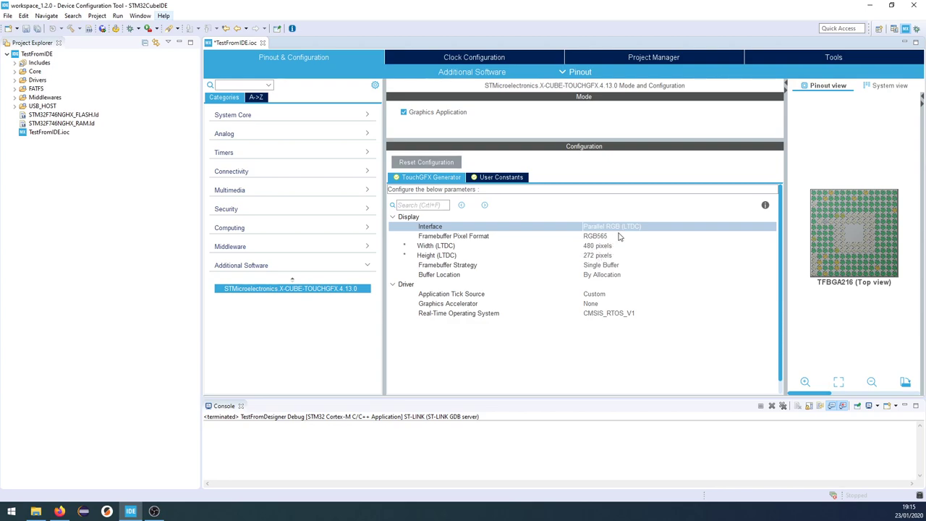
- Set the framebuffer to RGB888, located By Address, and begin entering start address 0xC0000000
left_click(677, 236)
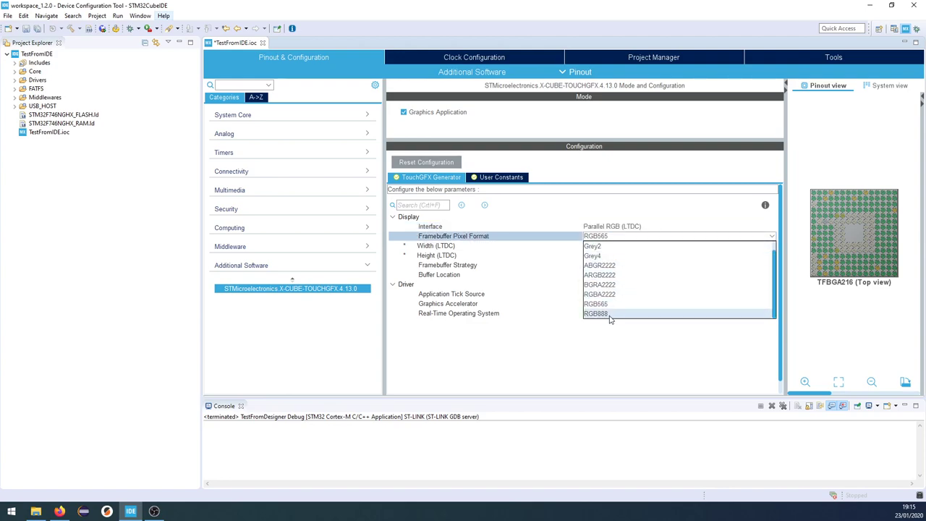
left_click(596, 303)
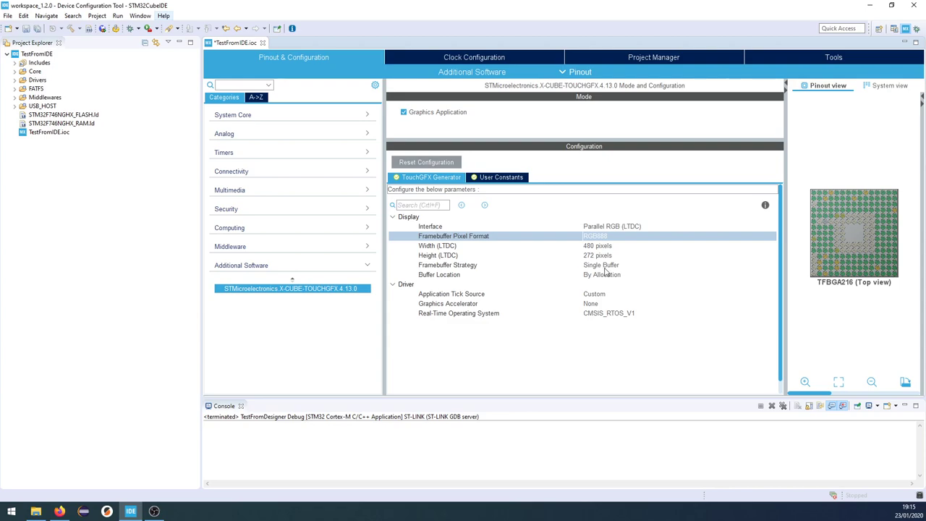
left_click(676, 264)
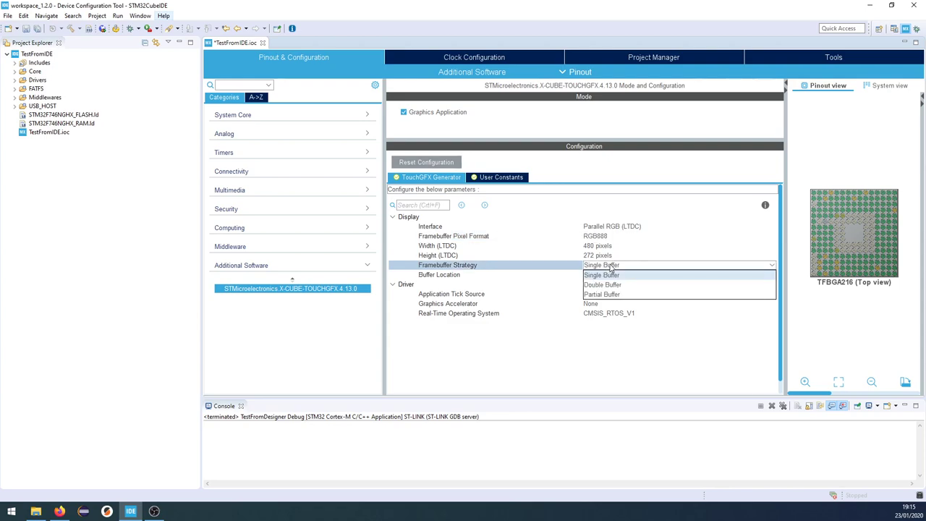
mouse_move(615, 284)
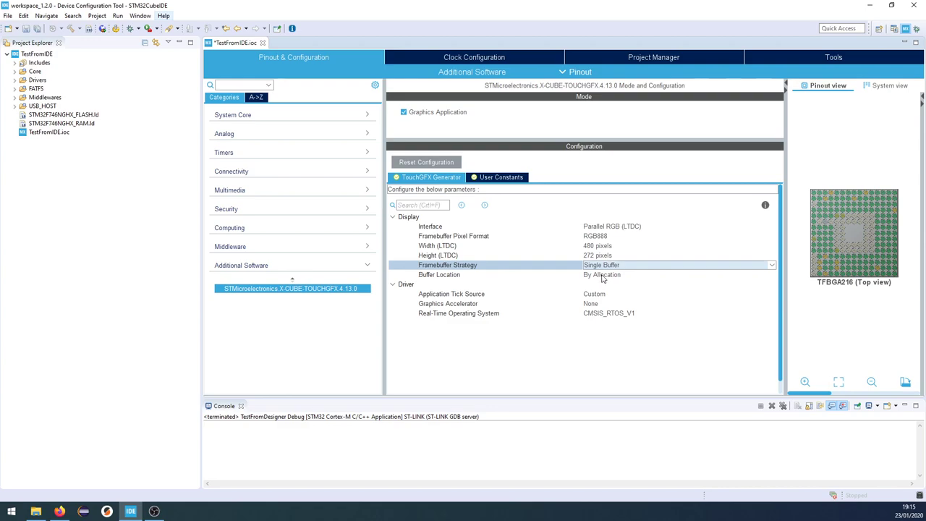
mouse_move(632, 280)
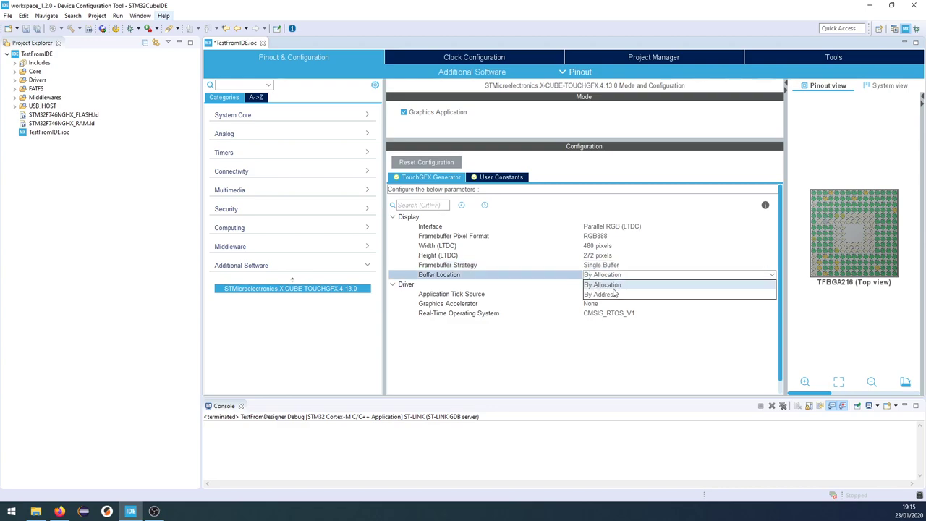
mouse_move(615, 294)
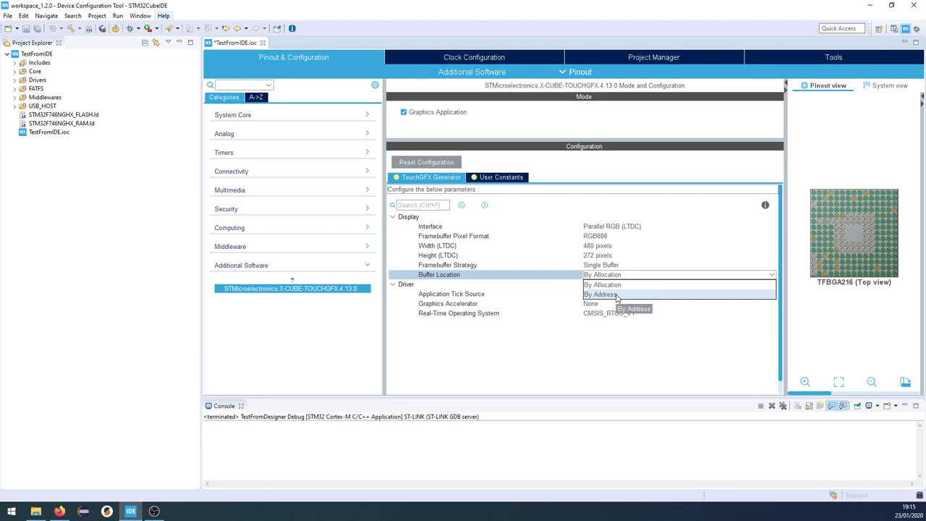
left_click(601, 295)
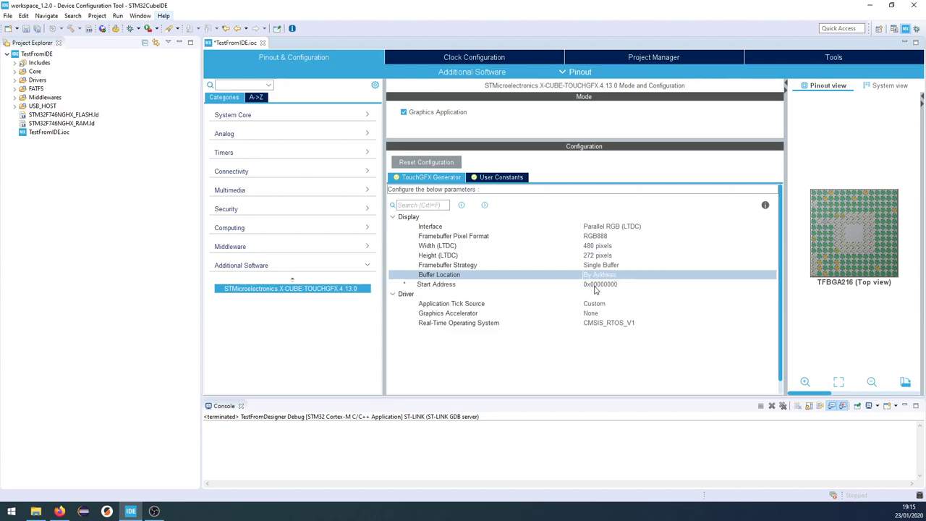
left_click(436, 283)
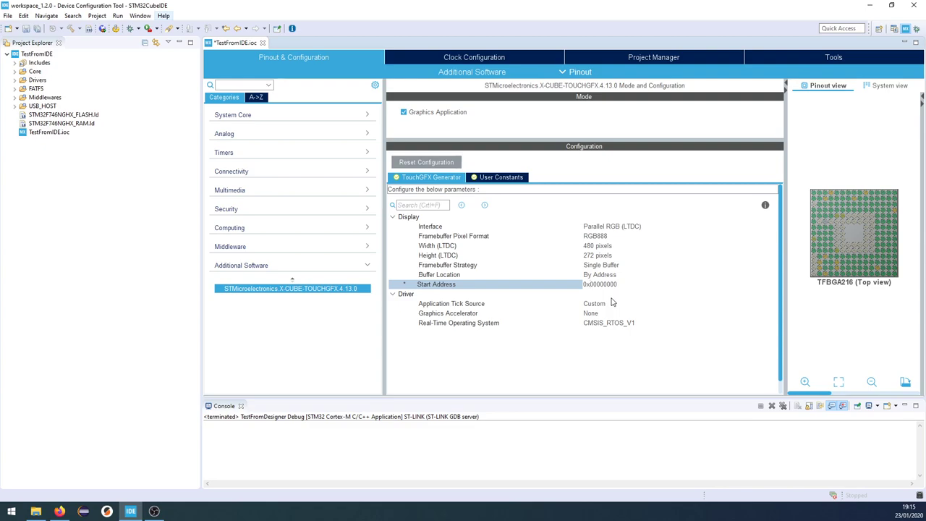
left_click(599, 284)
type("C")
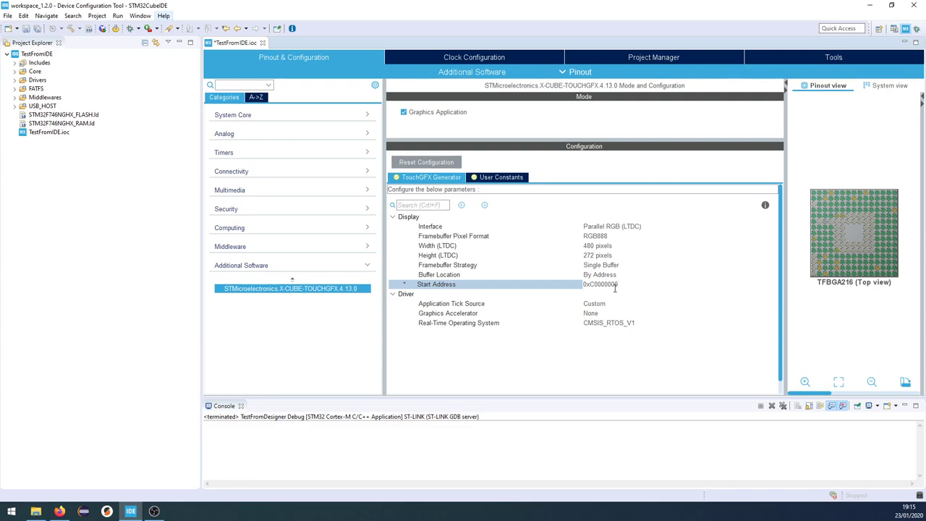
mouse_move(650, 285)
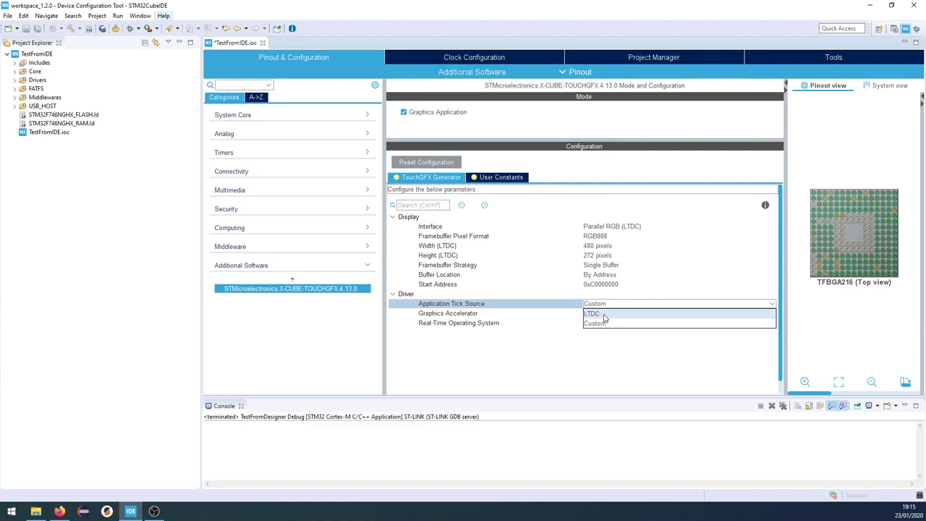
- Use LTDC as application tick source and ChromART (DMA2D) as graphics accelerator
left_click(596, 323)
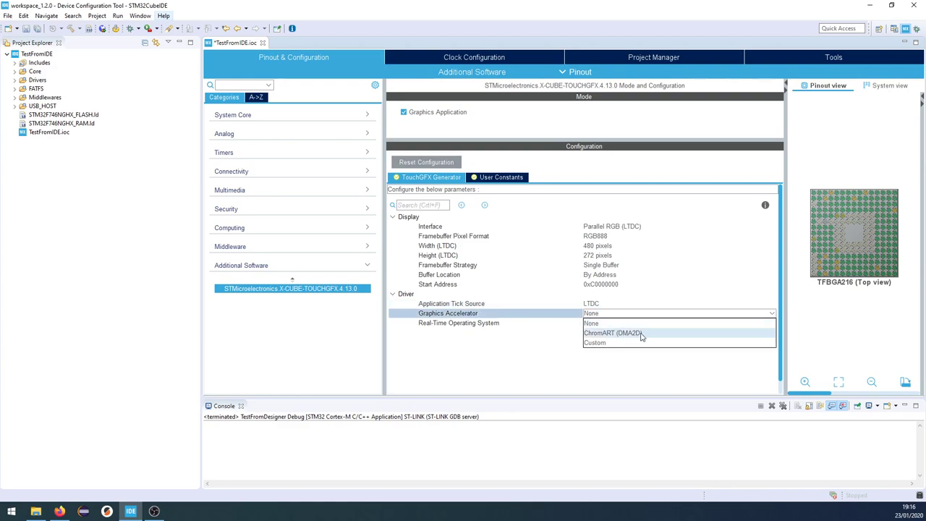
left_click(614, 333)
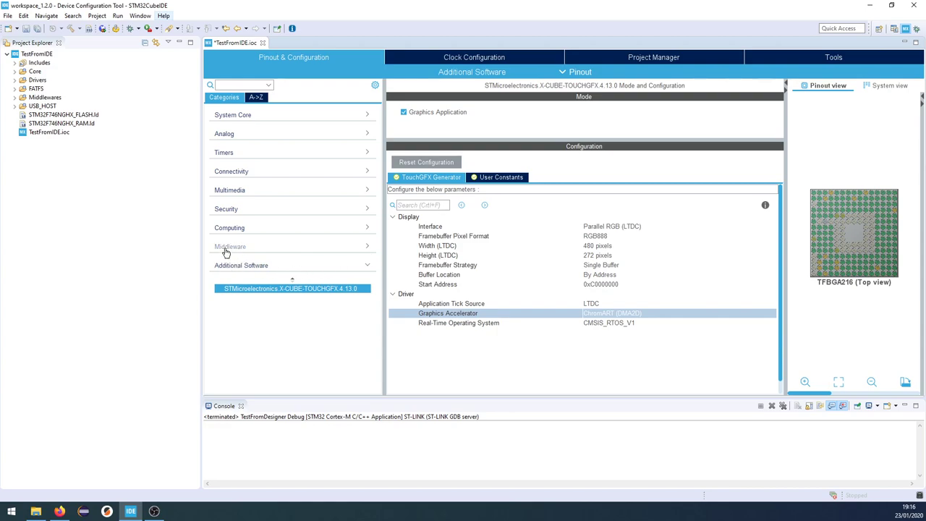
mouse_move(222, 252)
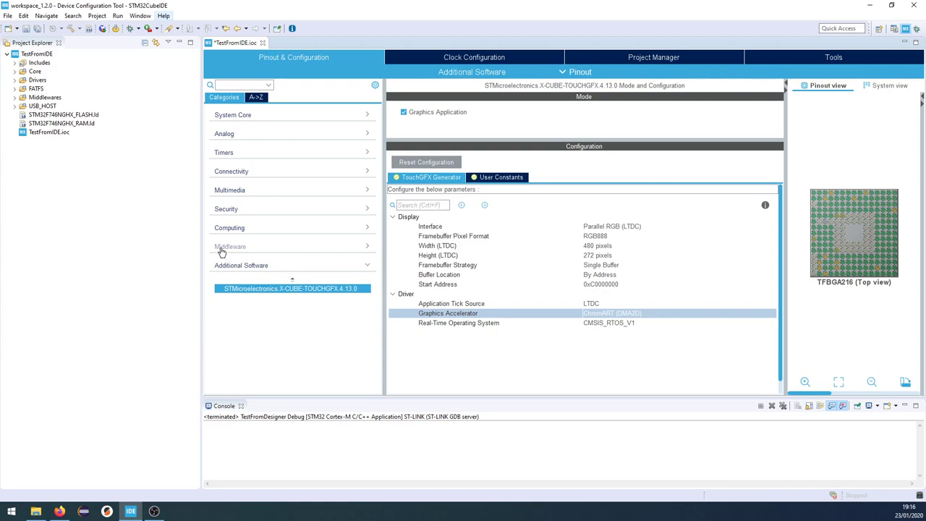
- Set the FREERTOS defaultTask stack size to 4096 words in Tasks and Queues
left_click(230, 246)
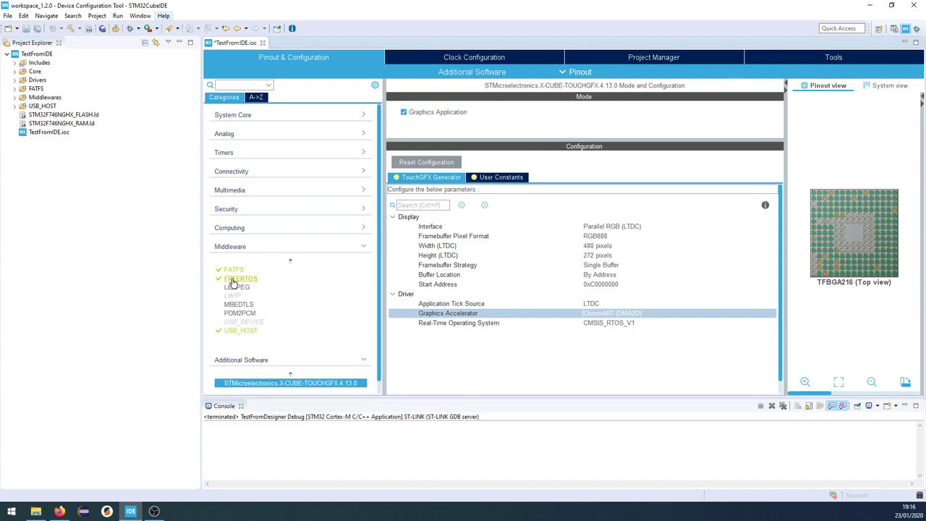
left_click(241, 277)
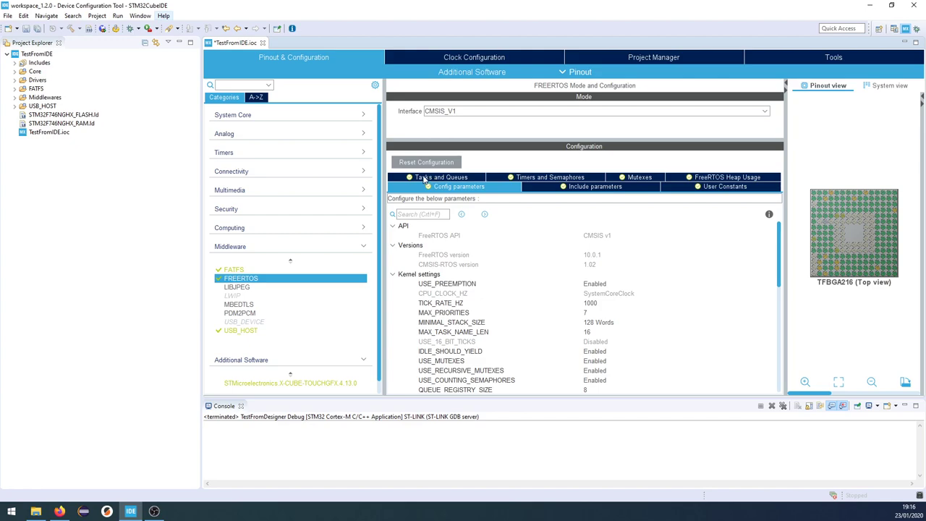
left_click(440, 178)
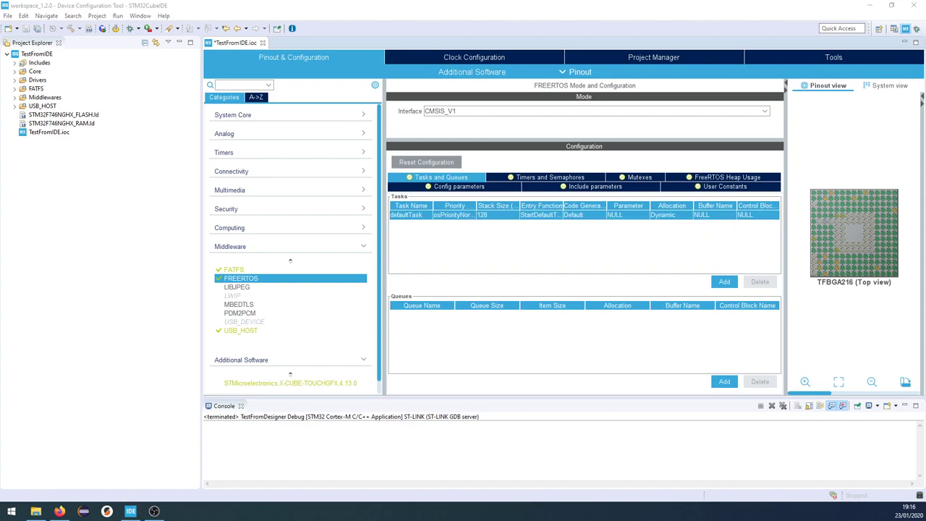
double_click(406, 215)
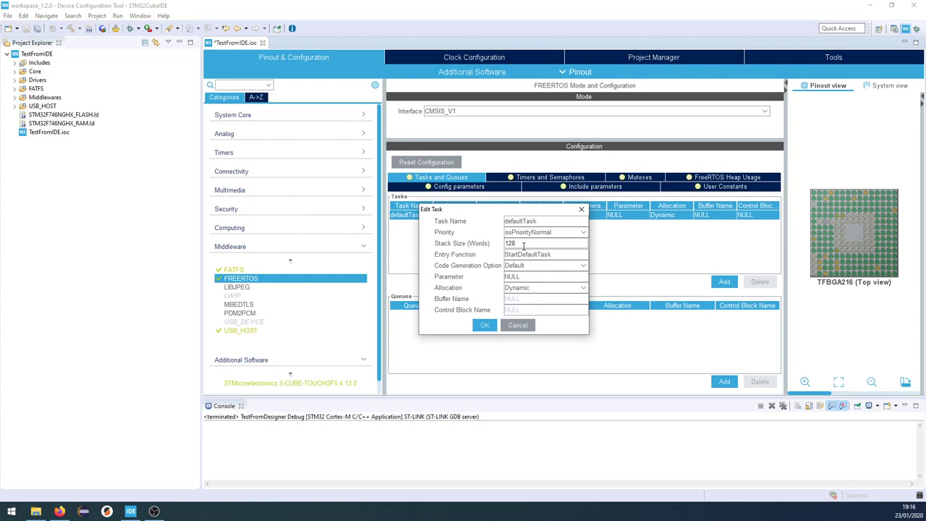
type("4")
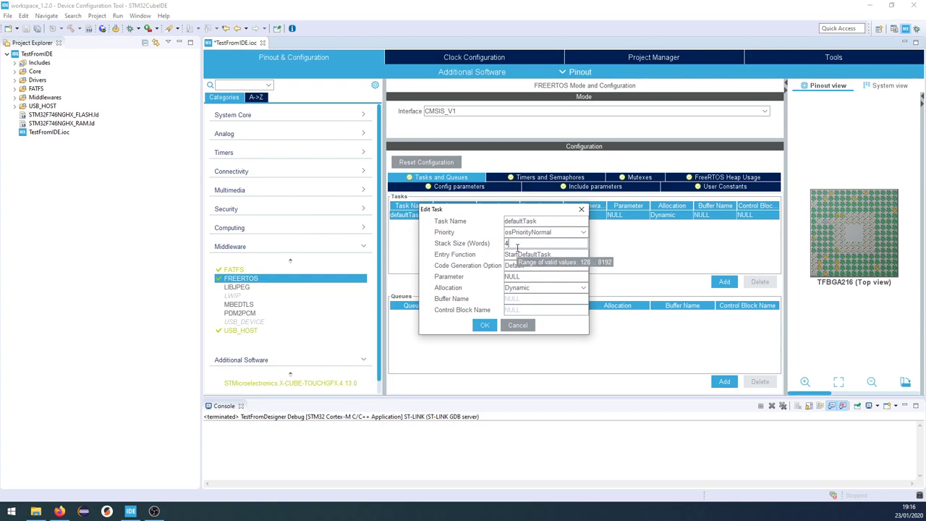
type("096")
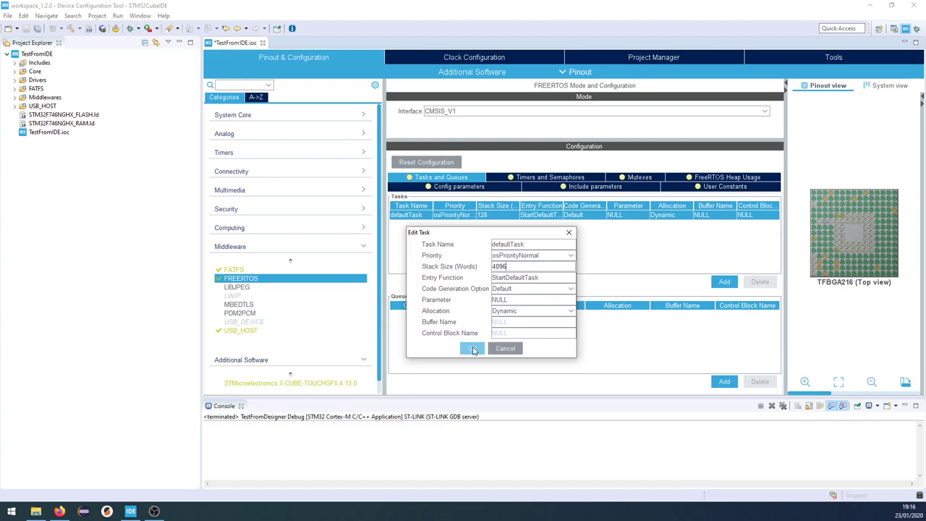
left_click(472, 348)
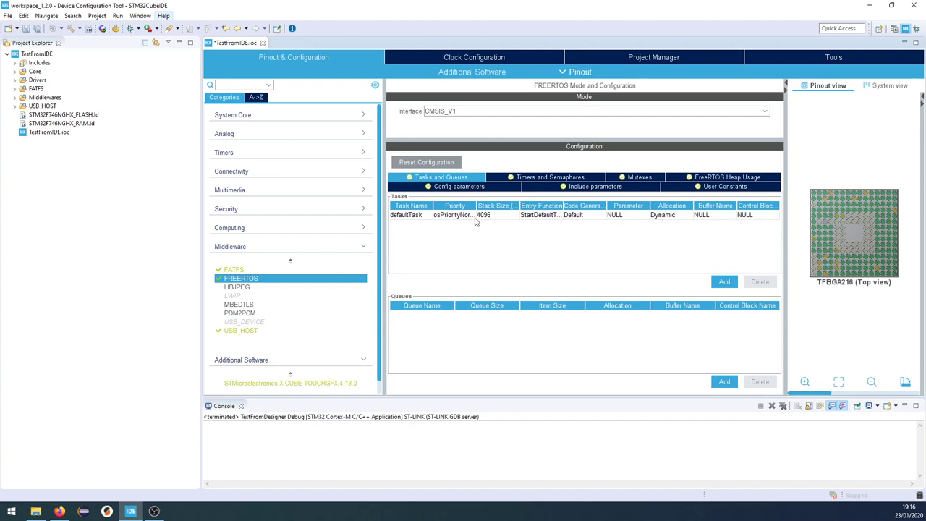
mouse_move(468, 219)
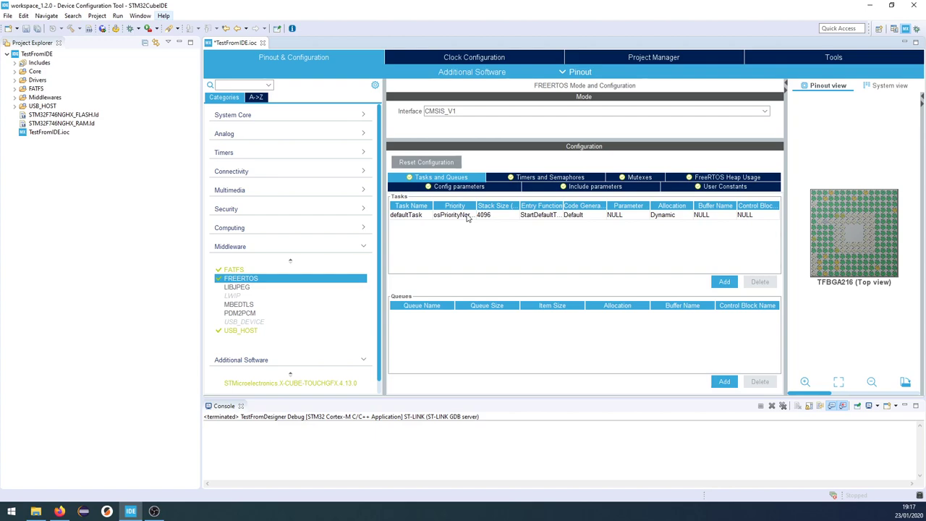
mouse_move(412, 259)
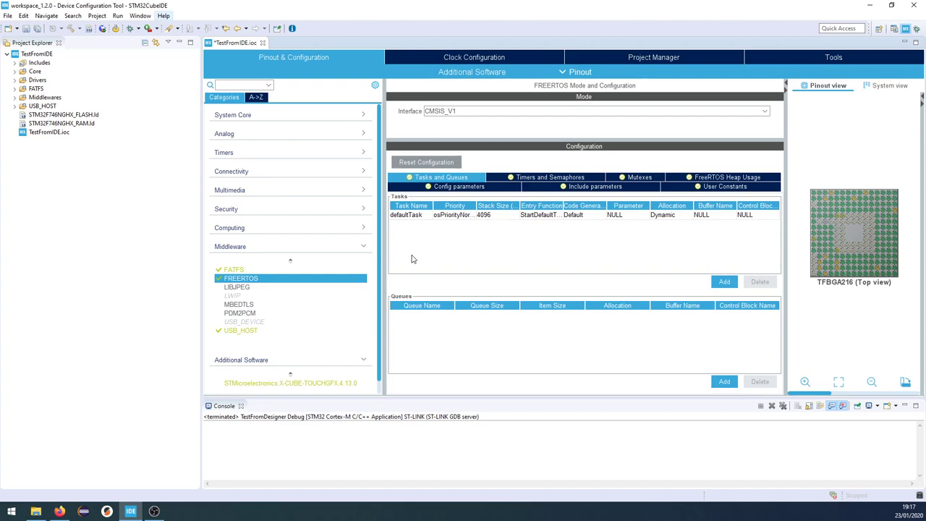
mouse_move(375, 216)
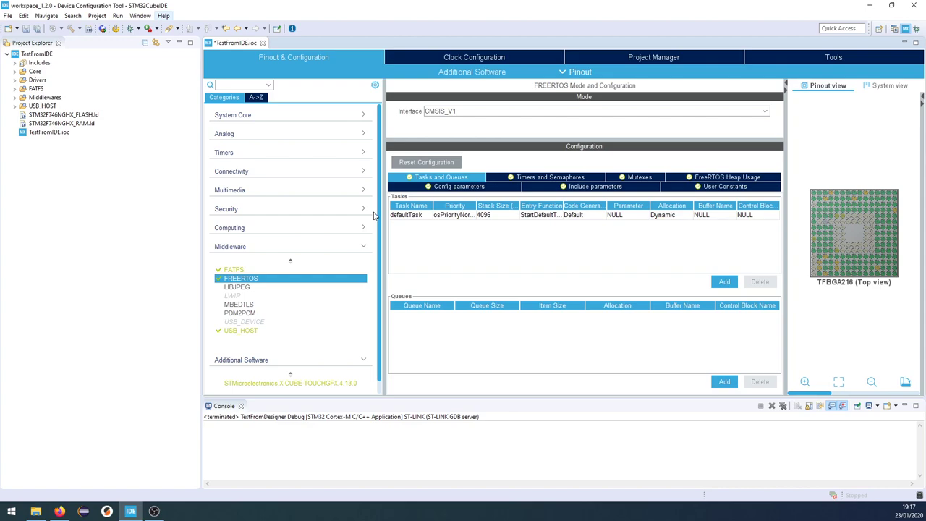
- Save the .ioc configuration and regenerate code so a TouchGFX folder appears in TestFromIDE
scroll("down", 3)
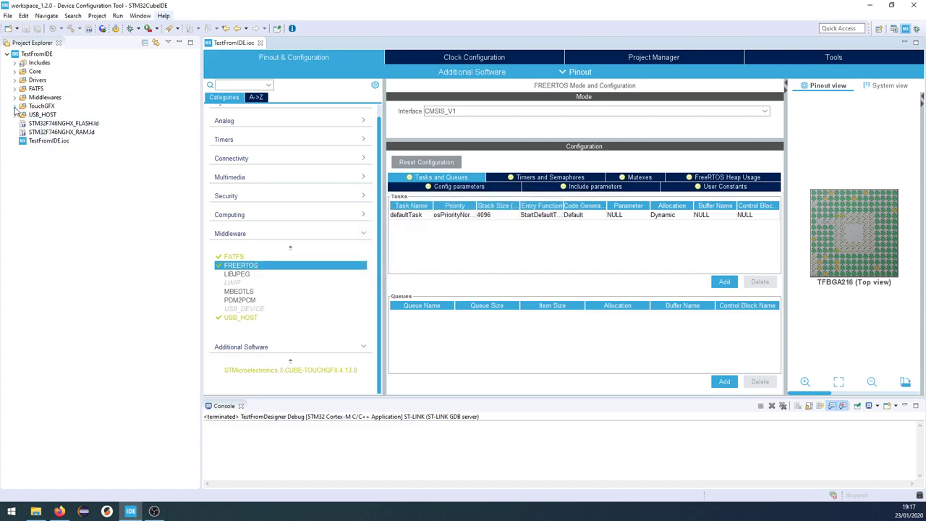
- Launch TouchGFX Designer from ApplicationTemplate.touchgfx.part in the project's TouchGFX folder
left_click(15, 106)
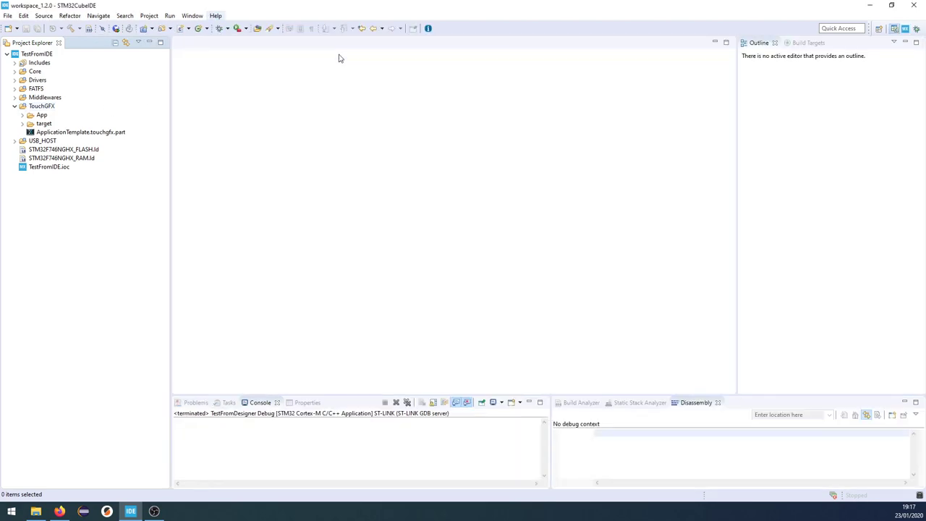
mouse_move(69, 133)
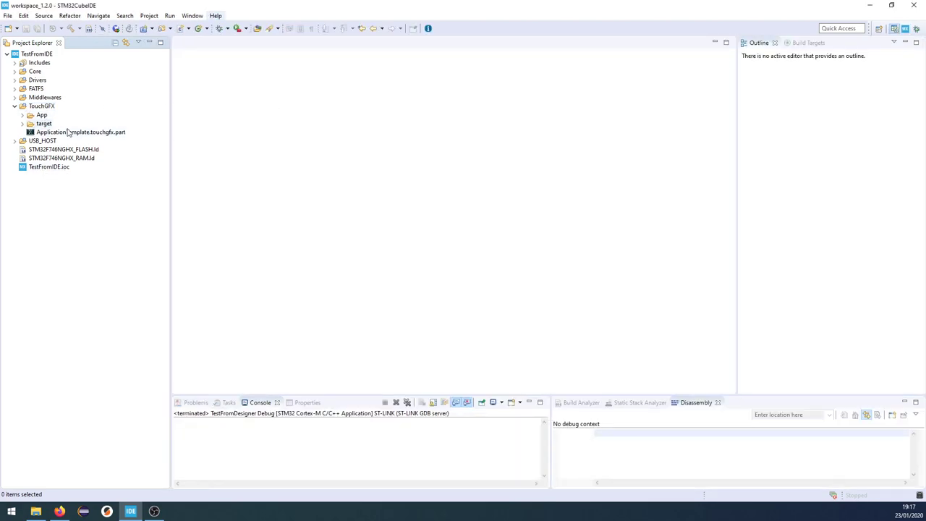
left_click(81, 131)
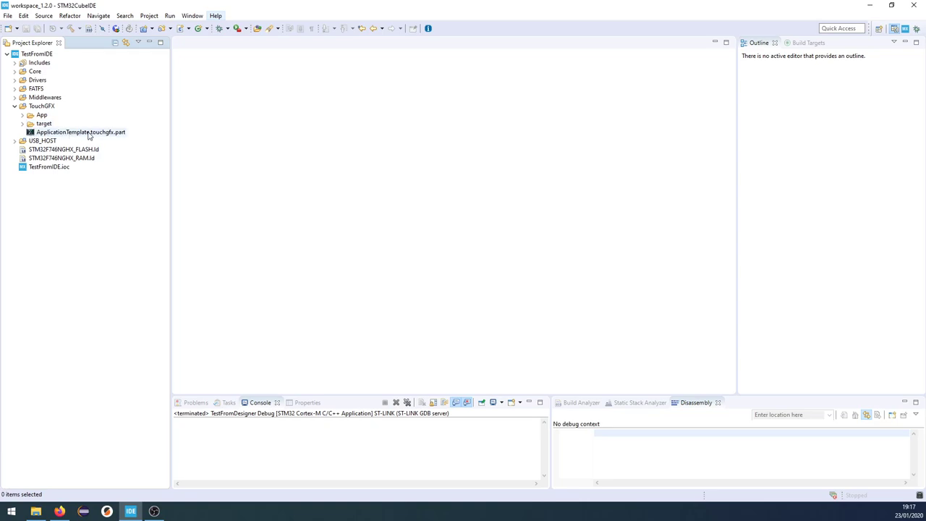
mouse_move(122, 138)
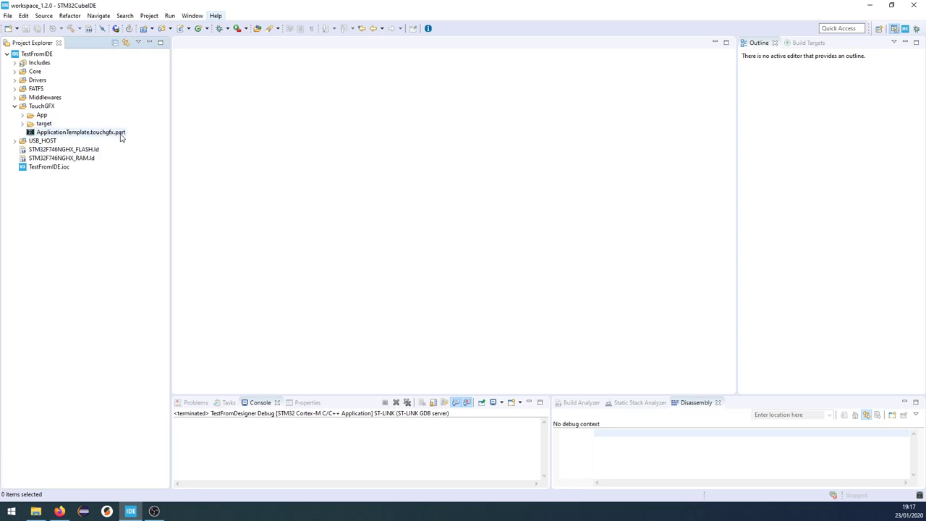
left_click(80, 131)
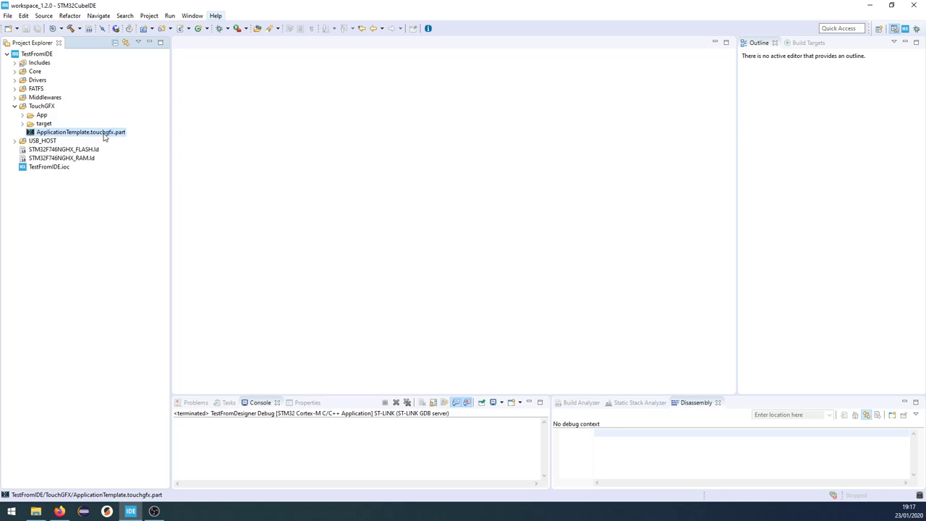
double_click(79, 131)
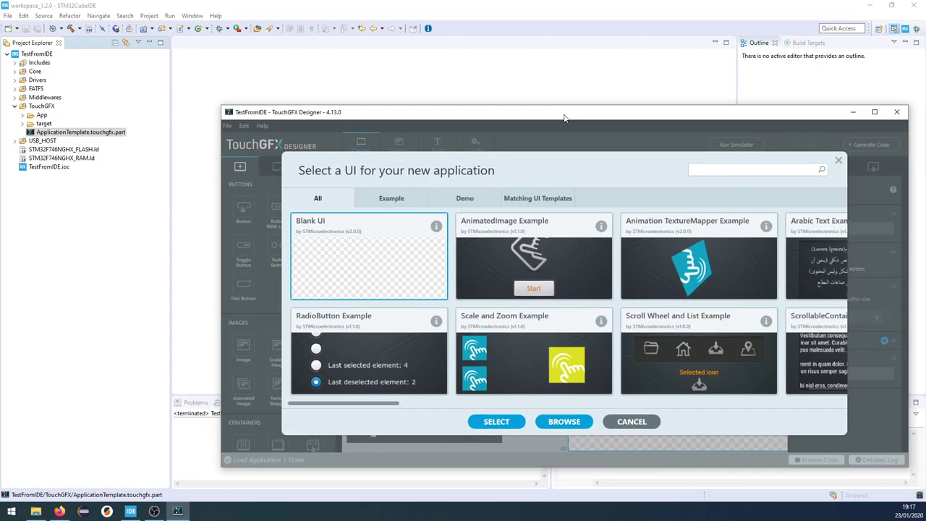
- Load the RadioButton Example as the Main screen and generate the TouchGFX application code
left_click(874, 112)
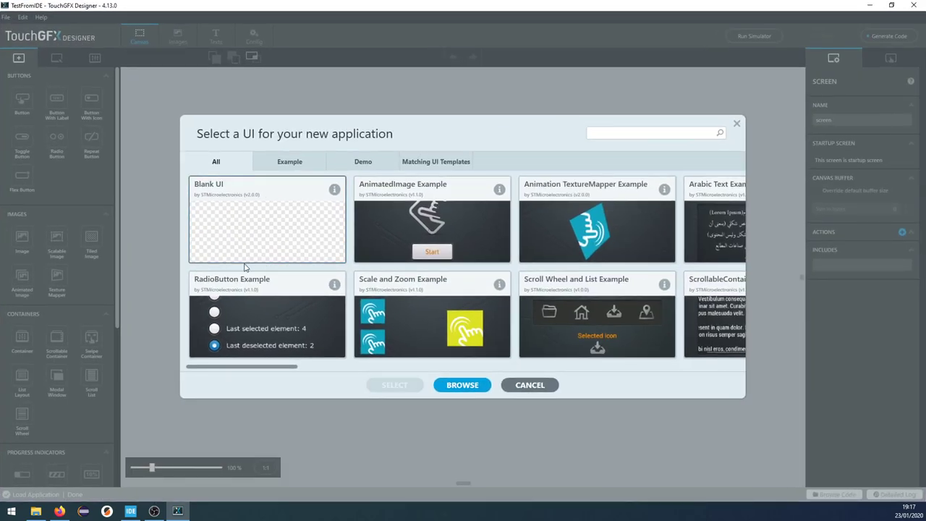
mouse_move(254, 209)
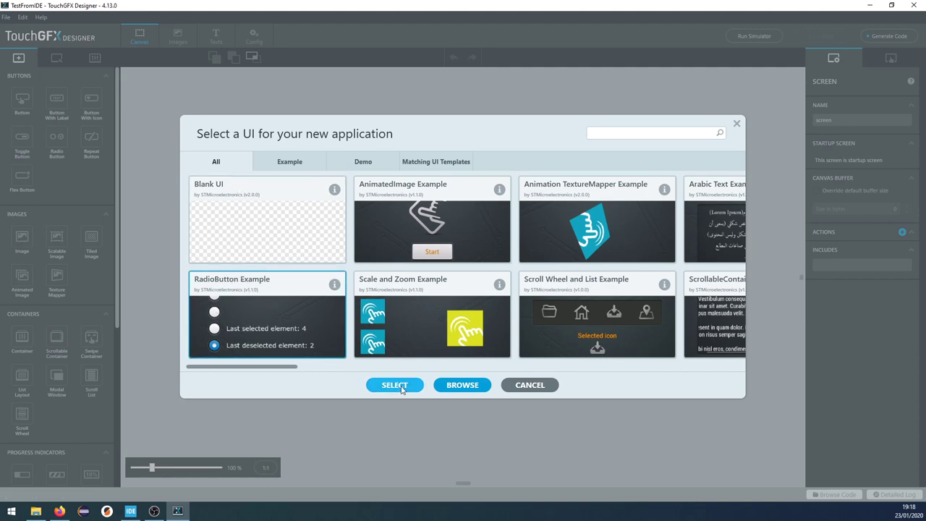
left_click(394, 384)
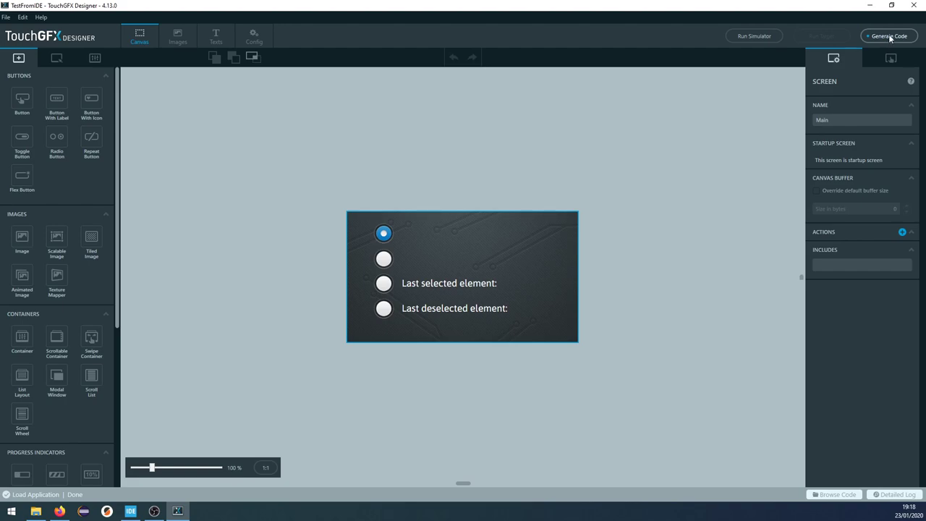
left_click(888, 35)
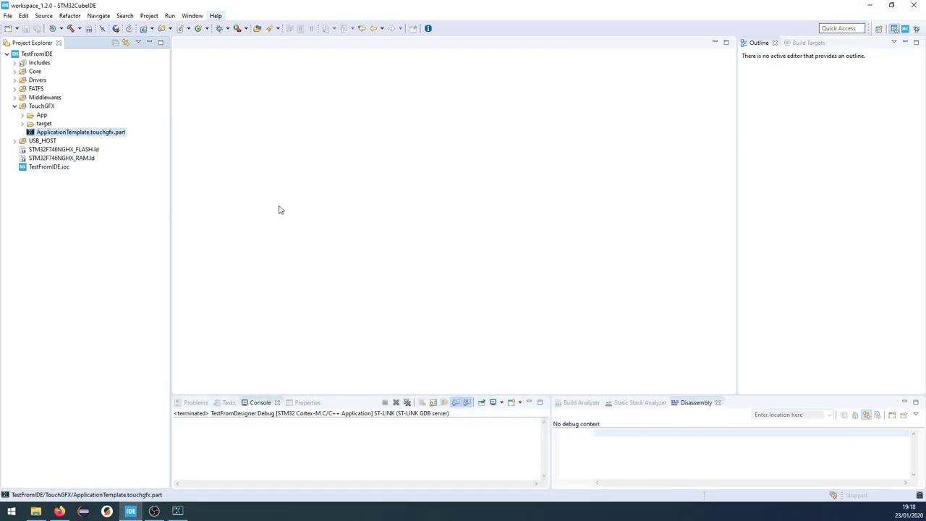
- Refresh TestFromIDE so the generated assets, config, gui, simulator folders and TestFromIDE.touchgfx appear
right_click(37, 54)
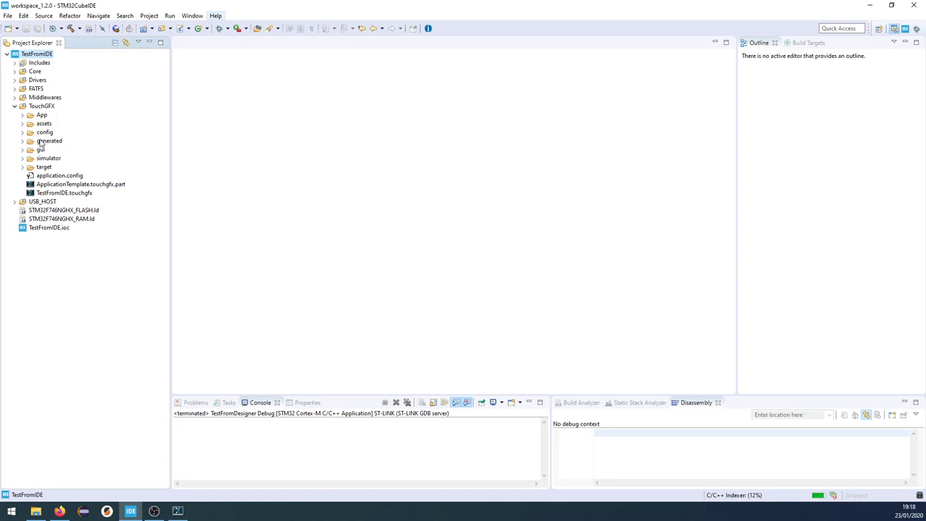
left_click(63, 192)
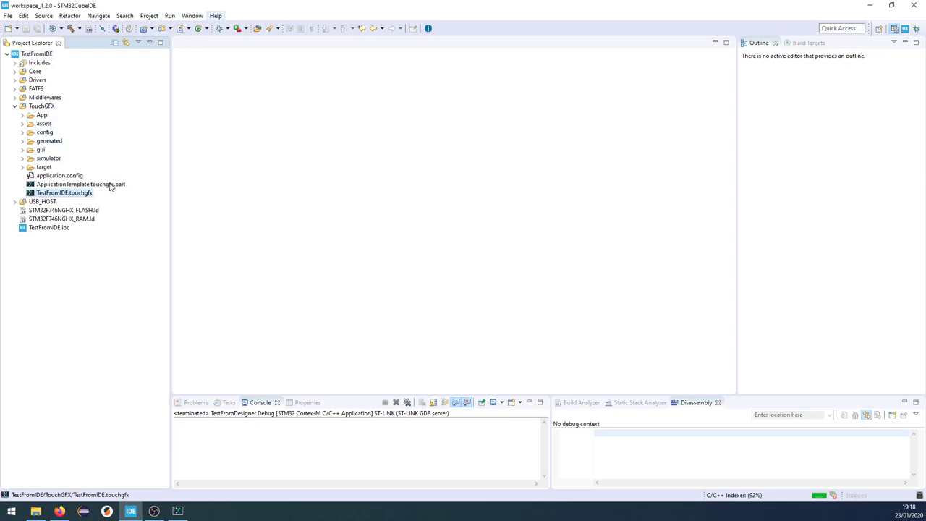
left_click(80, 184)
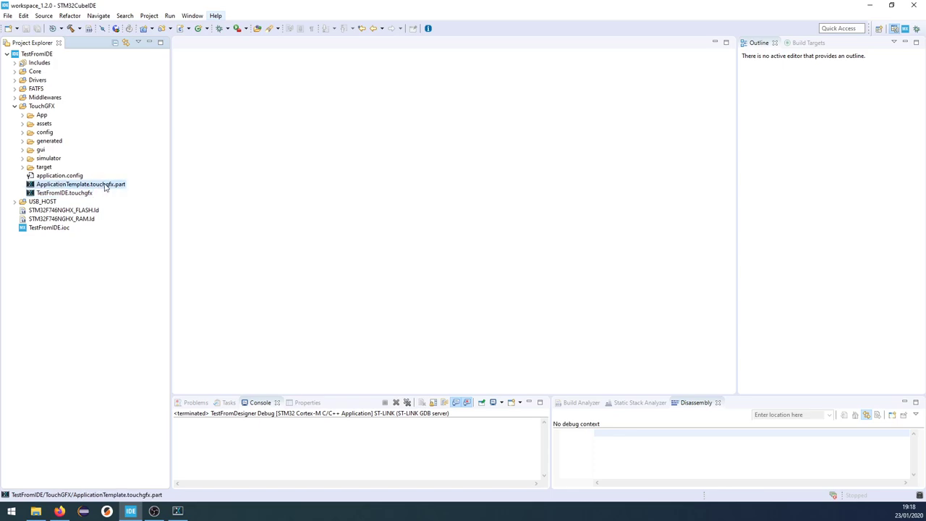
left_click(64, 193)
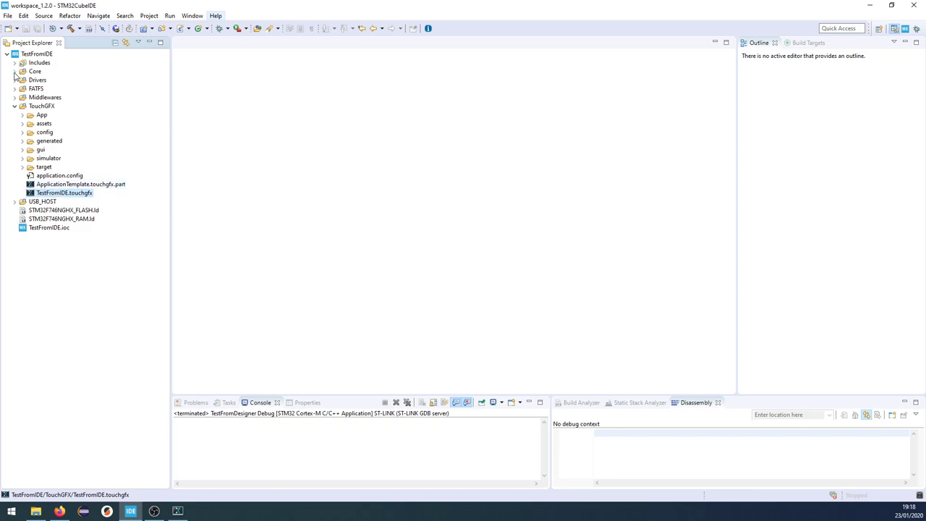
- Expand Core > Src in Project Explorer to expose main.c
left_click(15, 71)
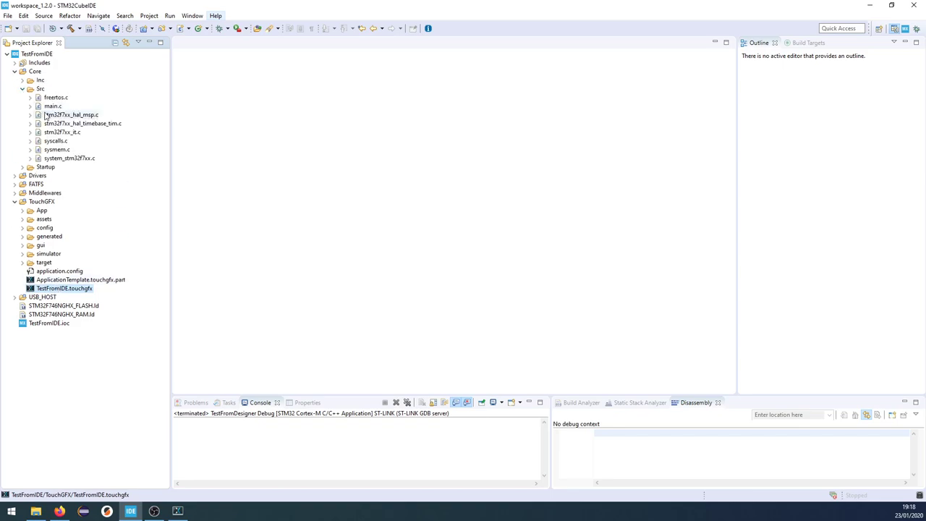
left_click(52, 106)
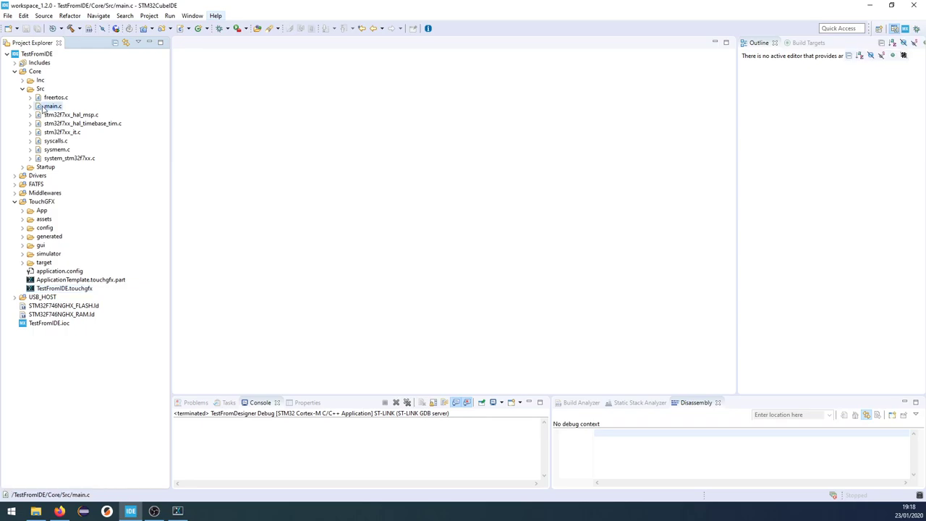
- Bring up main.c and jump to the StartDefaultTask function
double_click(52, 106)
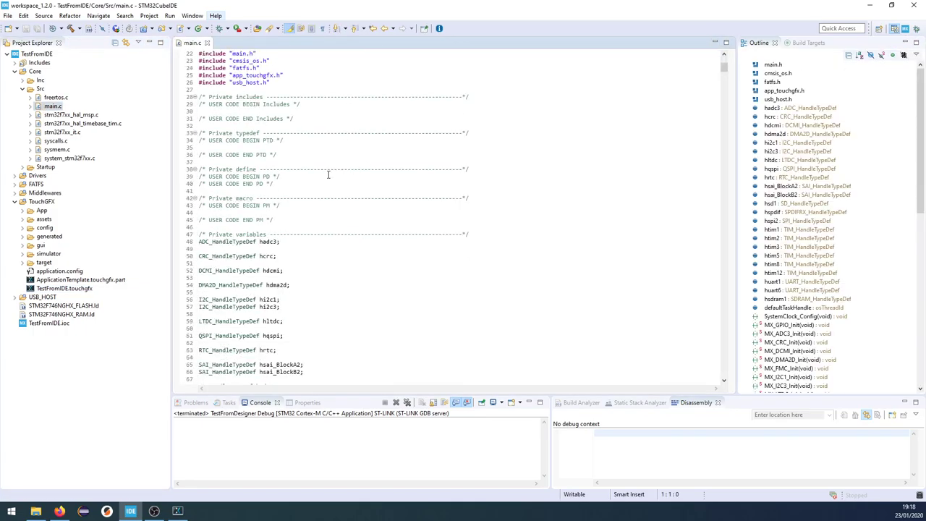
scroll("down", 3)
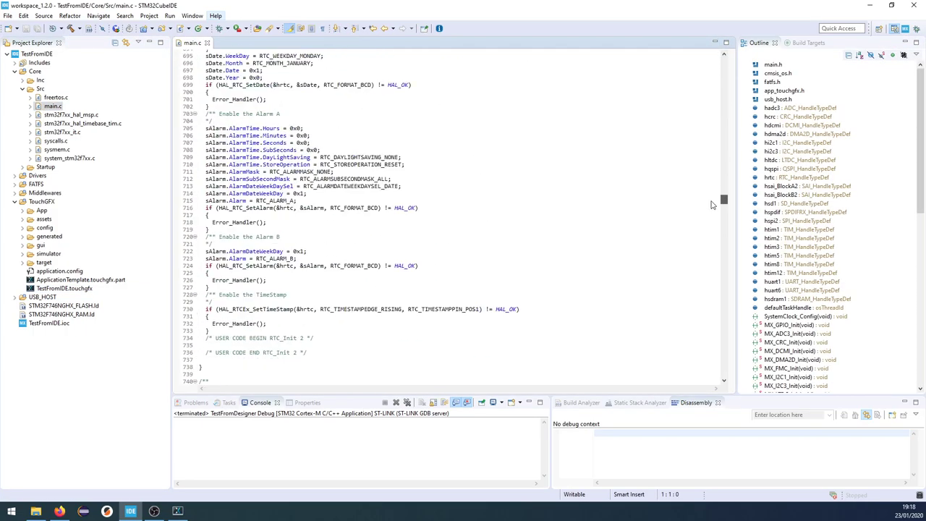
scroll("down", 3)
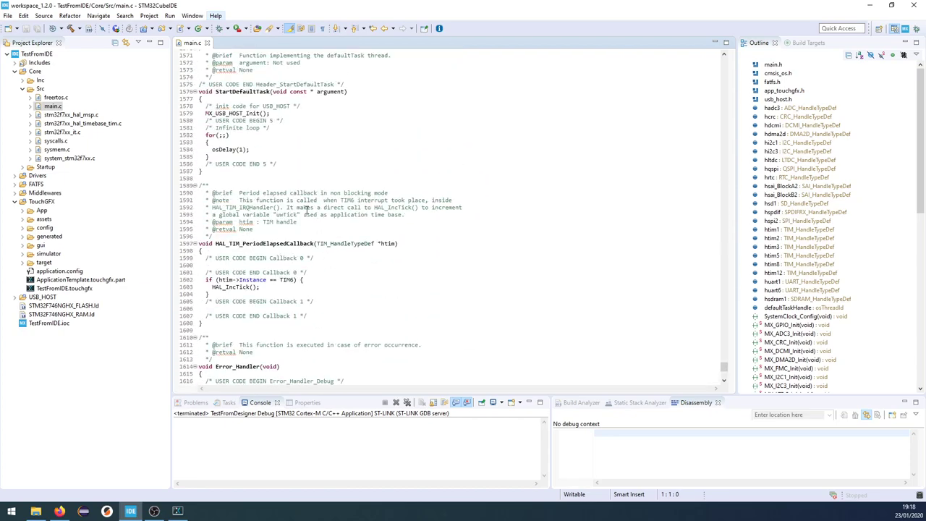
double_click(243, 156)
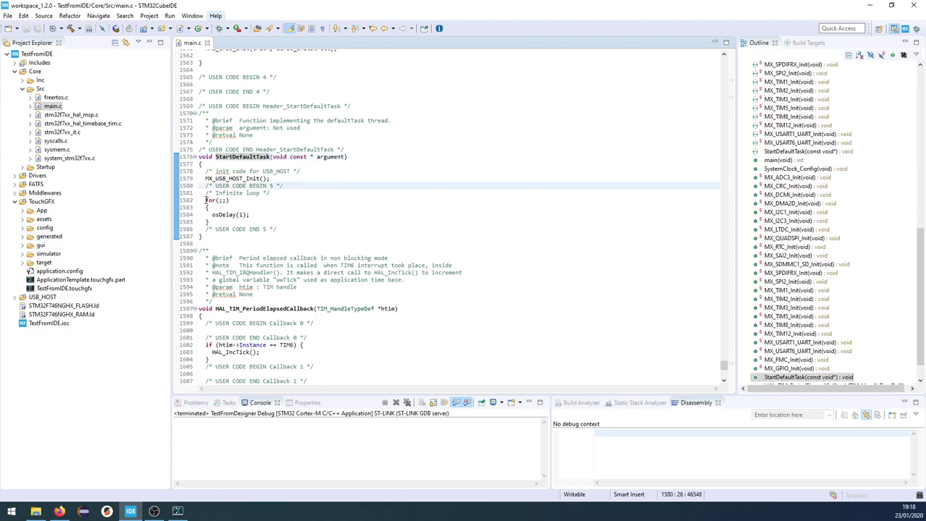
- Add an MX_TouchGFX_Process() call in user code section 5 before the infinite loop
double_click(230, 179)
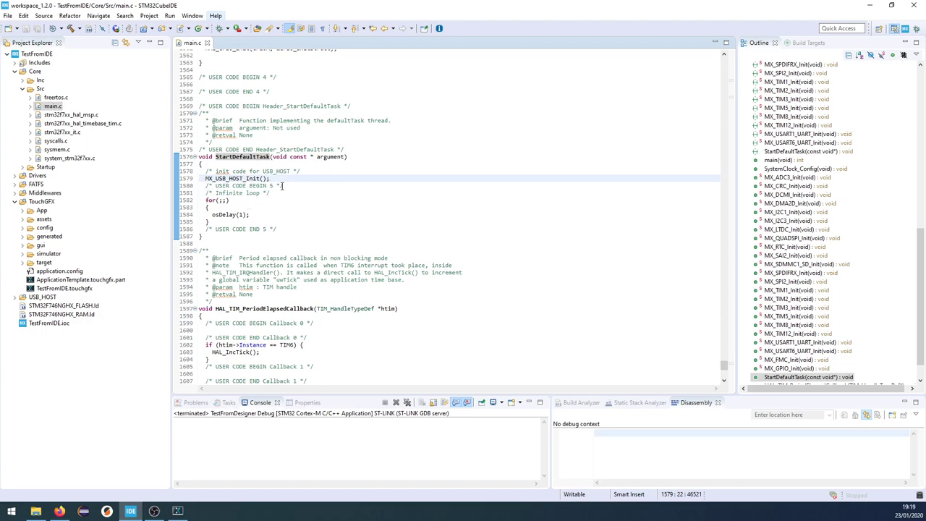
left_click(284, 185)
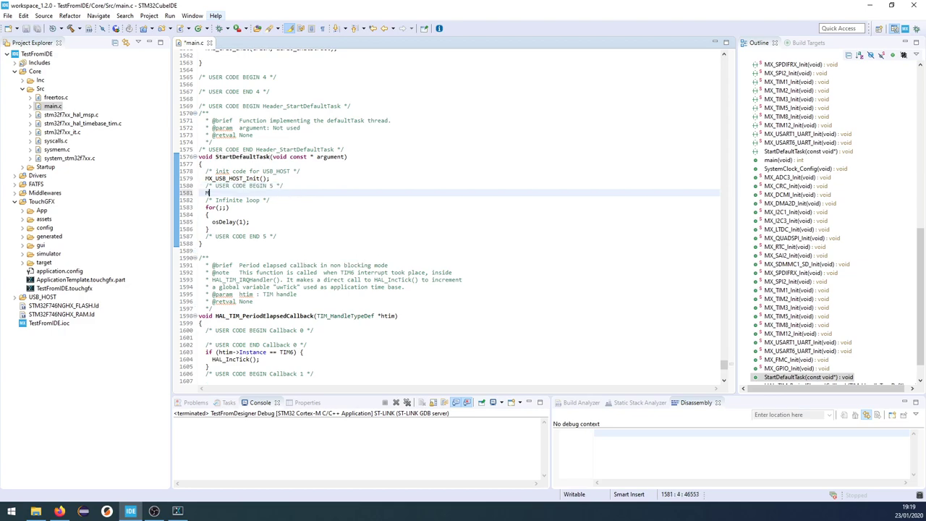
type("MX_TouchGFX_")
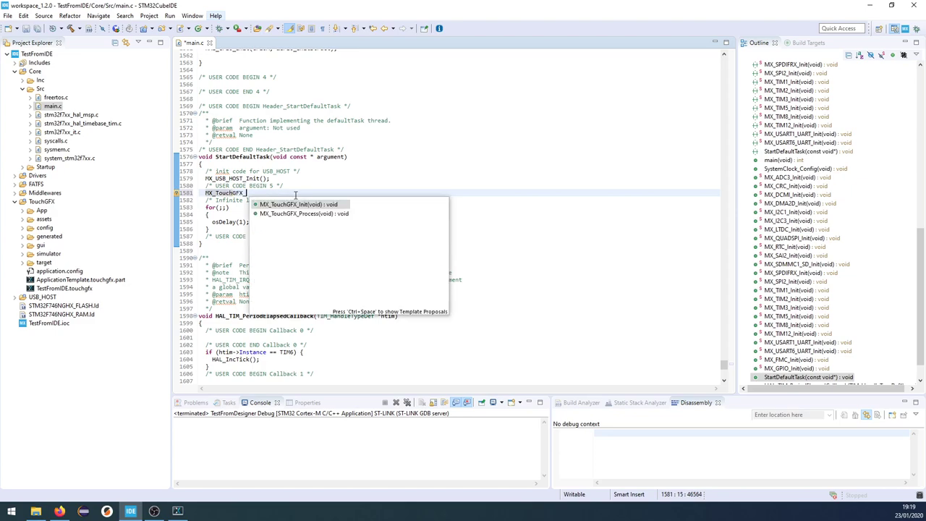
mouse_move(283, 213)
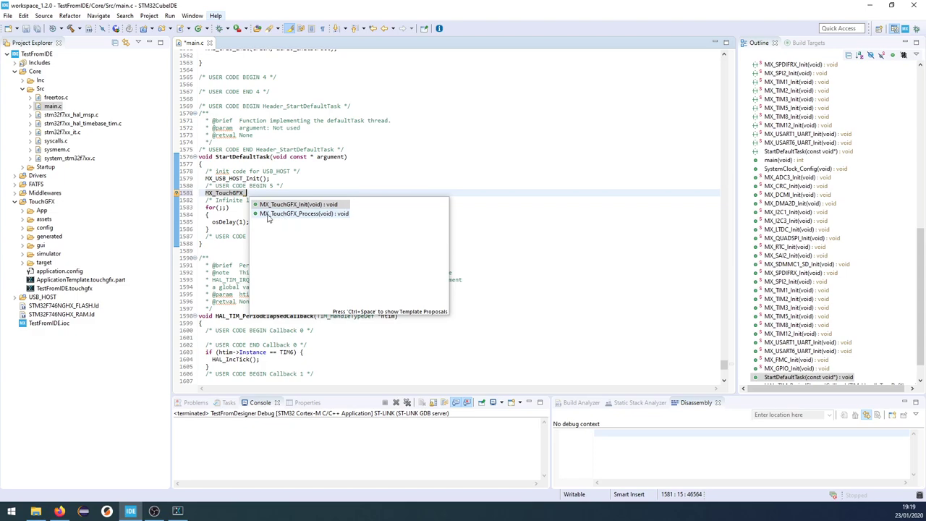
mouse_move(286, 217)
type("Process();")
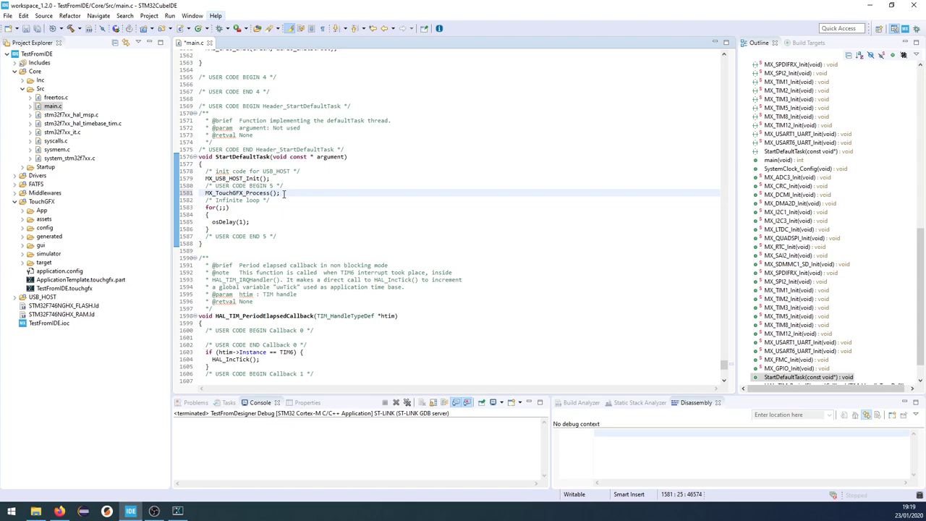
left_click(281, 193)
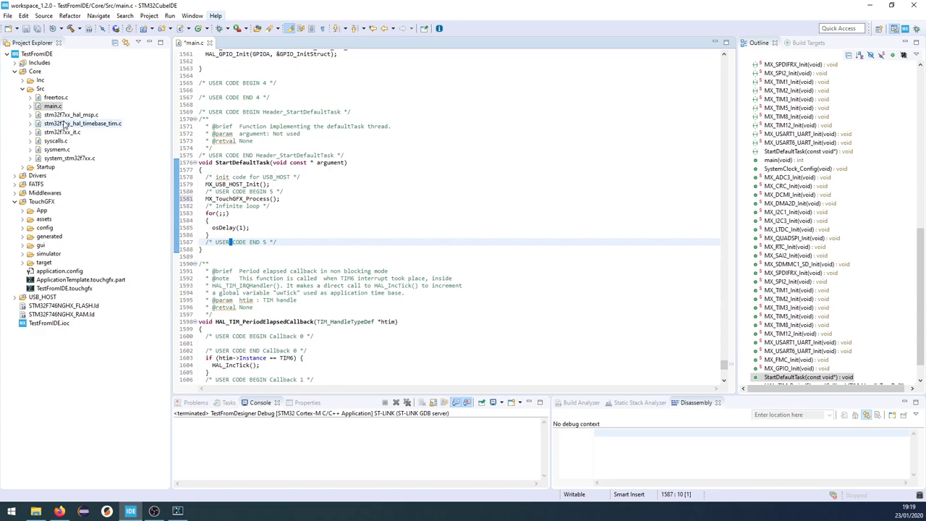
- Build TestFromIDE from Project Explorer, finishing with 0 errors and 0 warnings
right_click(33, 54)
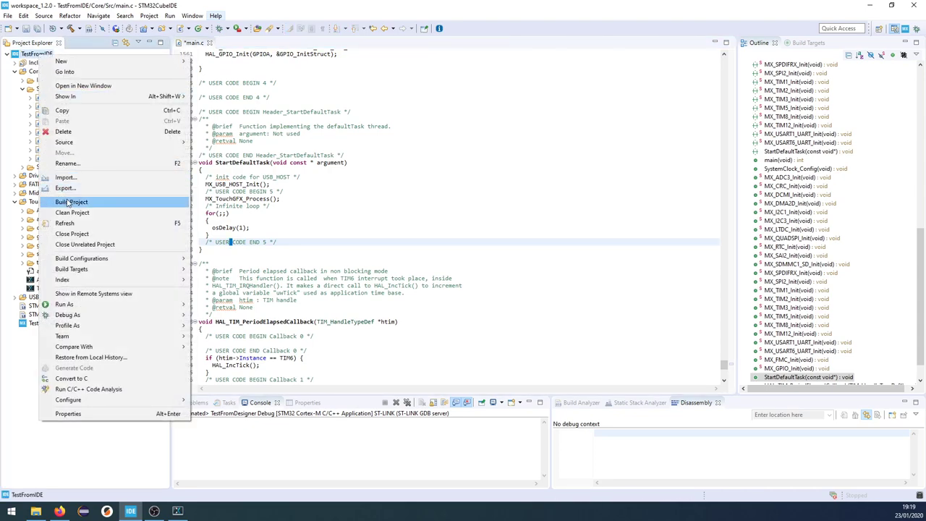
left_click(73, 202)
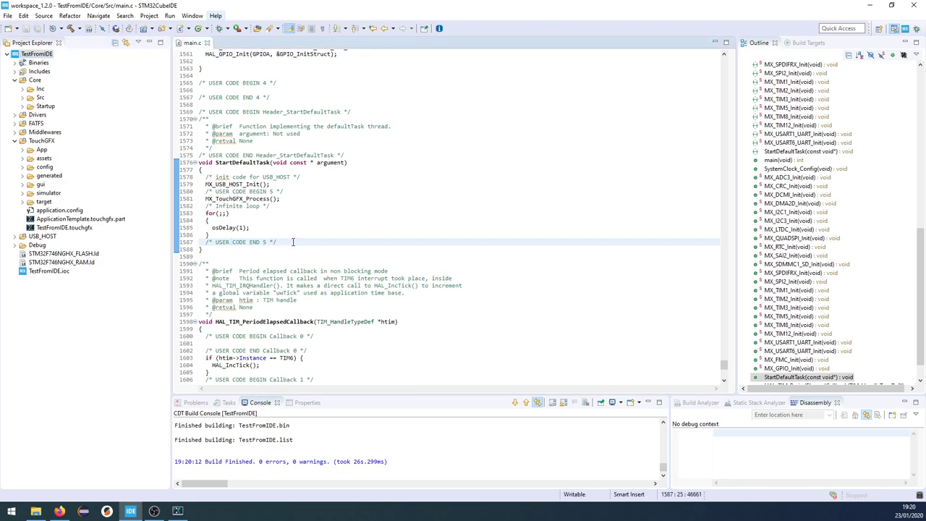
scroll("down", 3)
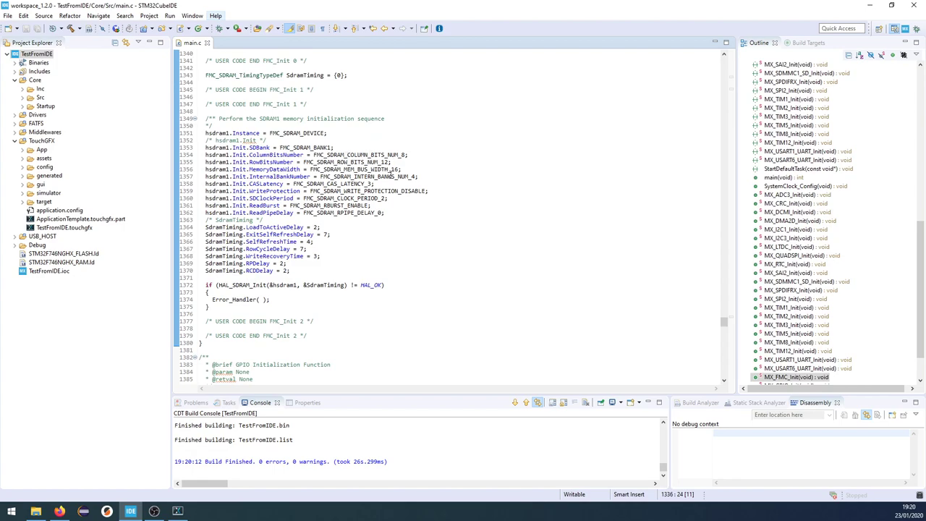
scroll("down", 3)
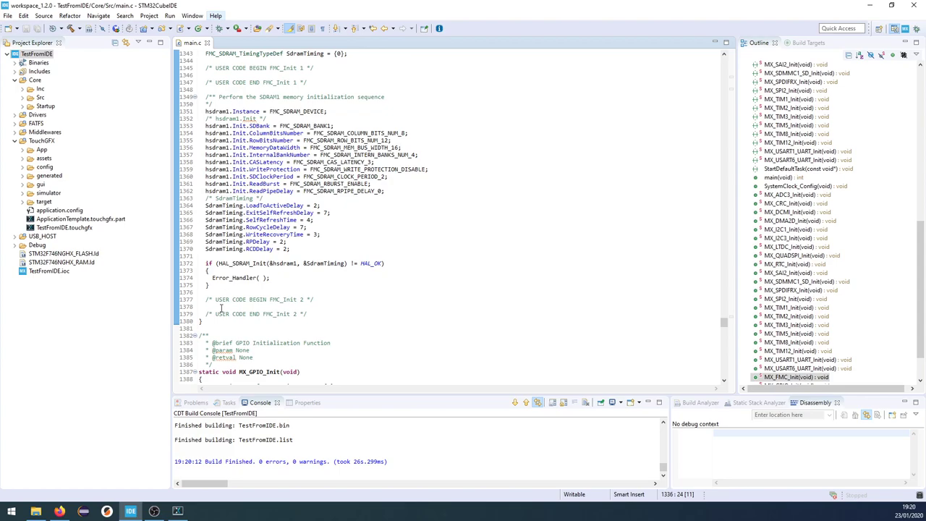
left_click(210, 307)
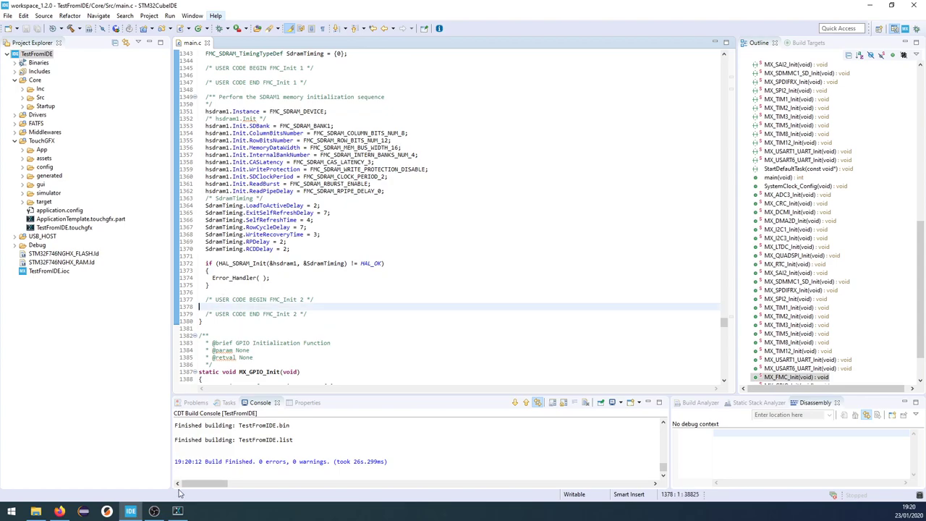
mouse_move(177, 512)
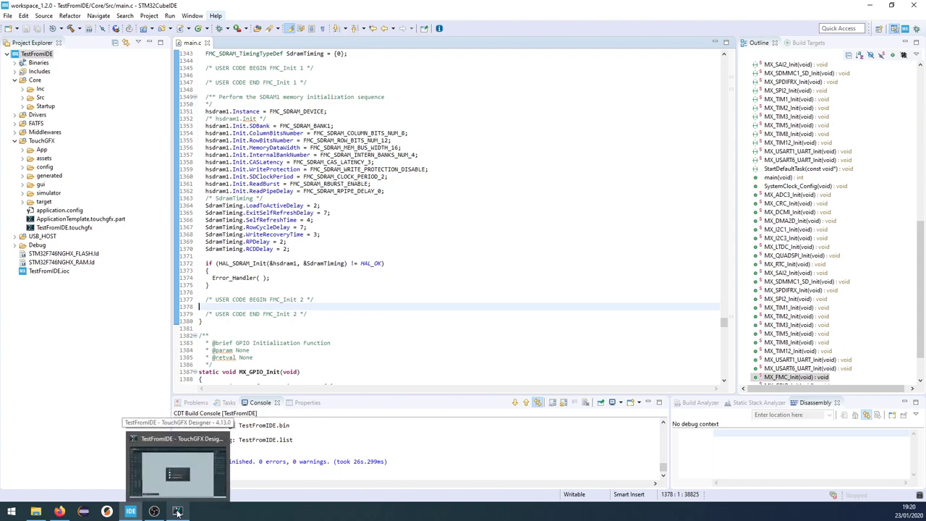
left_click(177, 511)
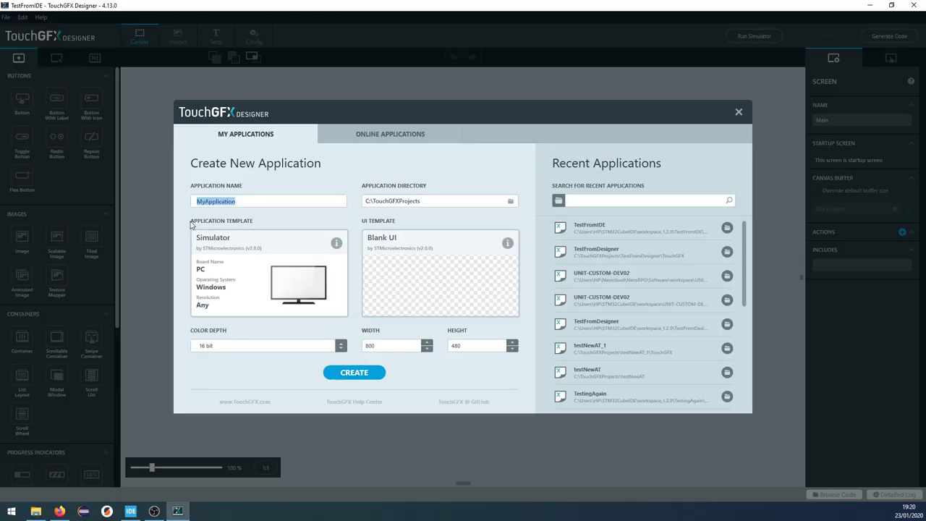
mouse_move(175, 221)
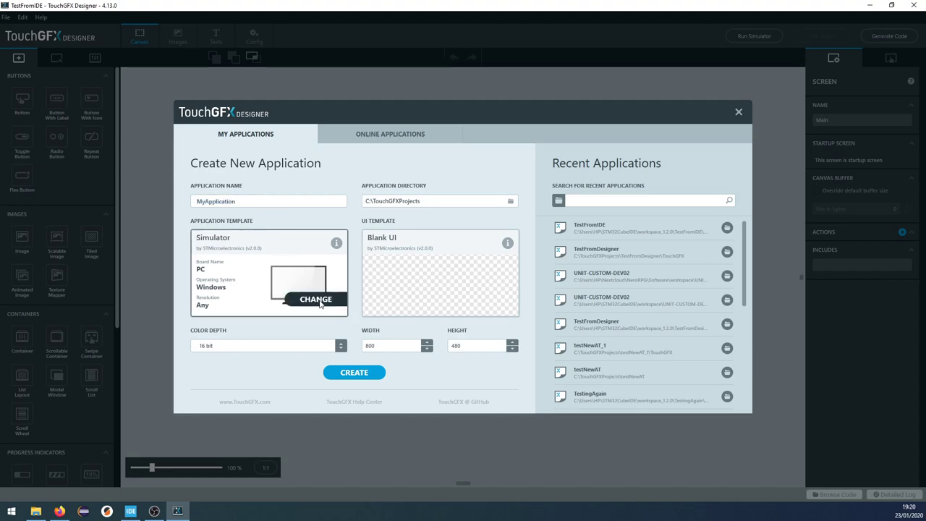
- Create MyApplication for the STM32F746G Discovery Kit from the AnimatedImage Example UI template
left_click(316, 298)
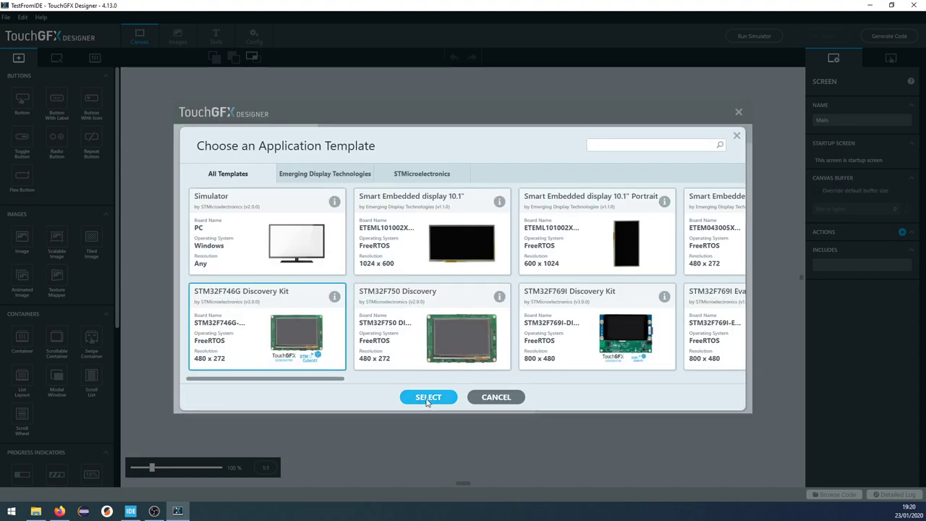
left_click(429, 397)
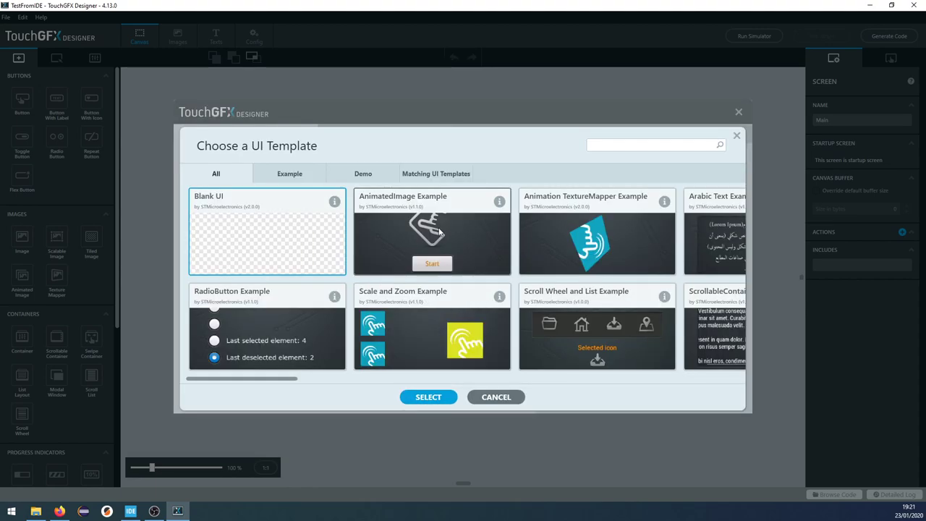
left_click(429, 397)
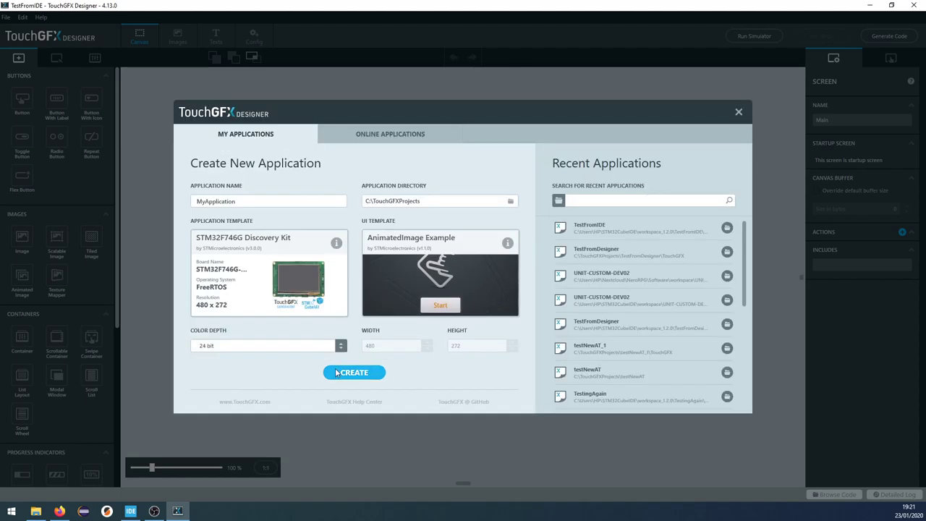
left_click(354, 371)
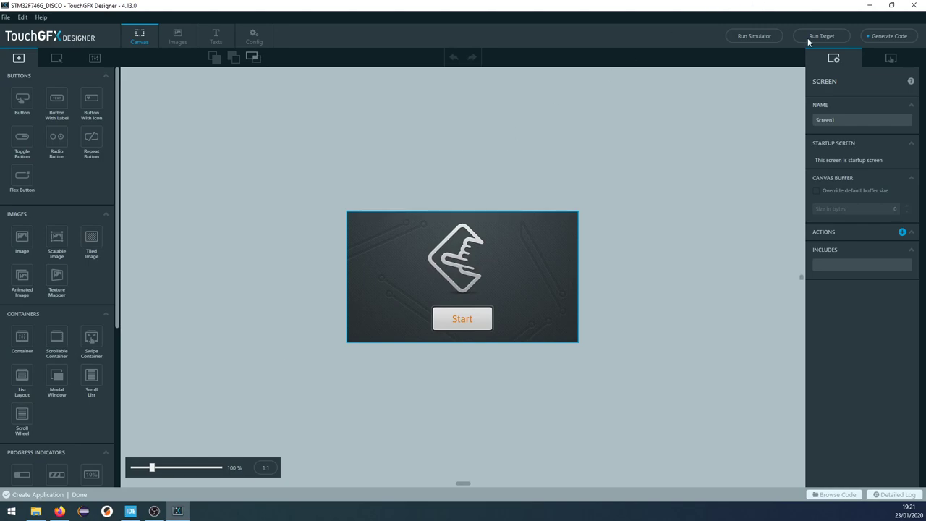
- Generate the new application's code into TouchGFXProjects and browse its generated files
left_click(888, 35)
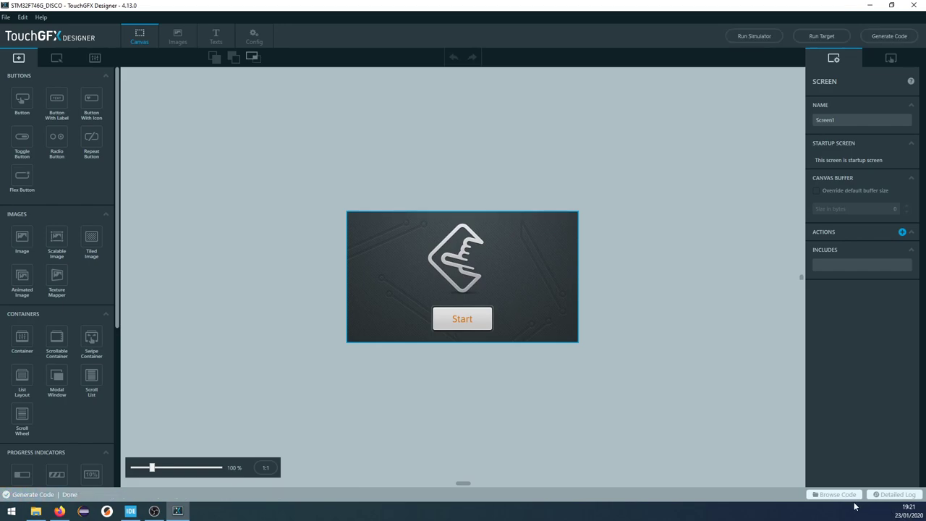
left_click(834, 494)
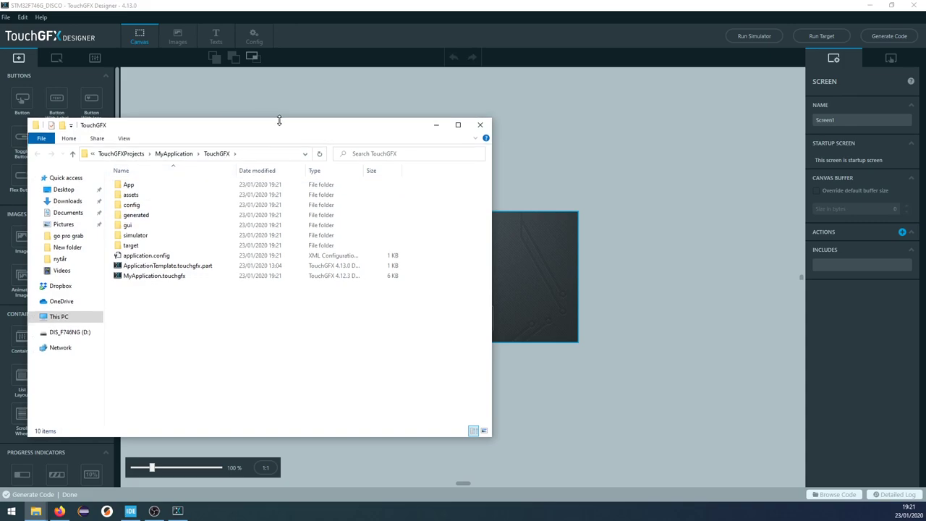
- Browse MyApplication's Core\Src folder and load its main.c into Notepad++
left_click_drag(278, 125, 417, 126)
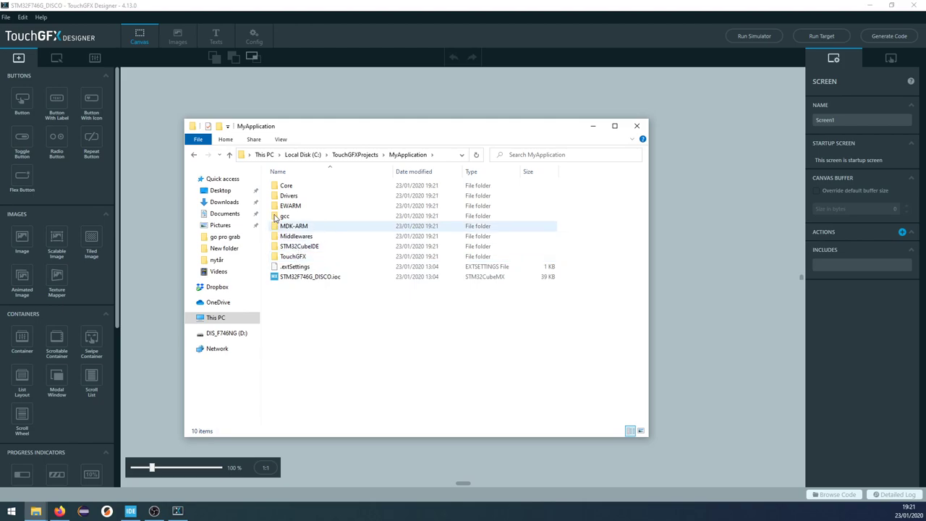
double_click(286, 186)
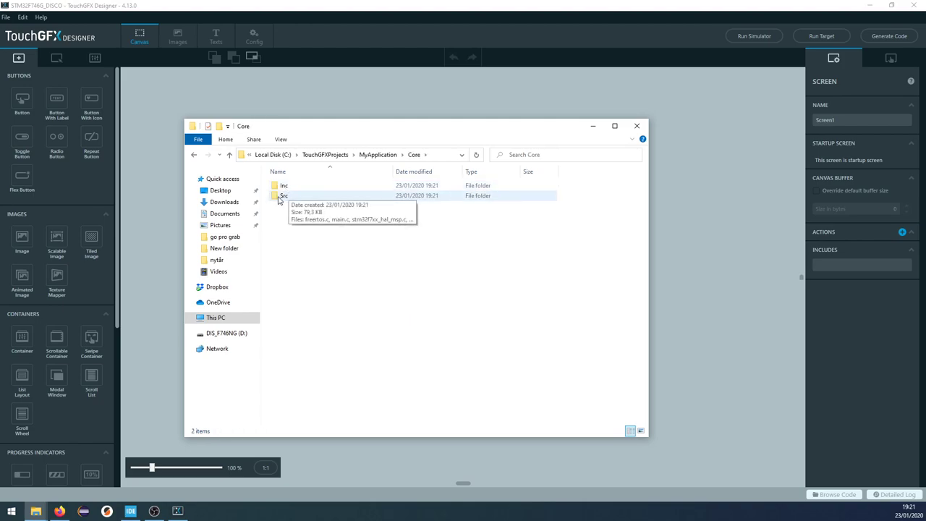
right_click(288, 195)
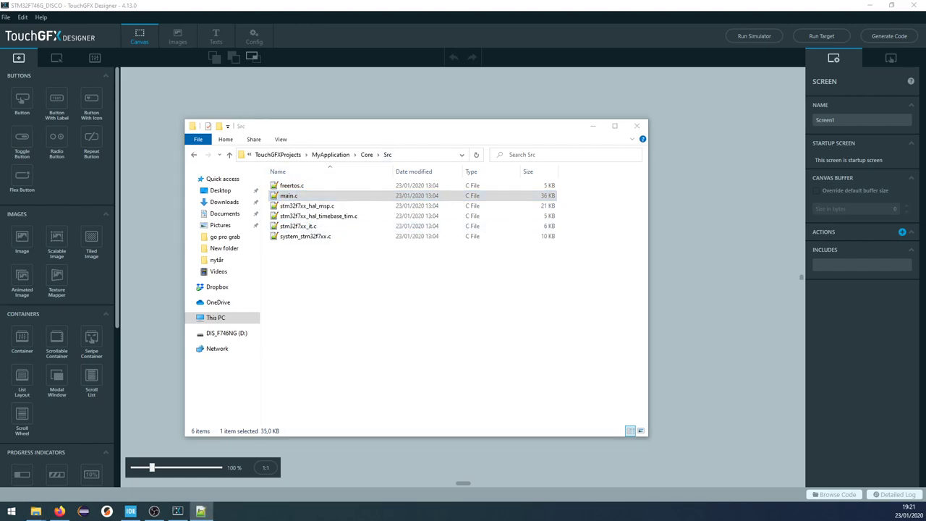
double_click(289, 195)
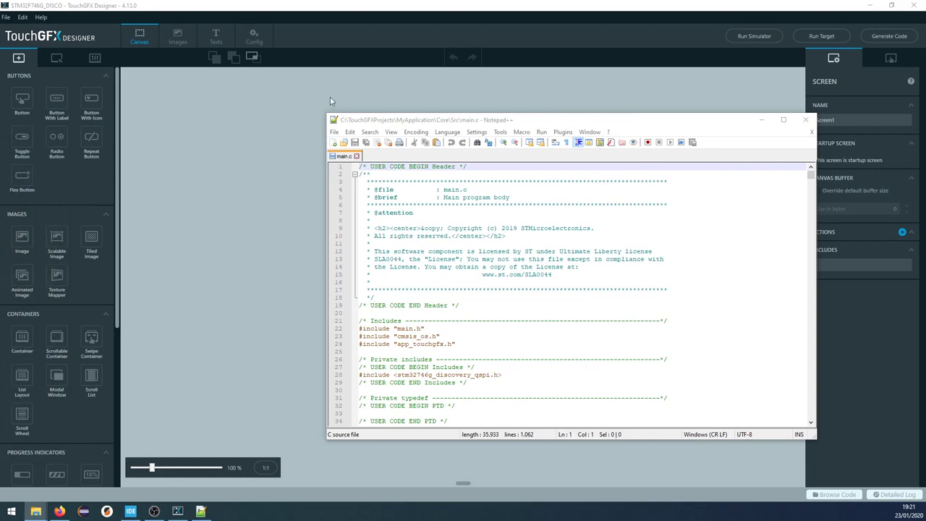
- Bring the reference main.c in Notepad++ to the front for snapping to the left half
left_click(783, 119)
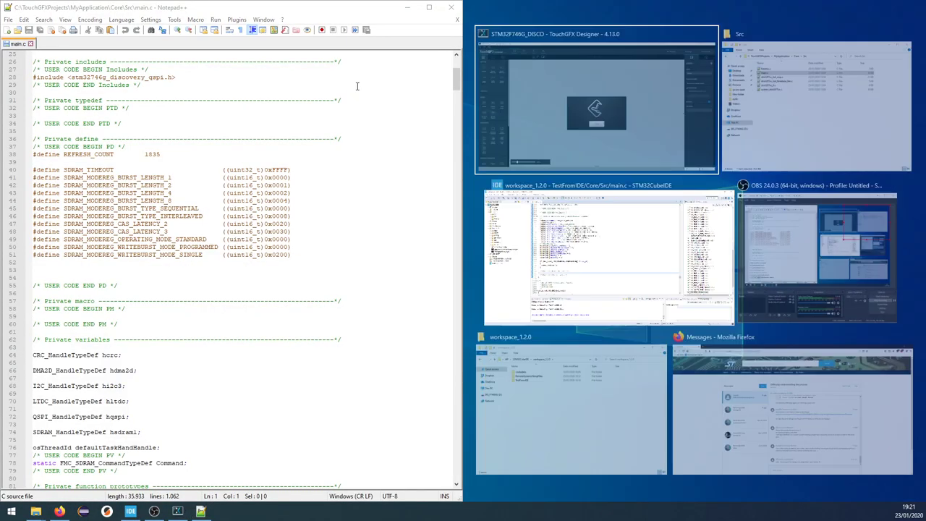
- Place STM32CubeIDE beside the reference and mark where the SDRAM defines go in the project main.c
left_click(608, 258)
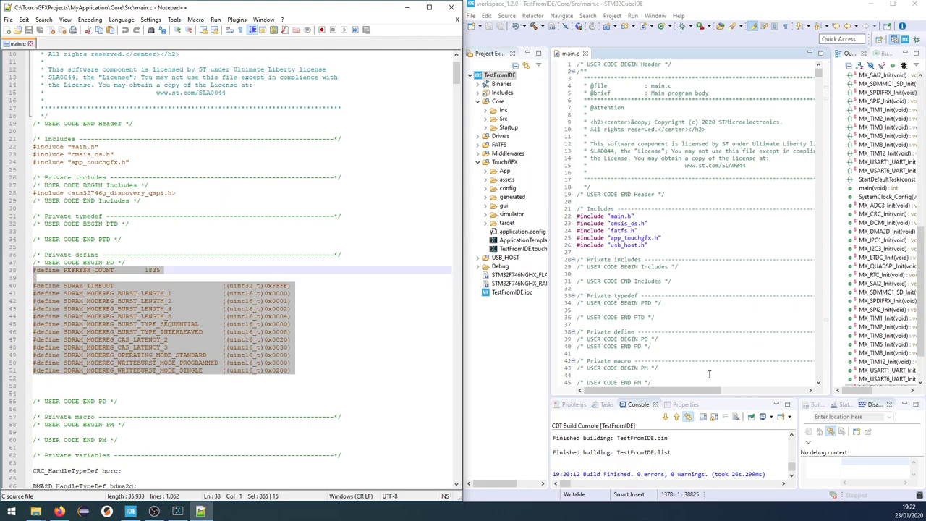
mouse_move(664, 340)
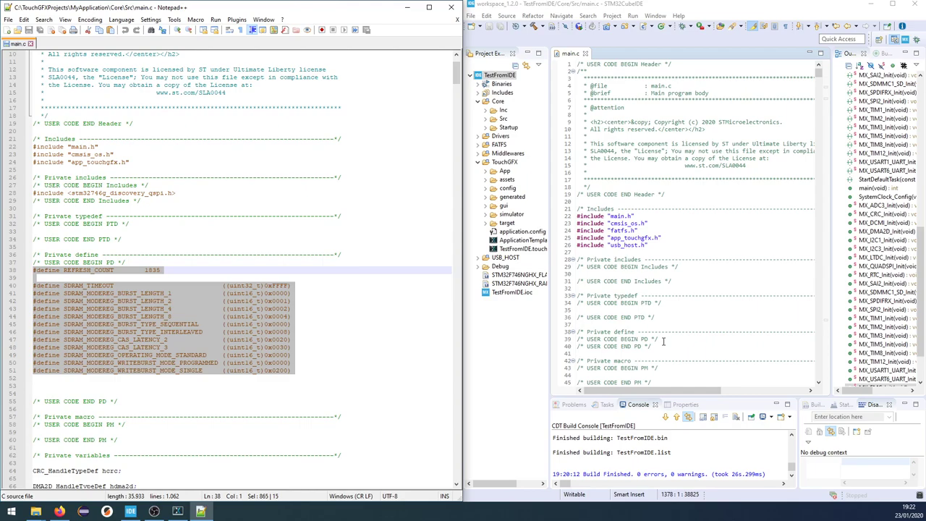
left_click(654, 338)
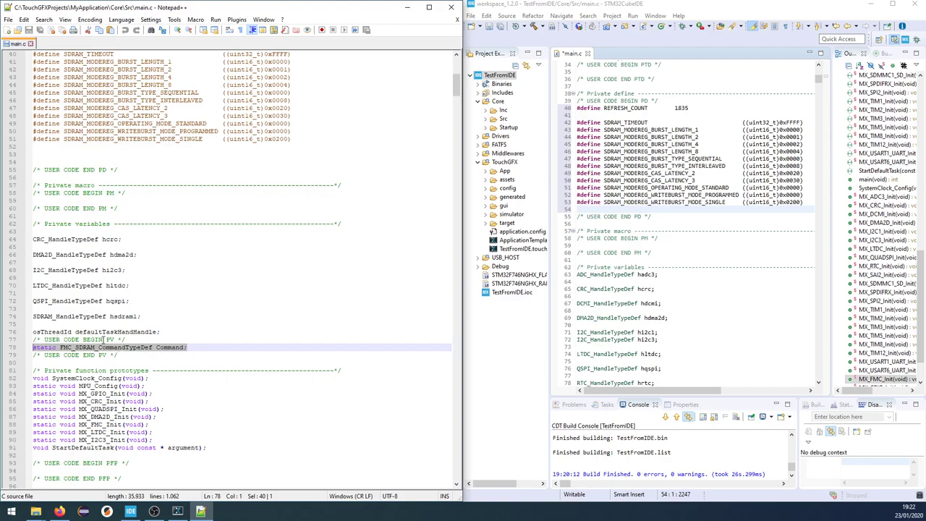
- Scroll the reference main.c to the MX_FMC_Init SDRAM initialization sequence for comparison
scroll("down", 3)
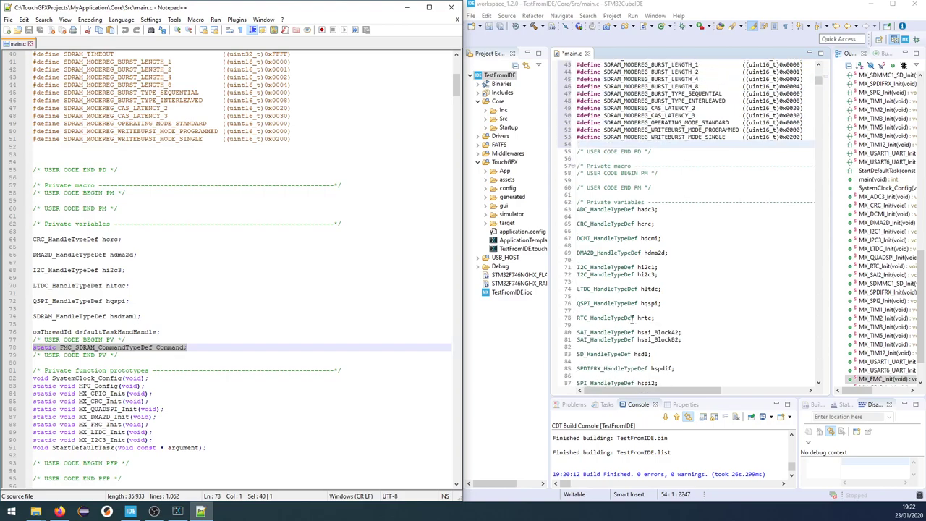
scroll("down", 3)
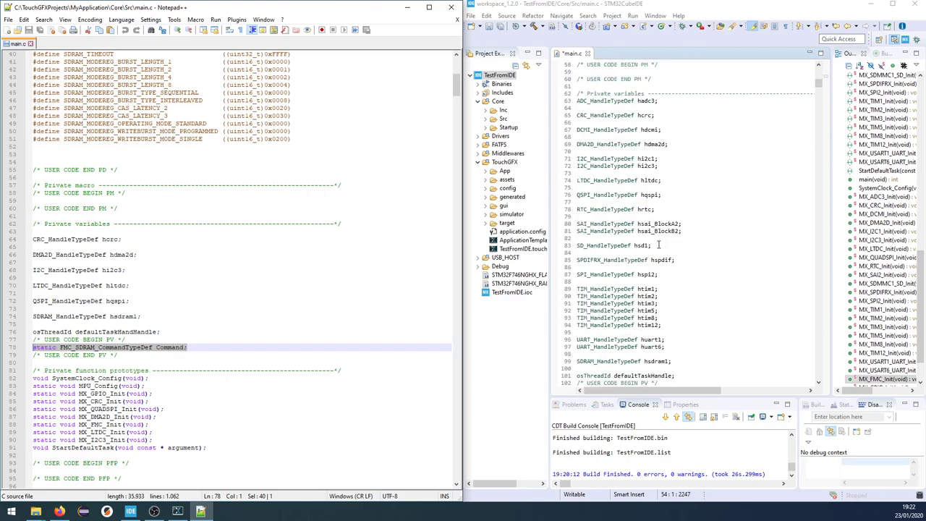
scroll("down", 3)
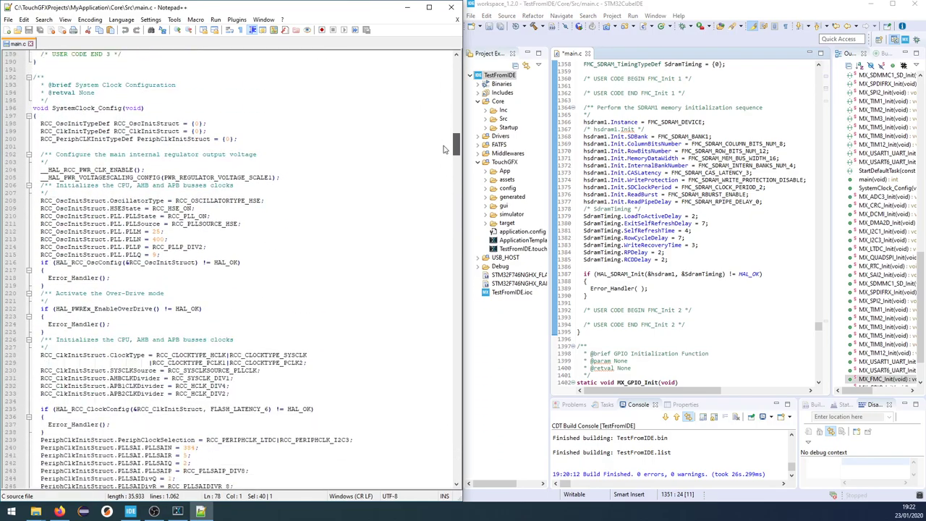
scroll("down", 3)
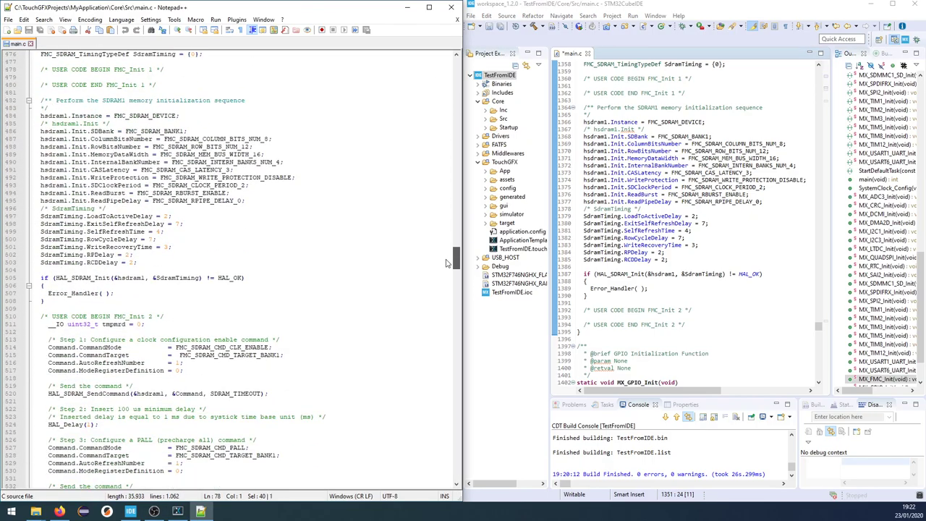
scroll("up", 3)
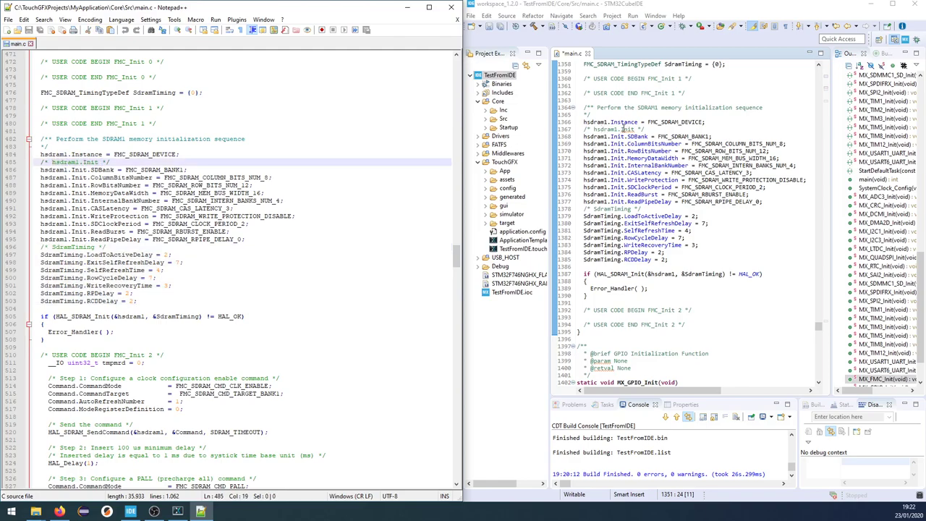
mouse_move(577, 255)
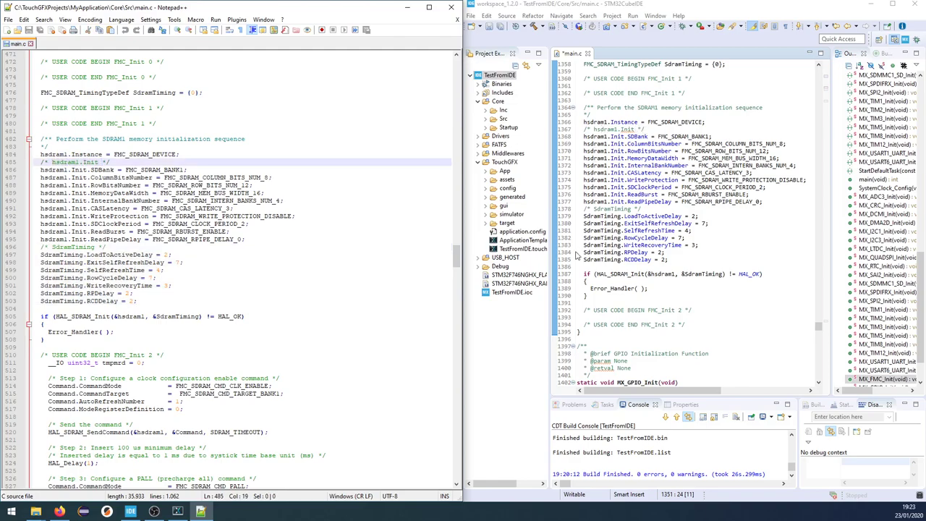
- Copy the reference SDRAM command sequence from Notepad++ into main.c's USER CODE FMC_Init 2 section
double_click(618, 274)
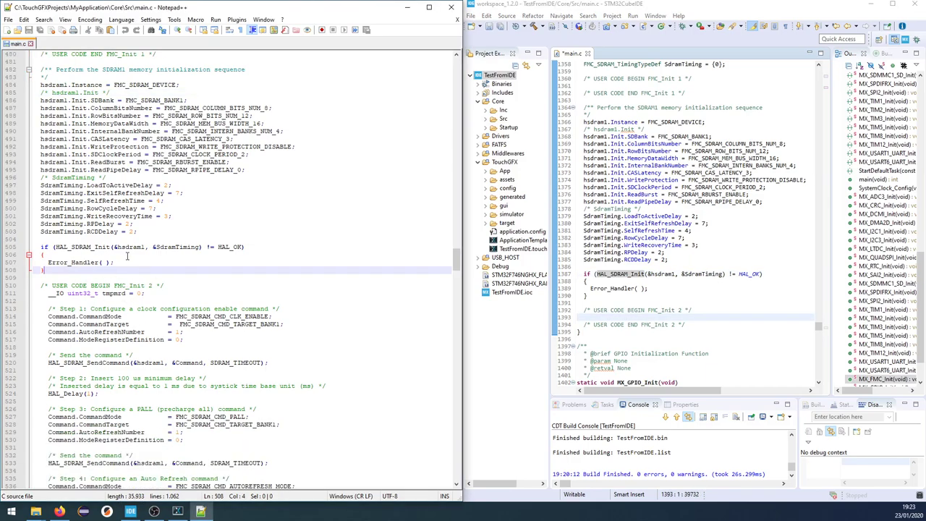
scroll("down", 3)
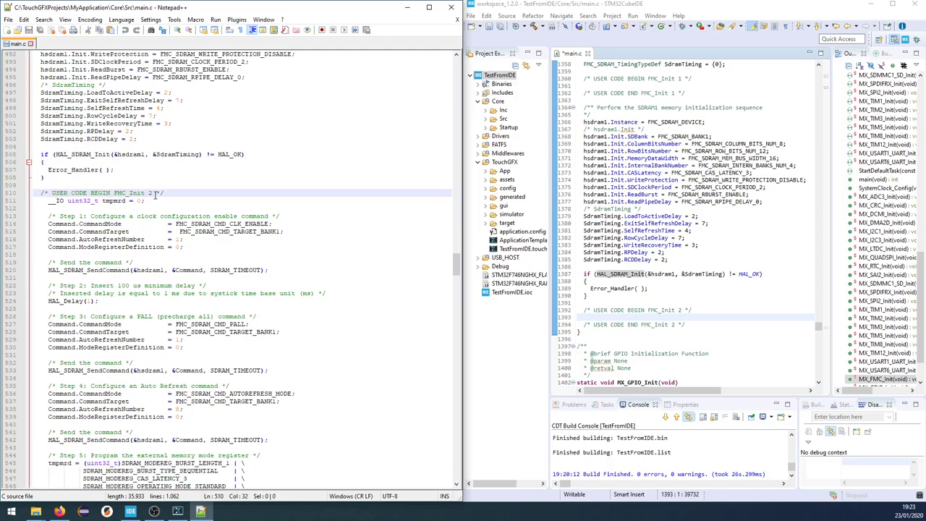
scroll("down", 3)
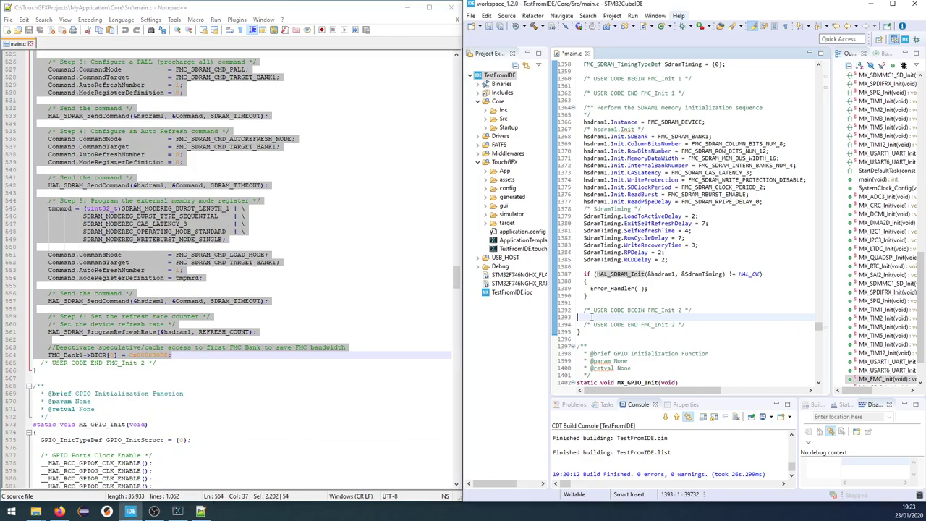
scroll("down", 3)
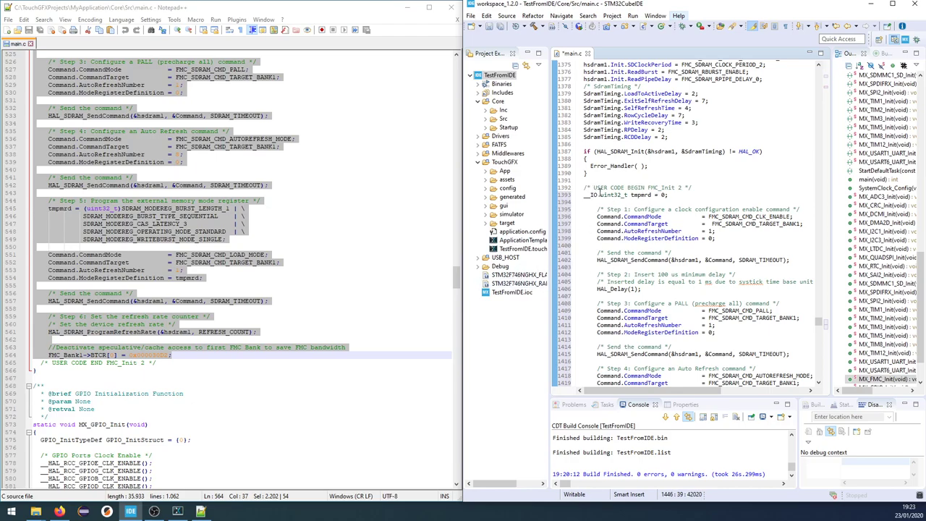
double_click(610, 188)
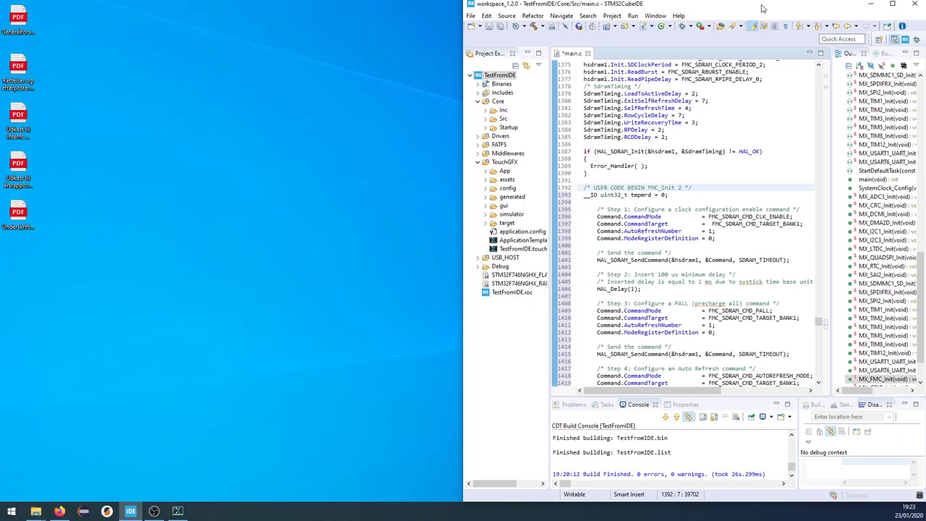
- Maximize the IDE, save main.c and build TestFromIDE with 0 errors and 0 warnings
left_click(893, 3)
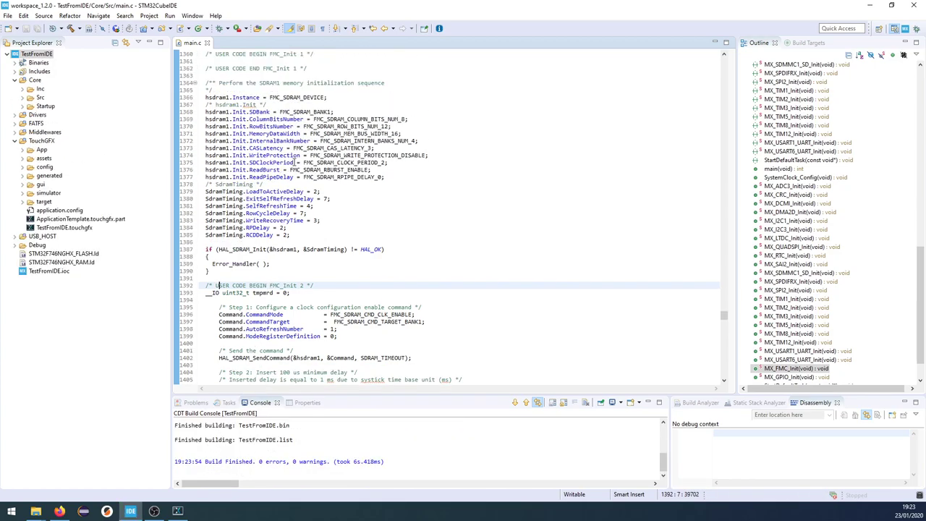
scroll("down", 3)
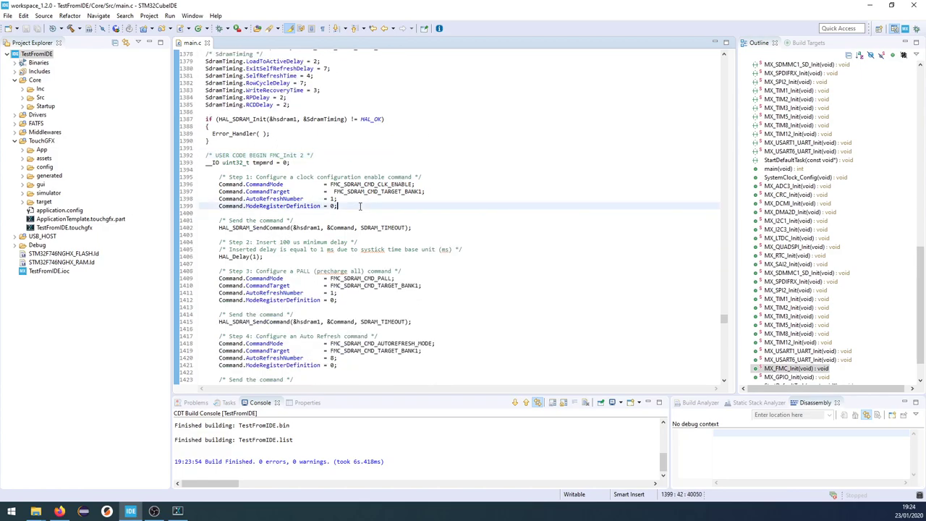
scroll("down", 3)
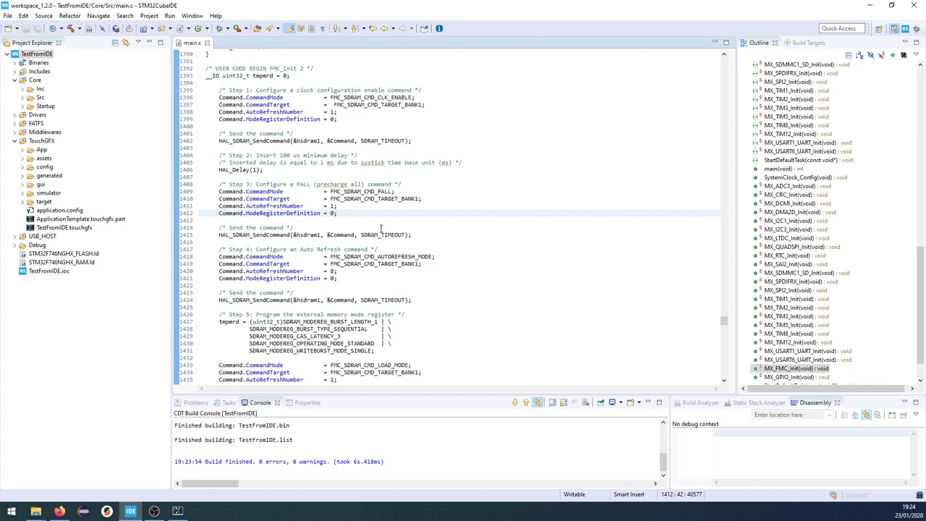
scroll("down", 3)
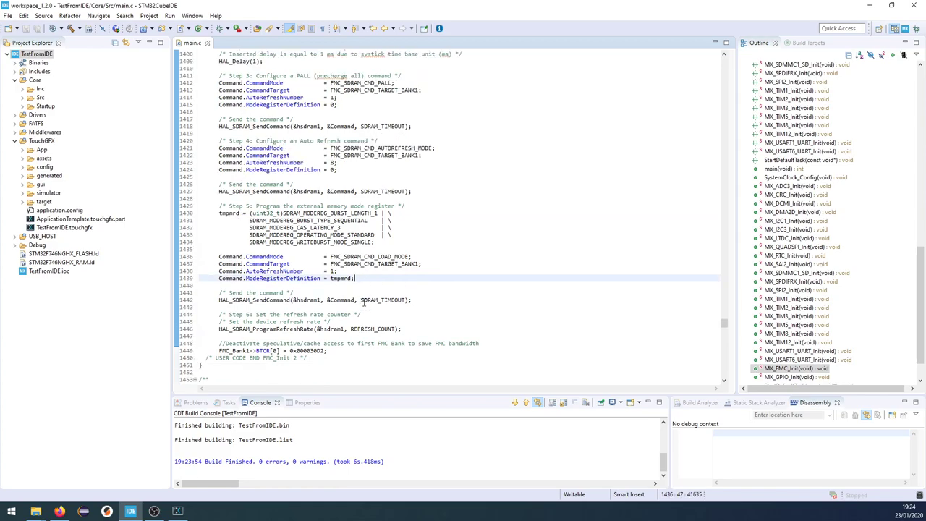
- Review MX_FMC_Init, checking the hsdram1/SdramTiming settings and the pasted SDRAM sequence
scroll("up", 3)
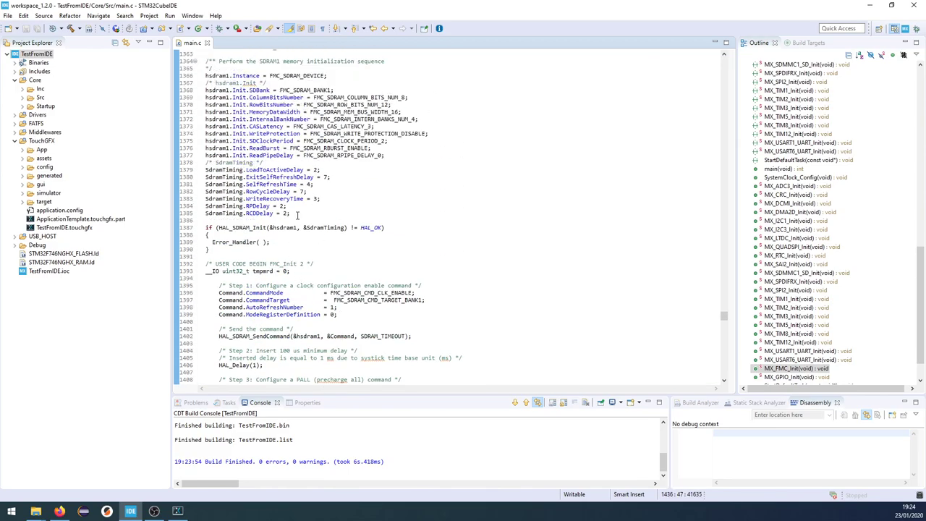
left_click_drag(204, 97, 291, 213)
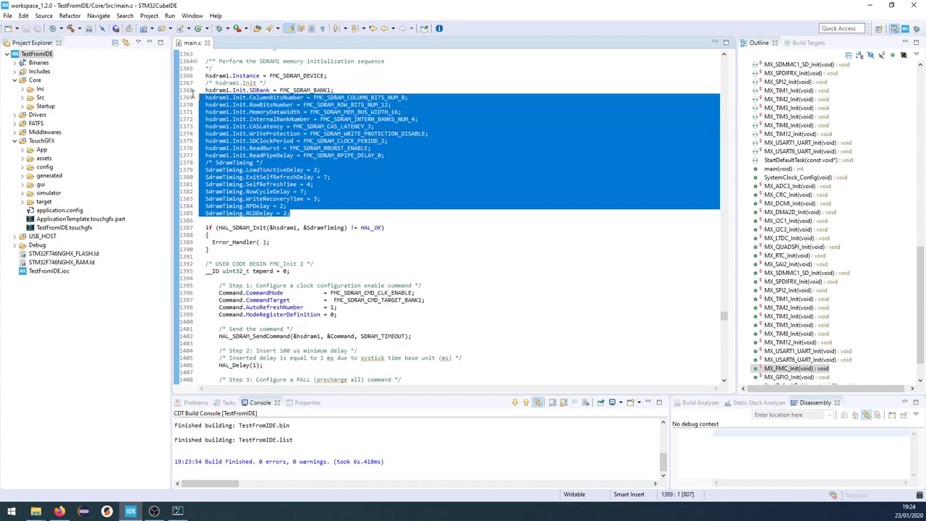
left_click(329, 214)
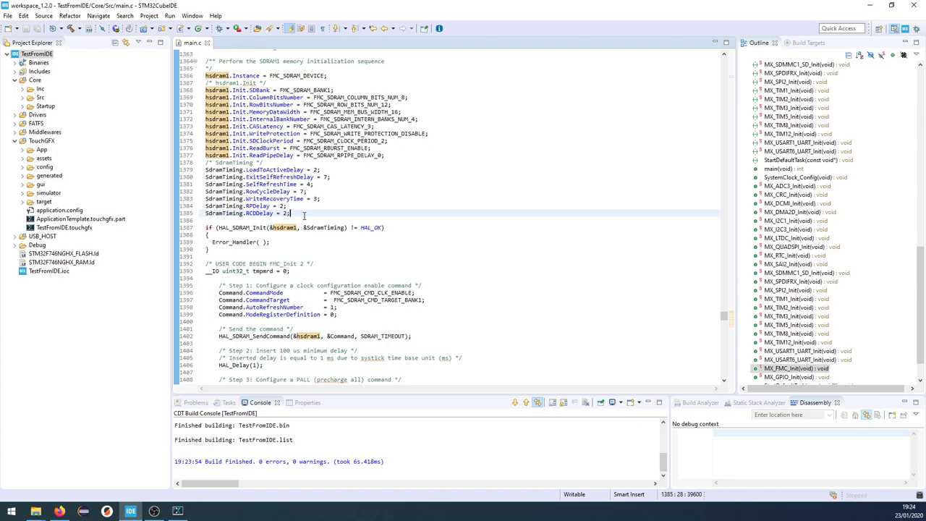
mouse_move(304, 213)
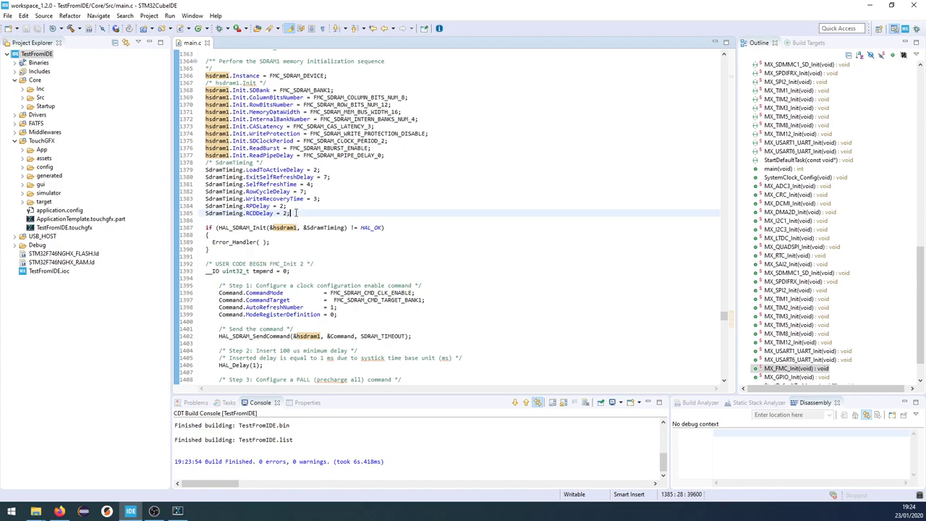
scroll("down", 3)
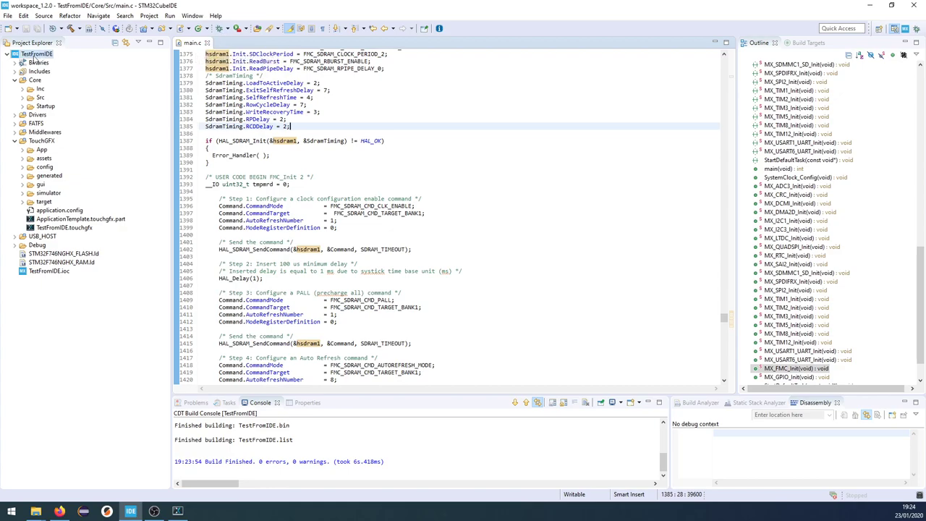
- Debug TestFromIDE as an STM32 Cortex-M C/C++ Application with the default configuration, halting at HAL_Init
right_click(37, 53)
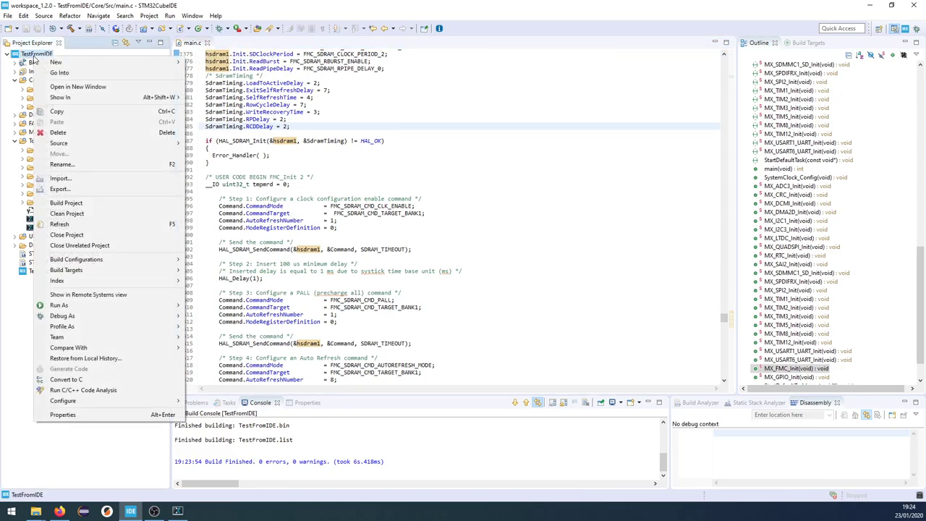
mouse_move(62, 315)
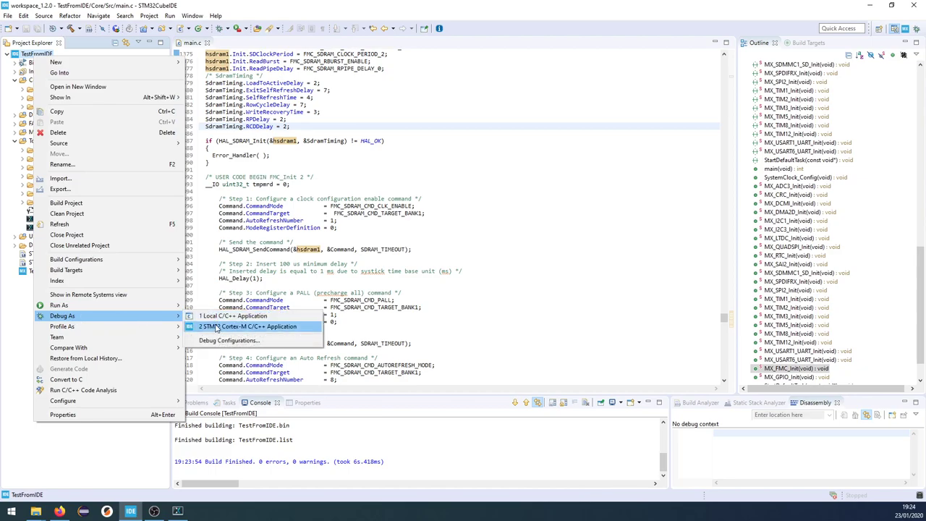
left_click(229, 340)
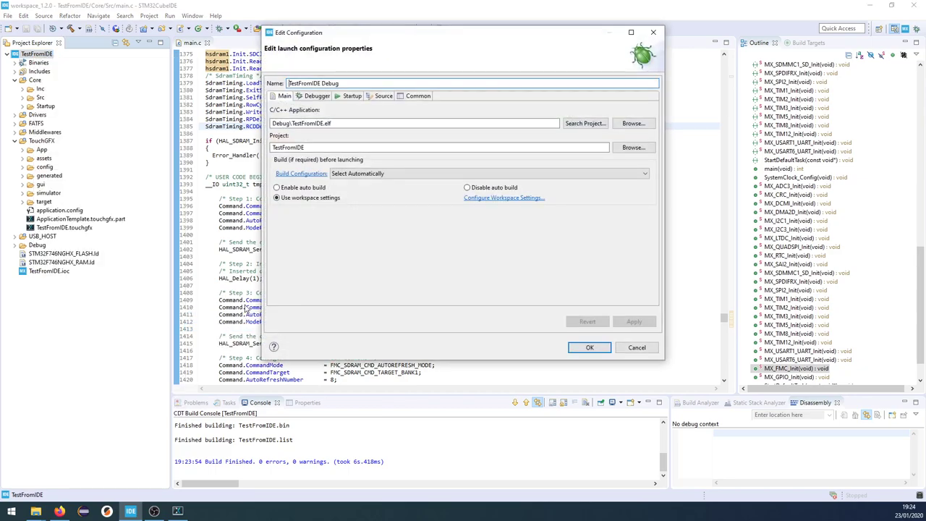
left_click(589, 347)
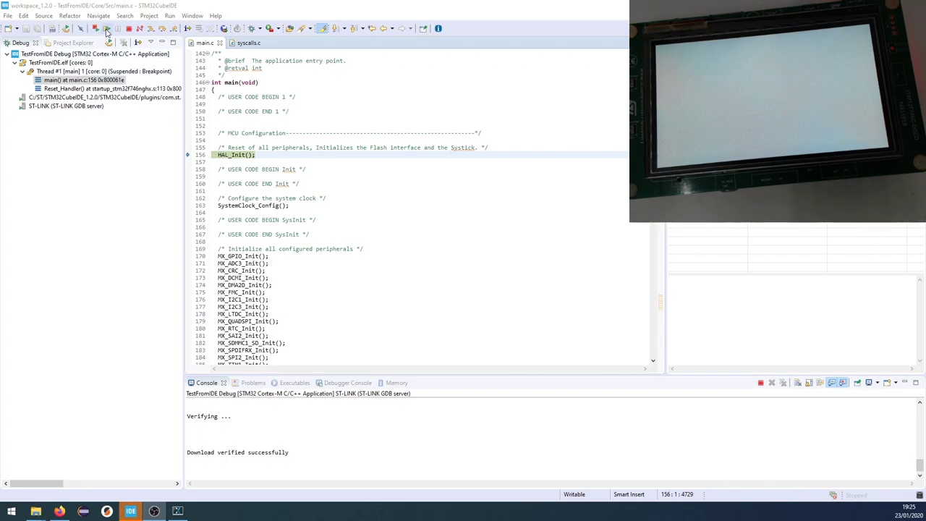
- Resume execution so the board shows the RadioButton Example UI, then inspect TestFromIDE.touchgfx in Project Explorer
left_click(106, 28)
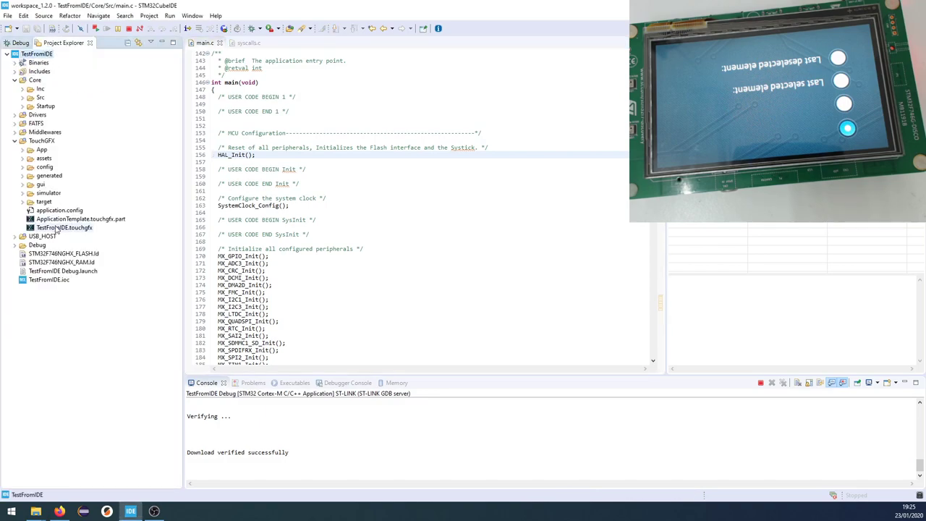
double_click(64, 227)
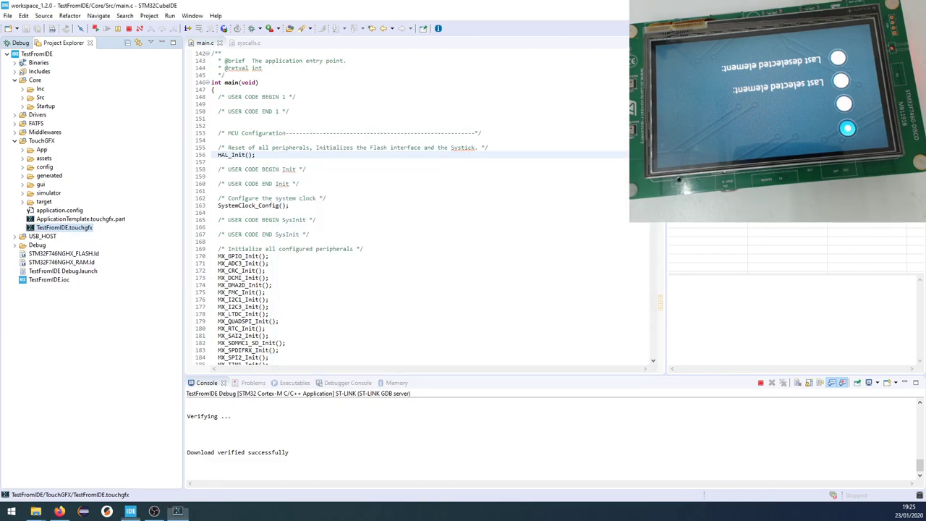
double_click(63, 227)
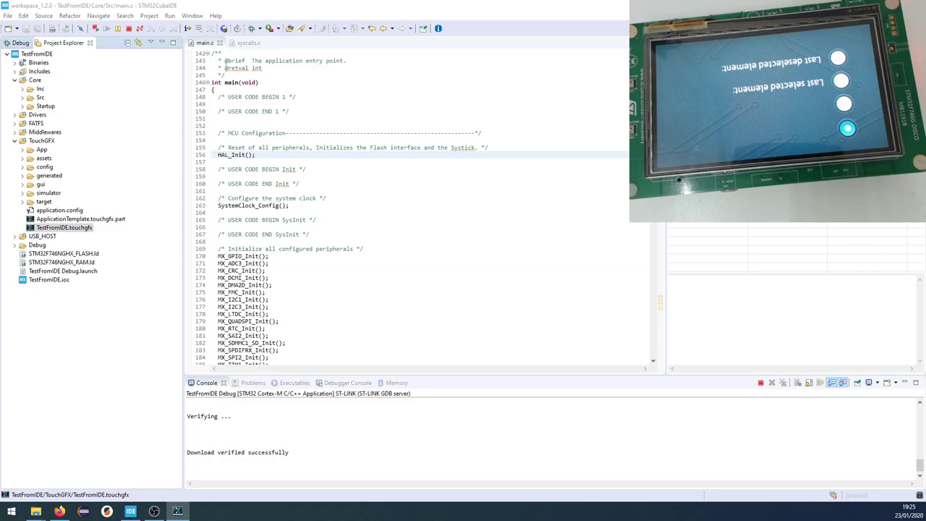
right_click(64, 227)
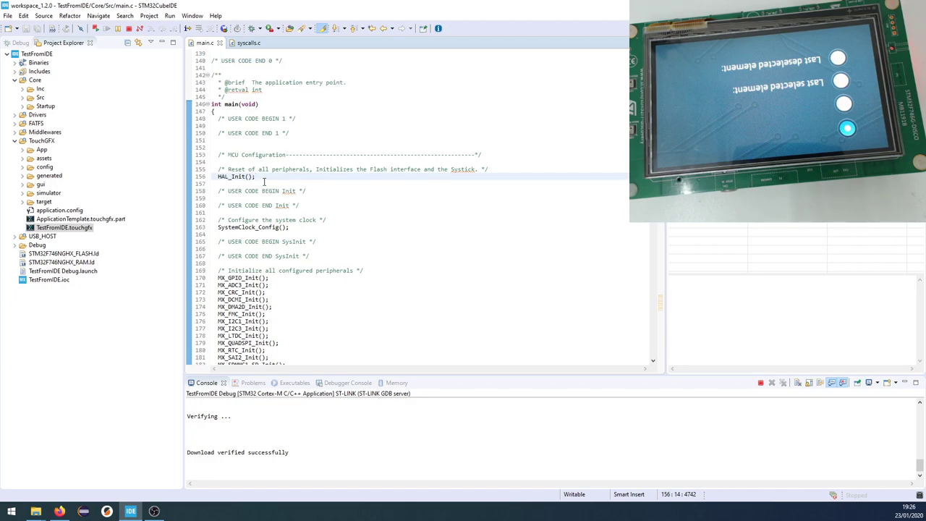
left_click(257, 176)
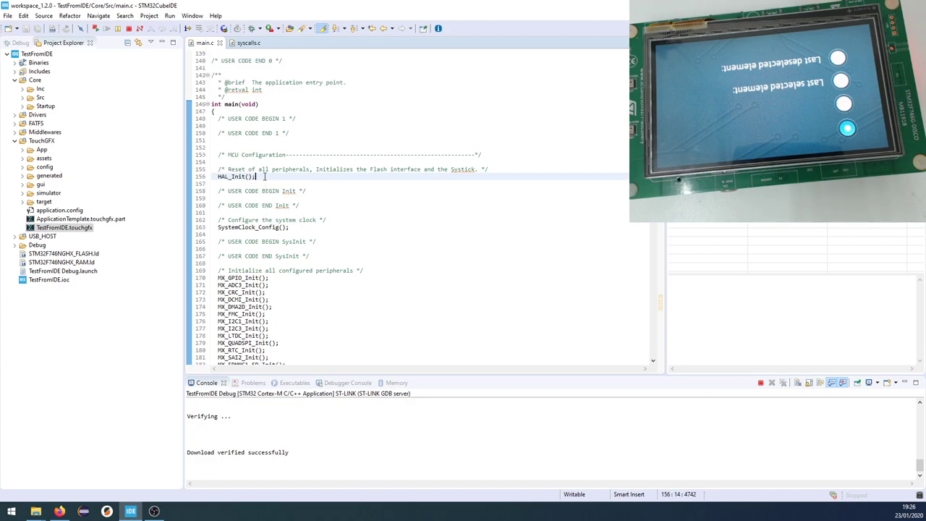